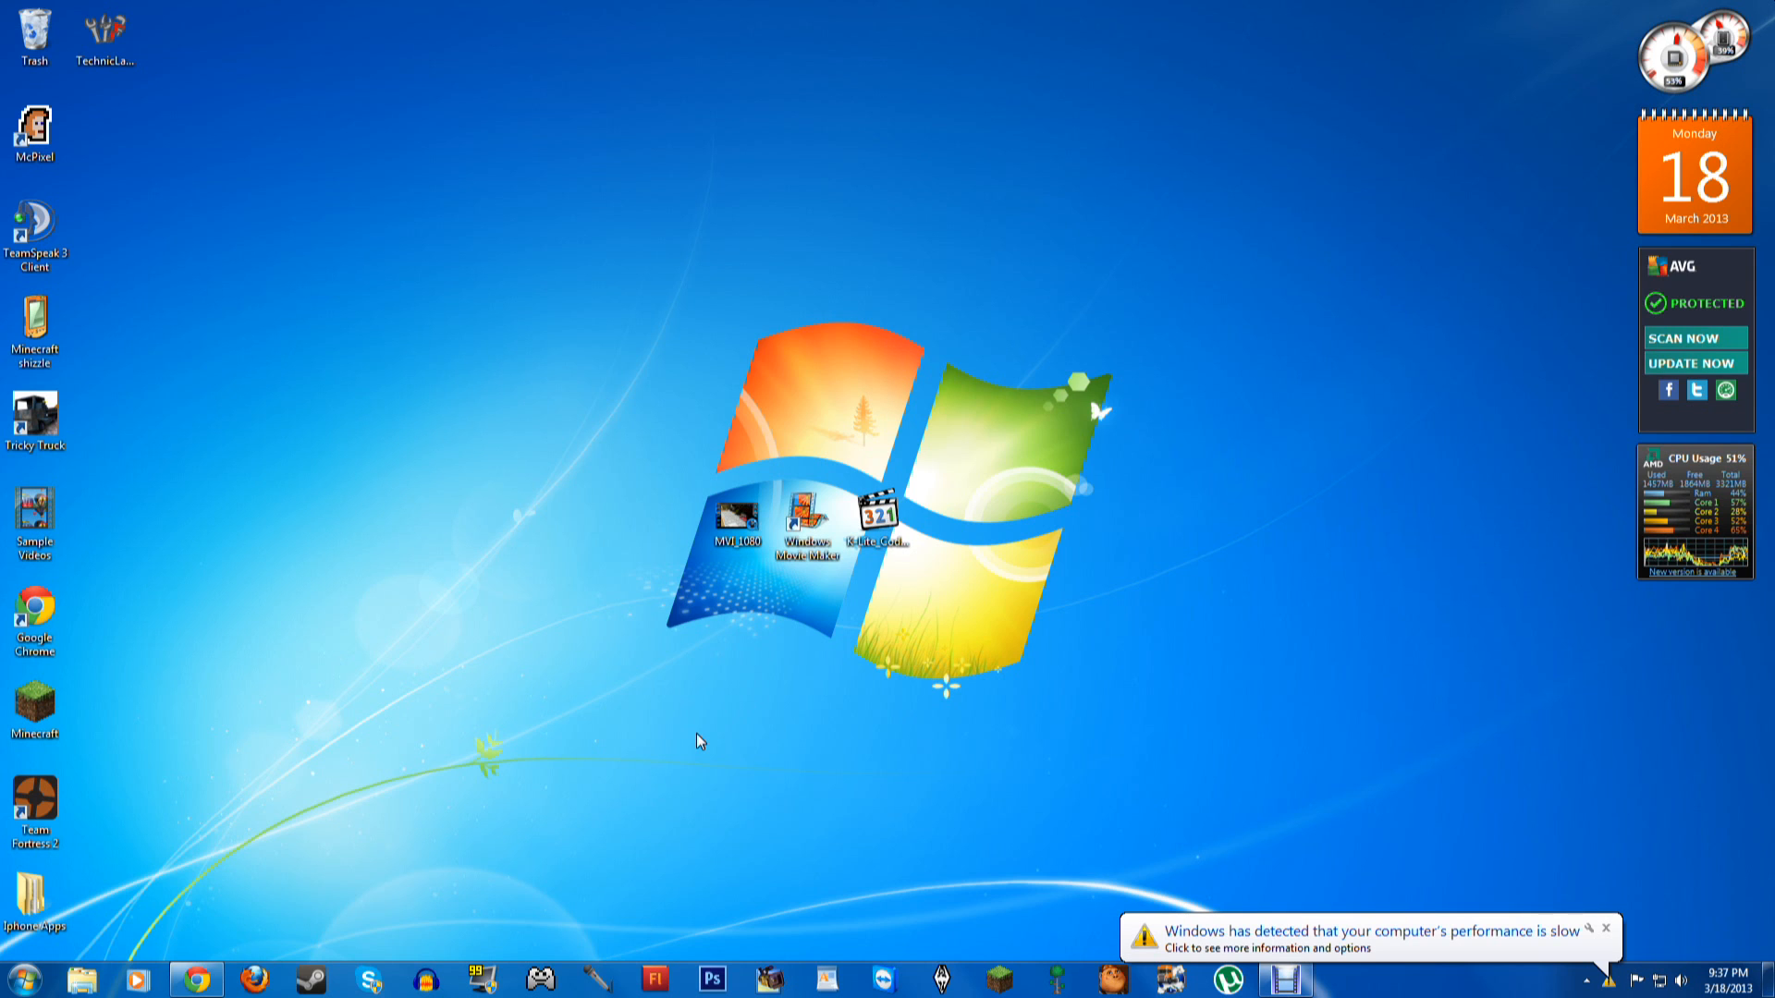
# Launch Windows Movie Maker from its desktop shortcut
pyautogui.click(878, 514)
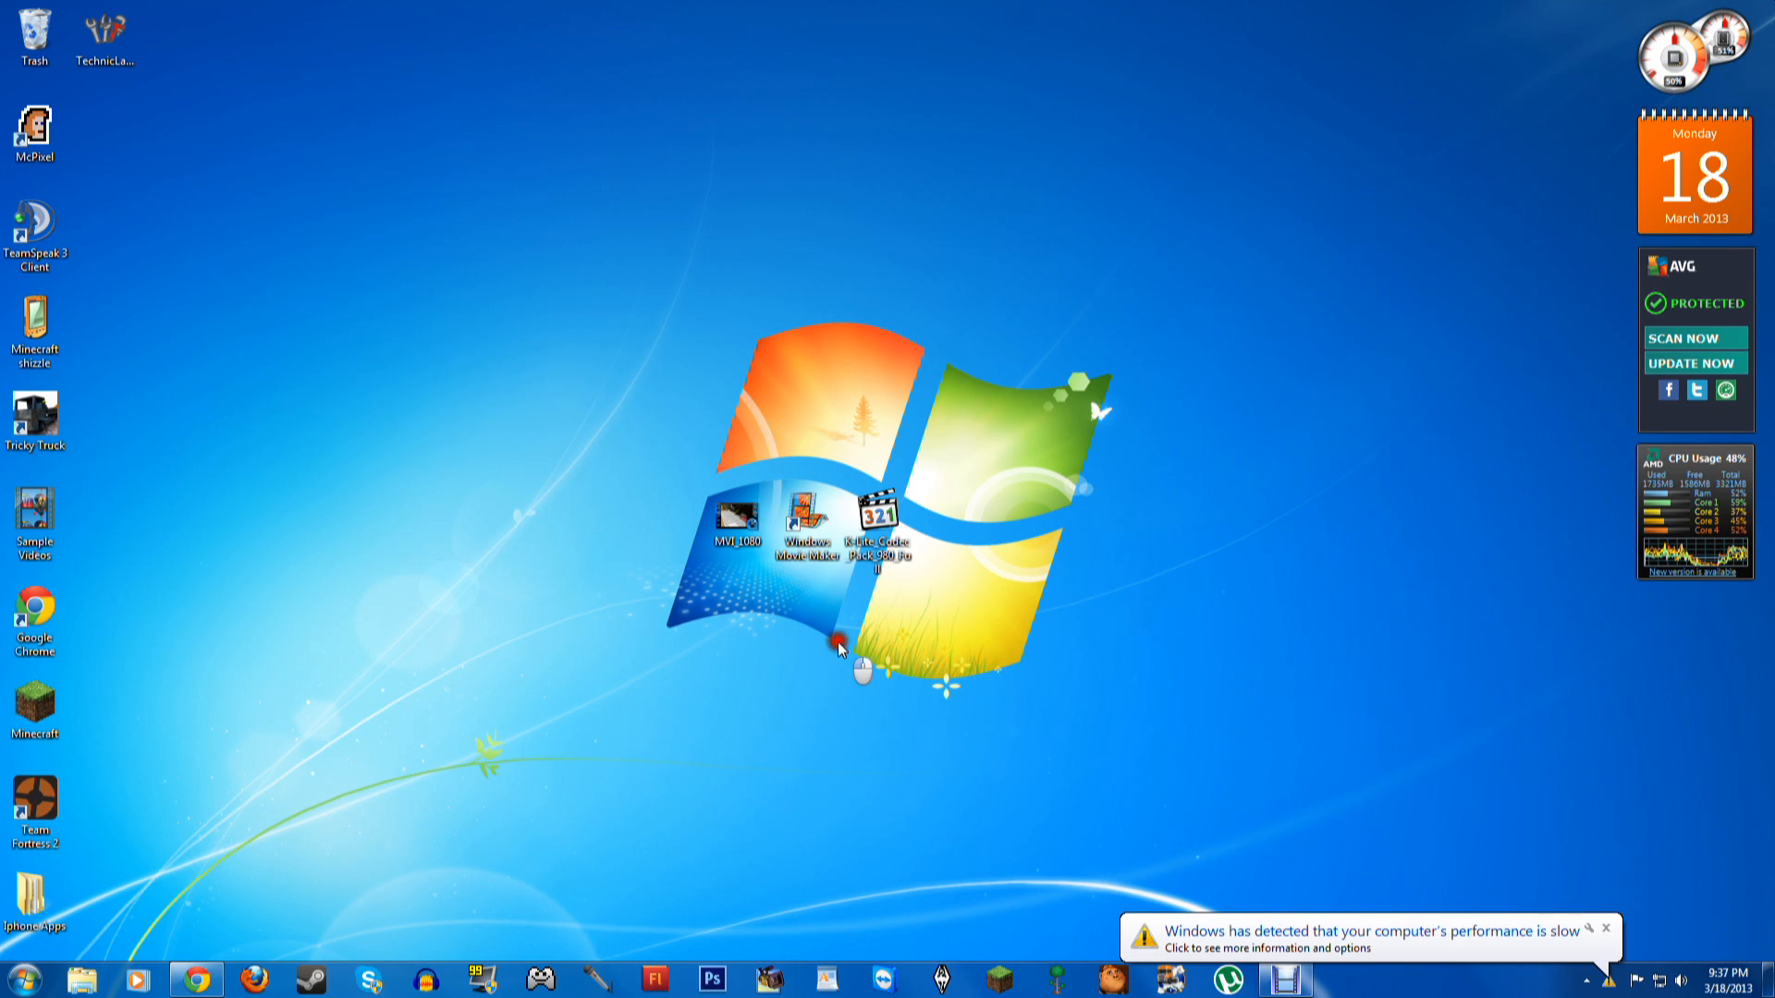
pyautogui.moveTo(507, 559)
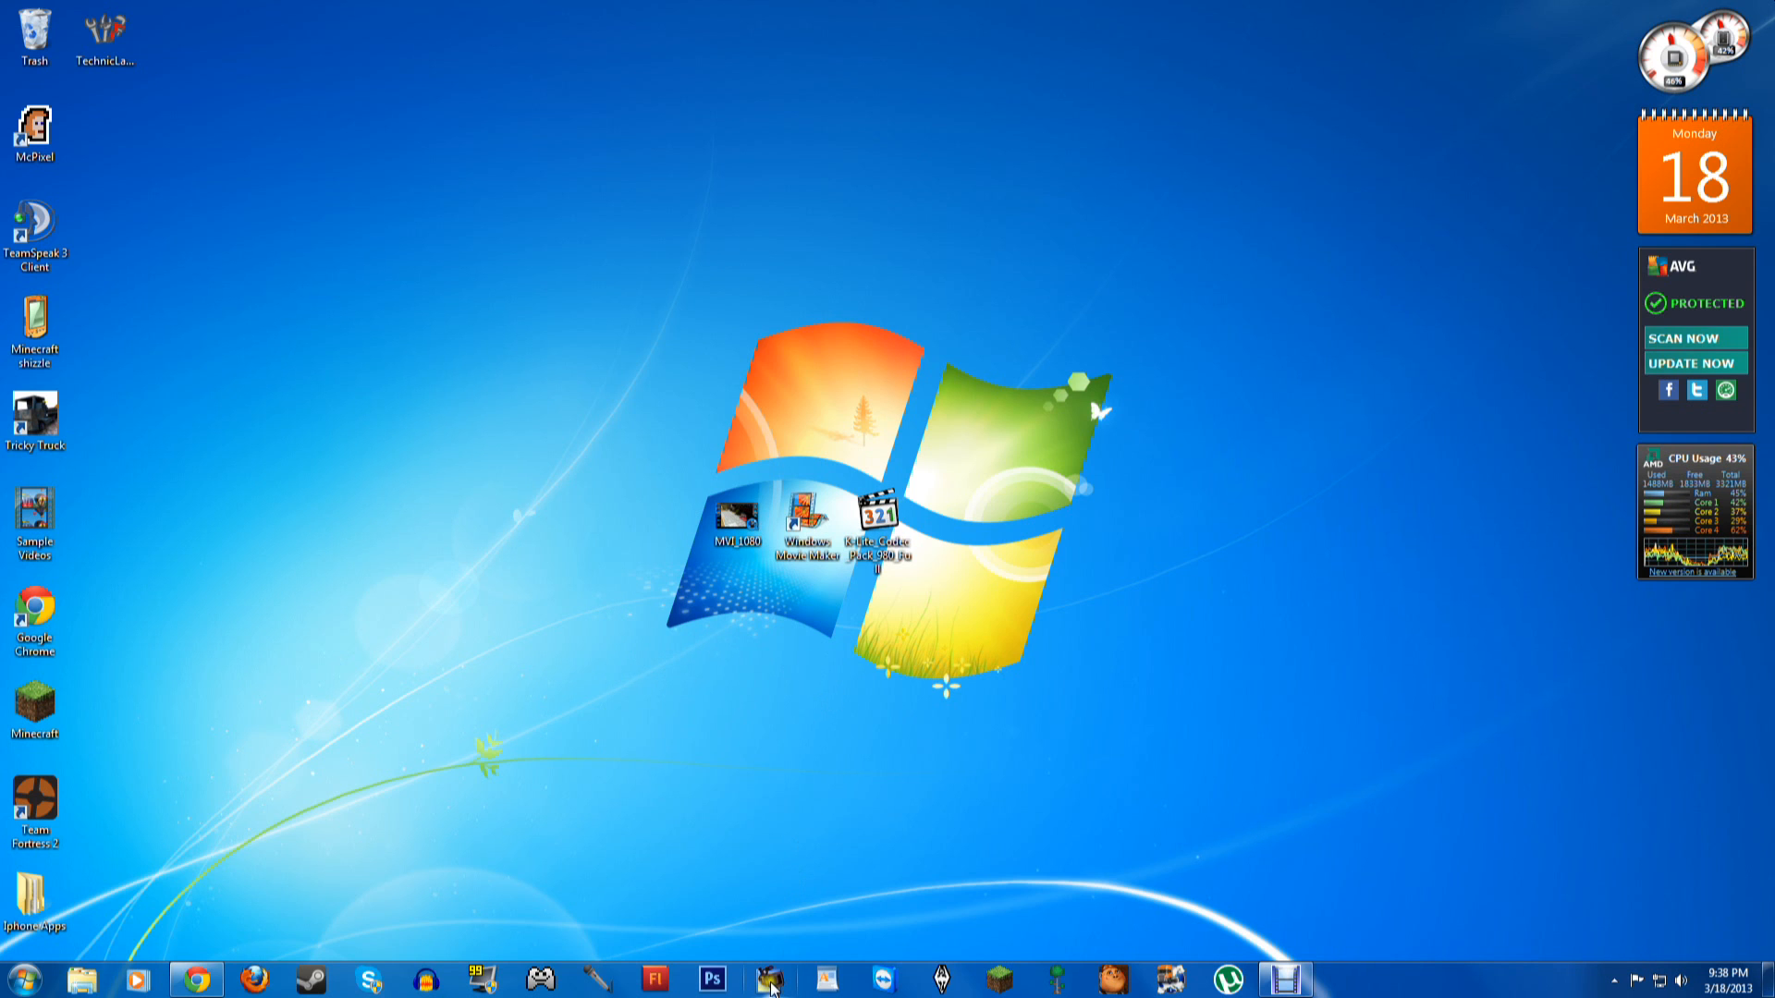
pyautogui.rightClick(766, 980)
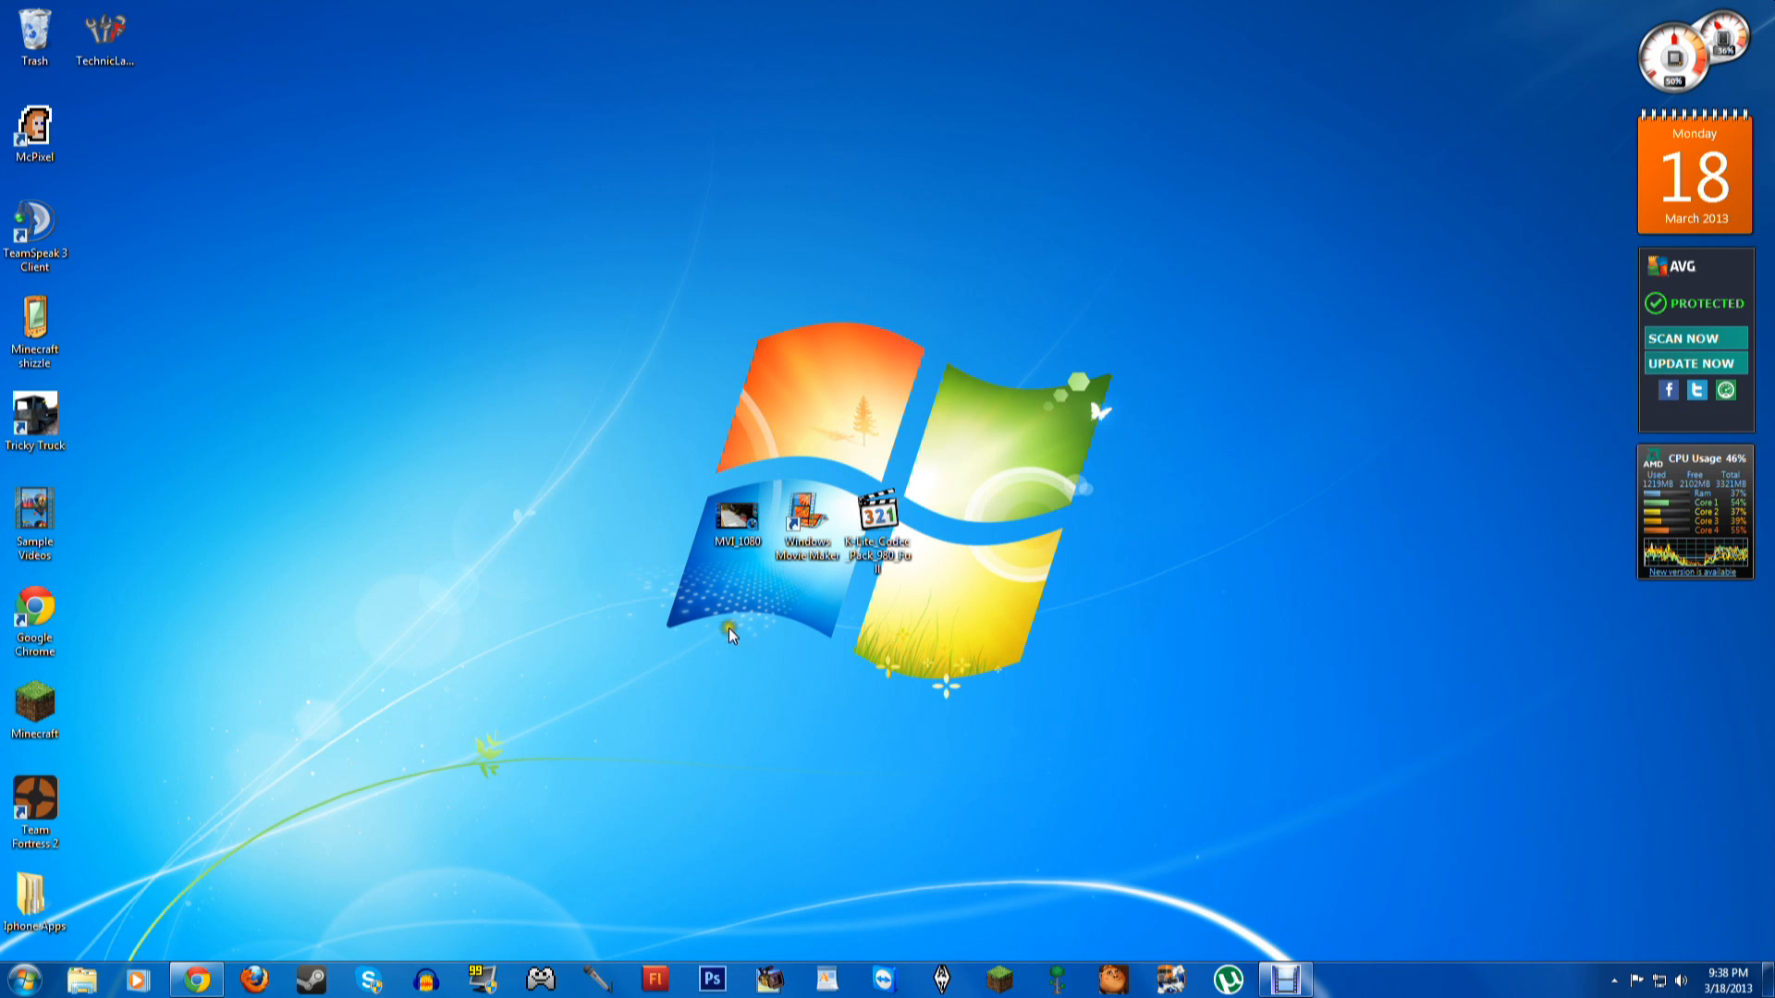
pyautogui.click(736, 514)
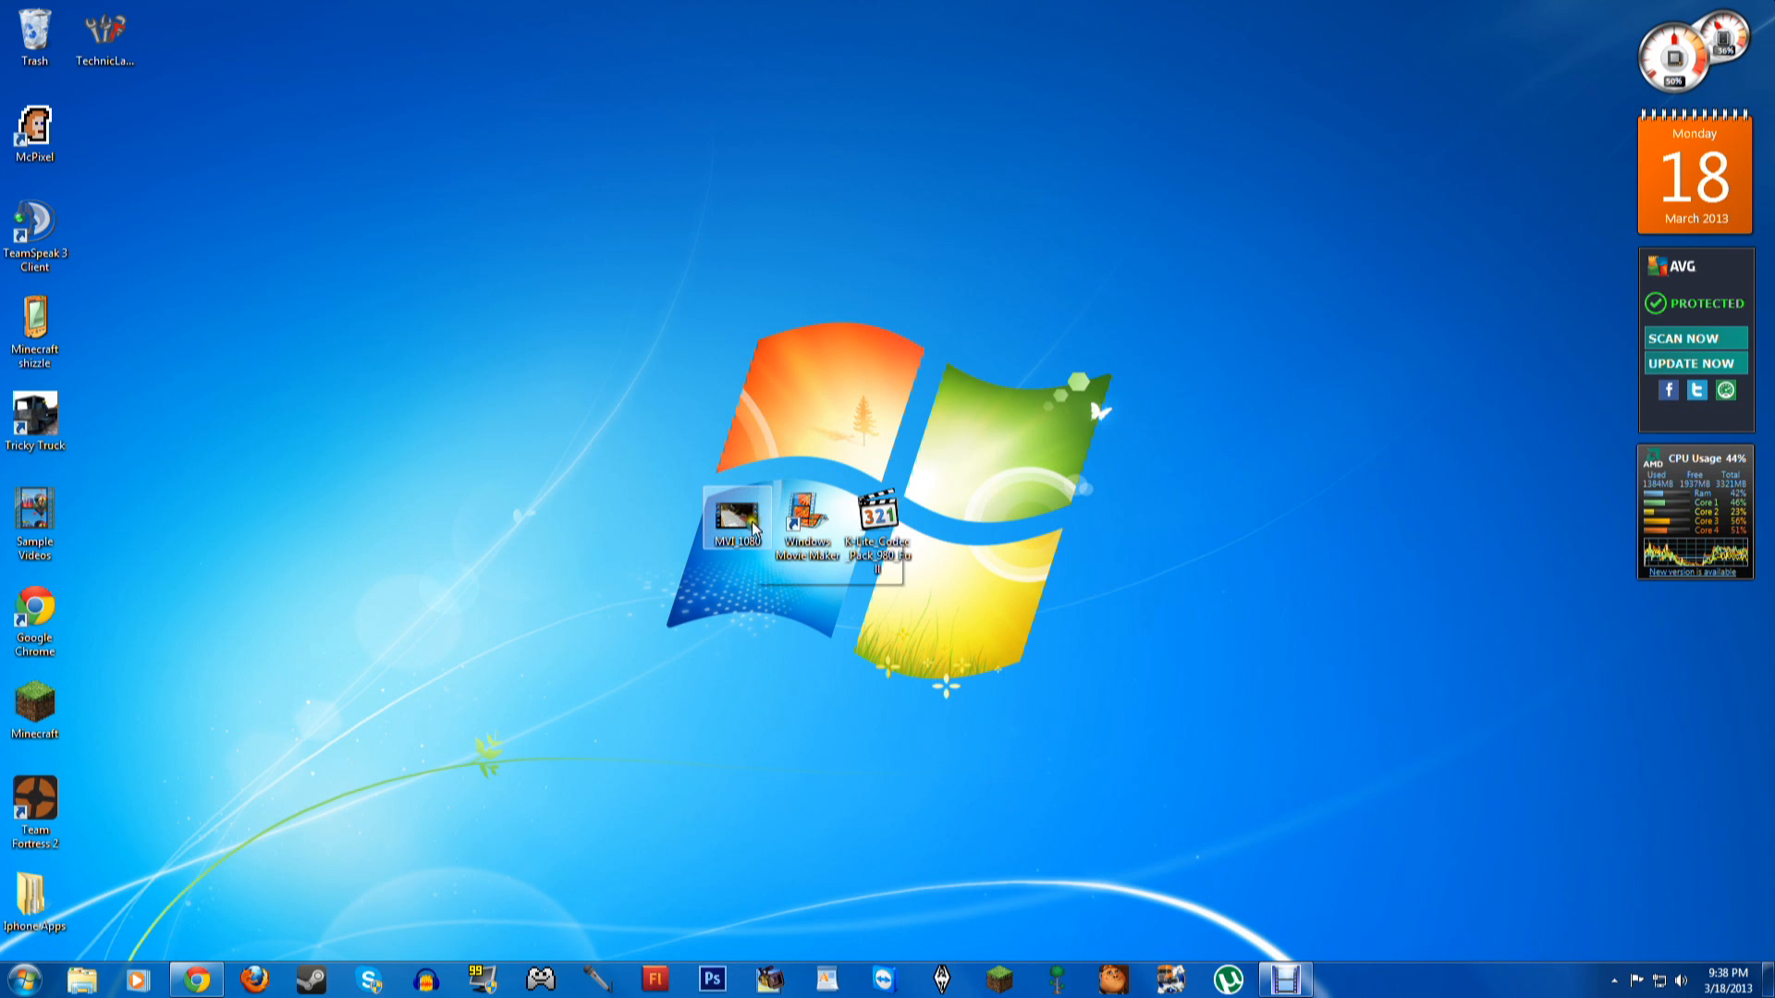
pyautogui.moveTo(743, 521)
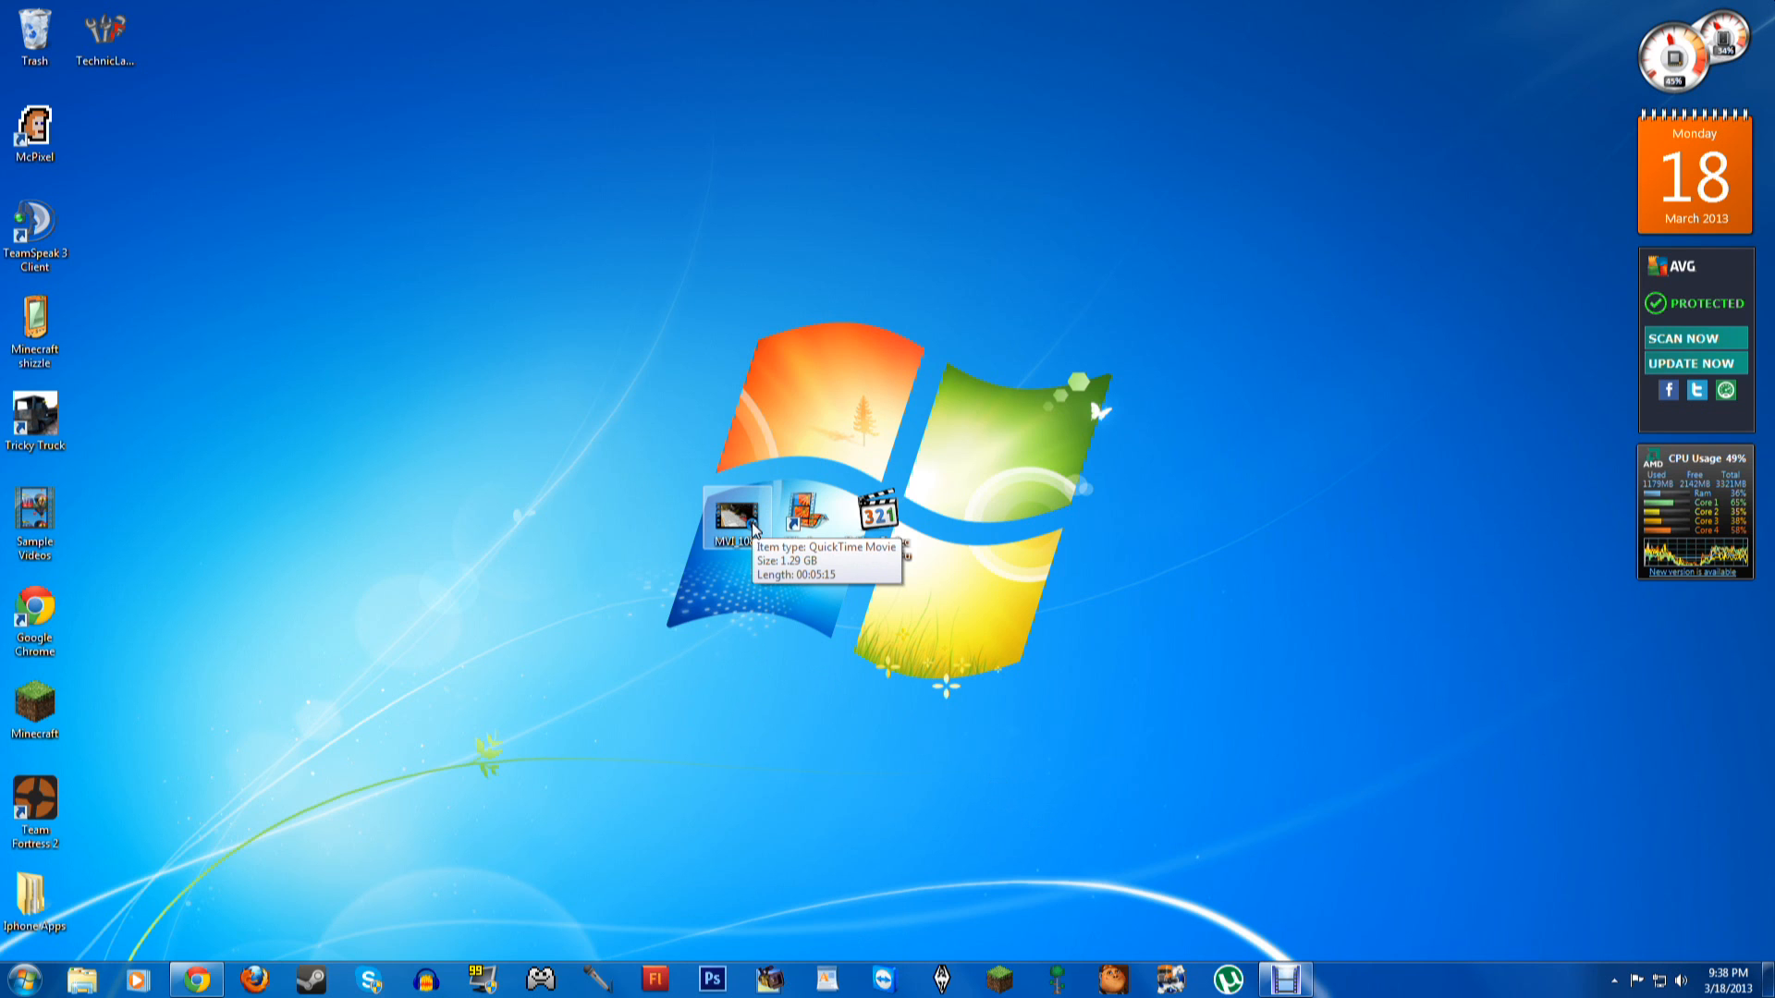
pyautogui.moveTo(686, 514)
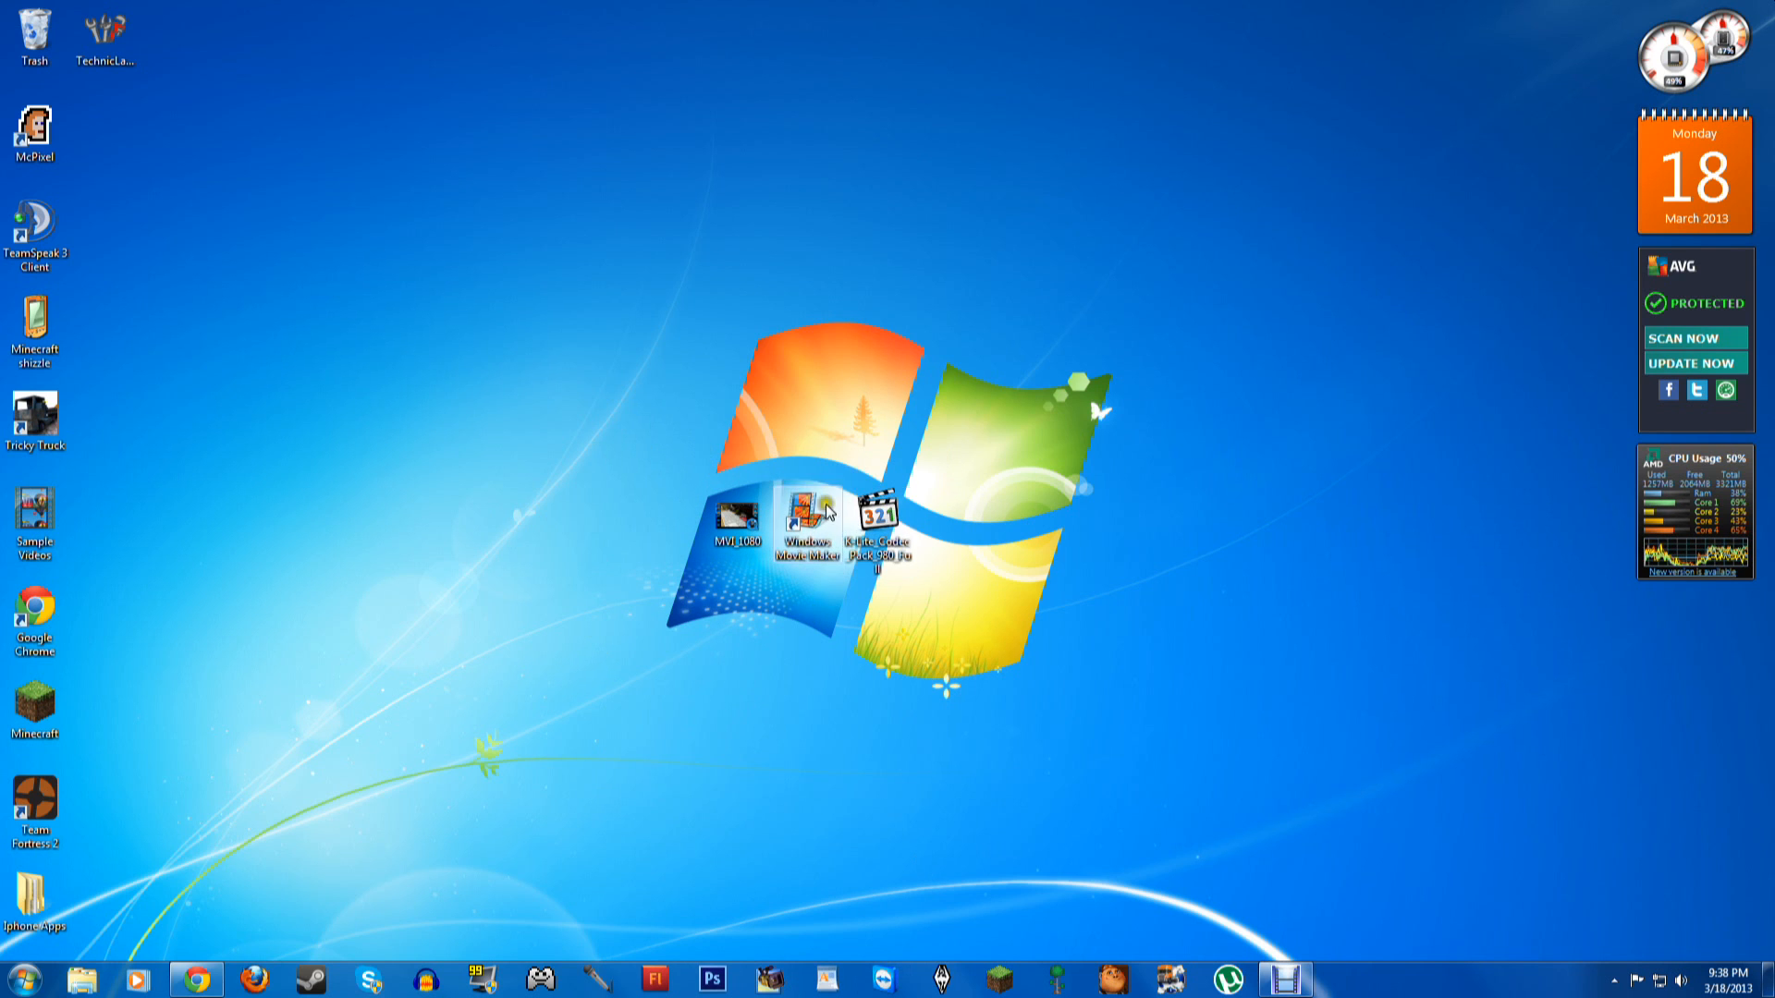
pyautogui.doubleClick(799, 516)
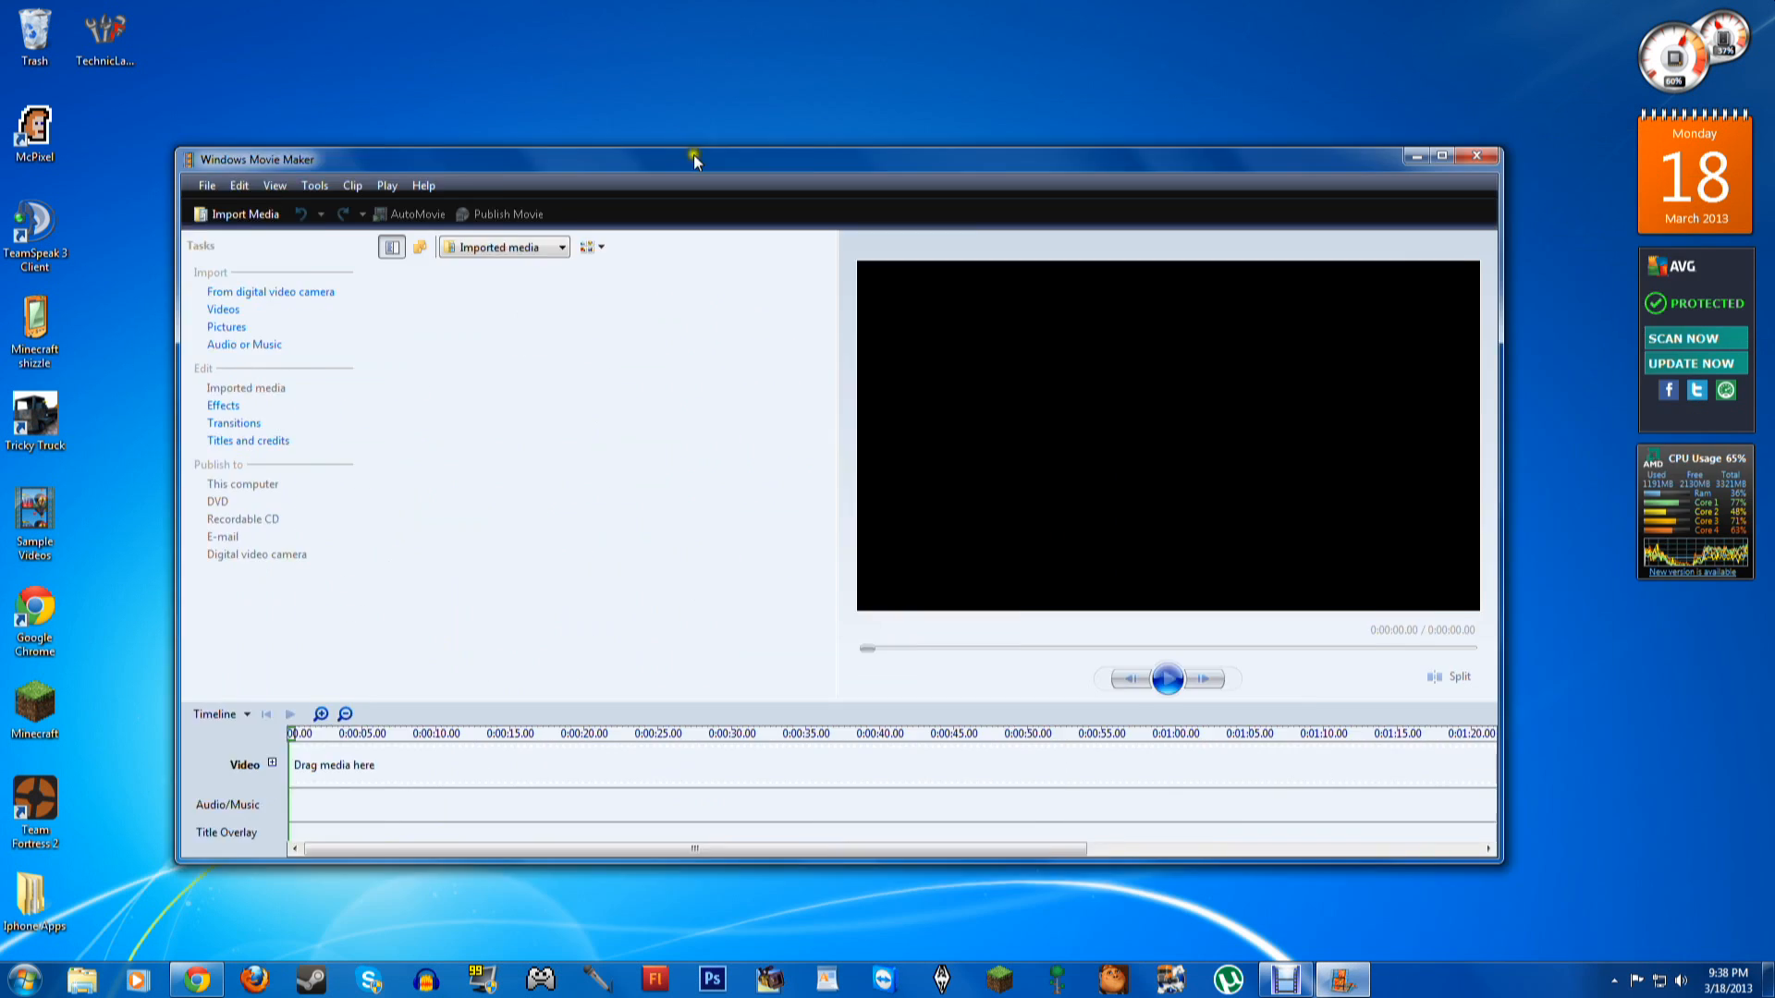
# Move the Movie Maker window aside and bring up the Import Media Items dialog
pyautogui.moveTo(694, 159); pyautogui.dragTo(781, 178)
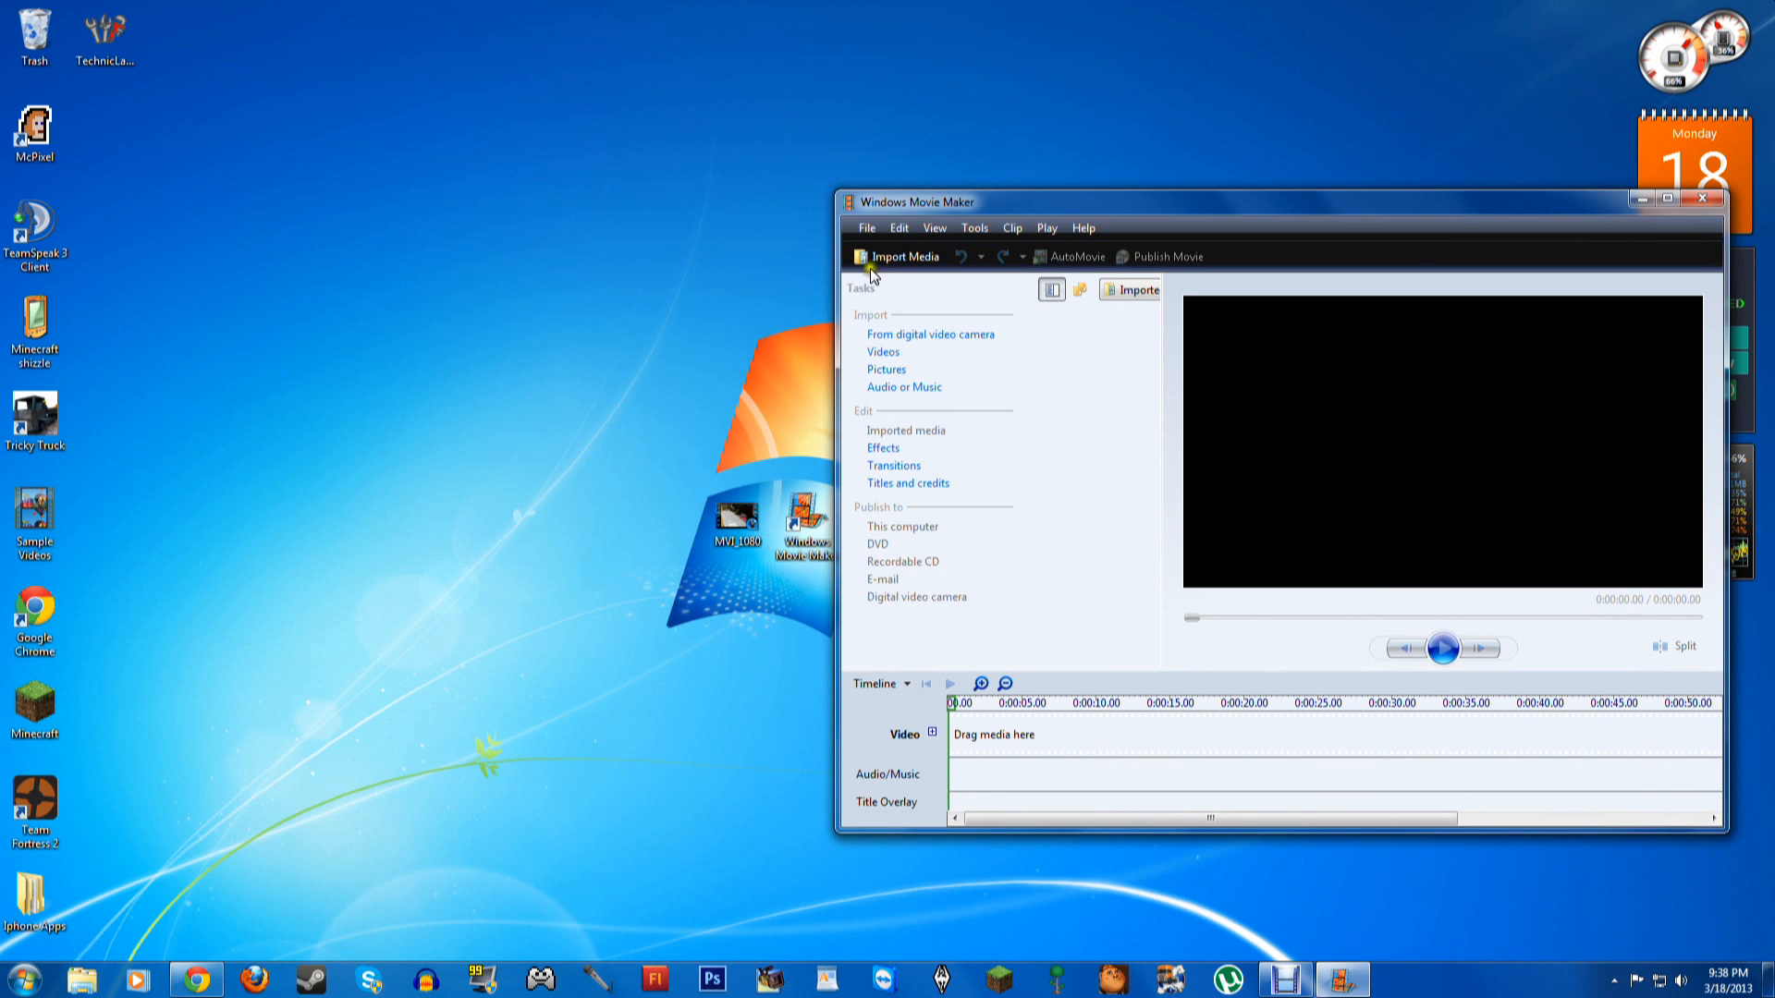
pyautogui.click(901, 255)
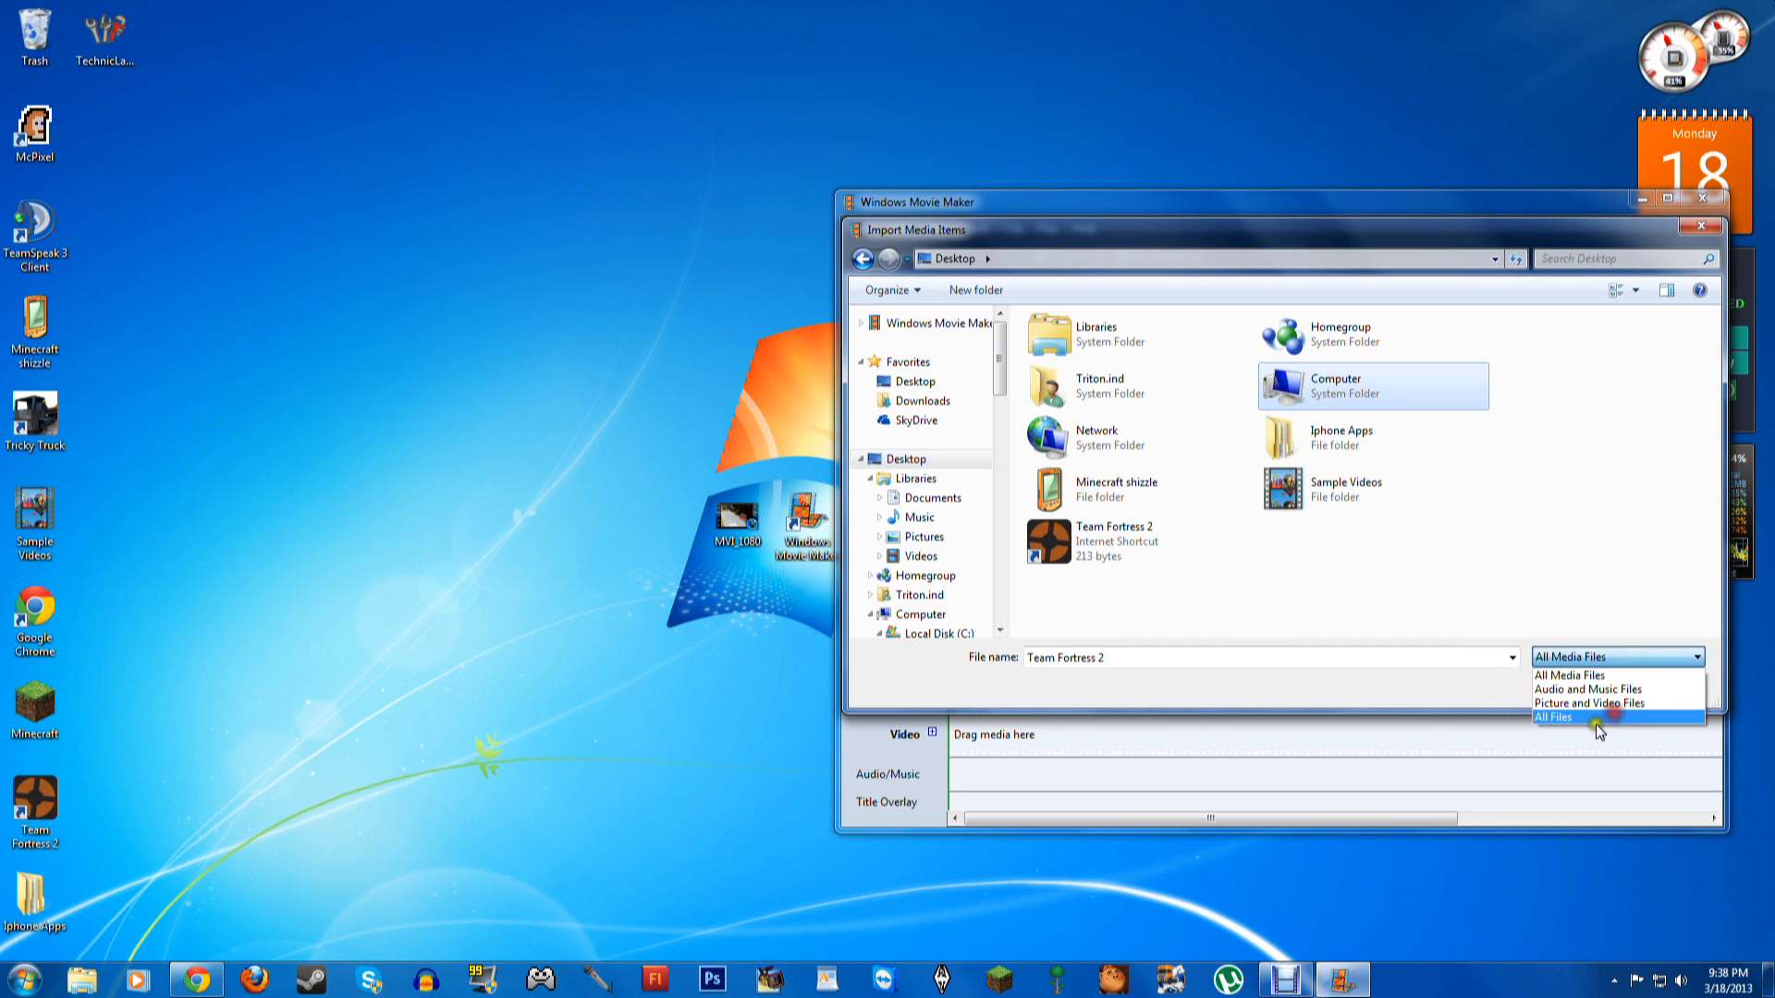
# Import the MVI_1080 movie with All Files listed, getting a could-not-be-imported error
pyautogui.click(1556, 717)
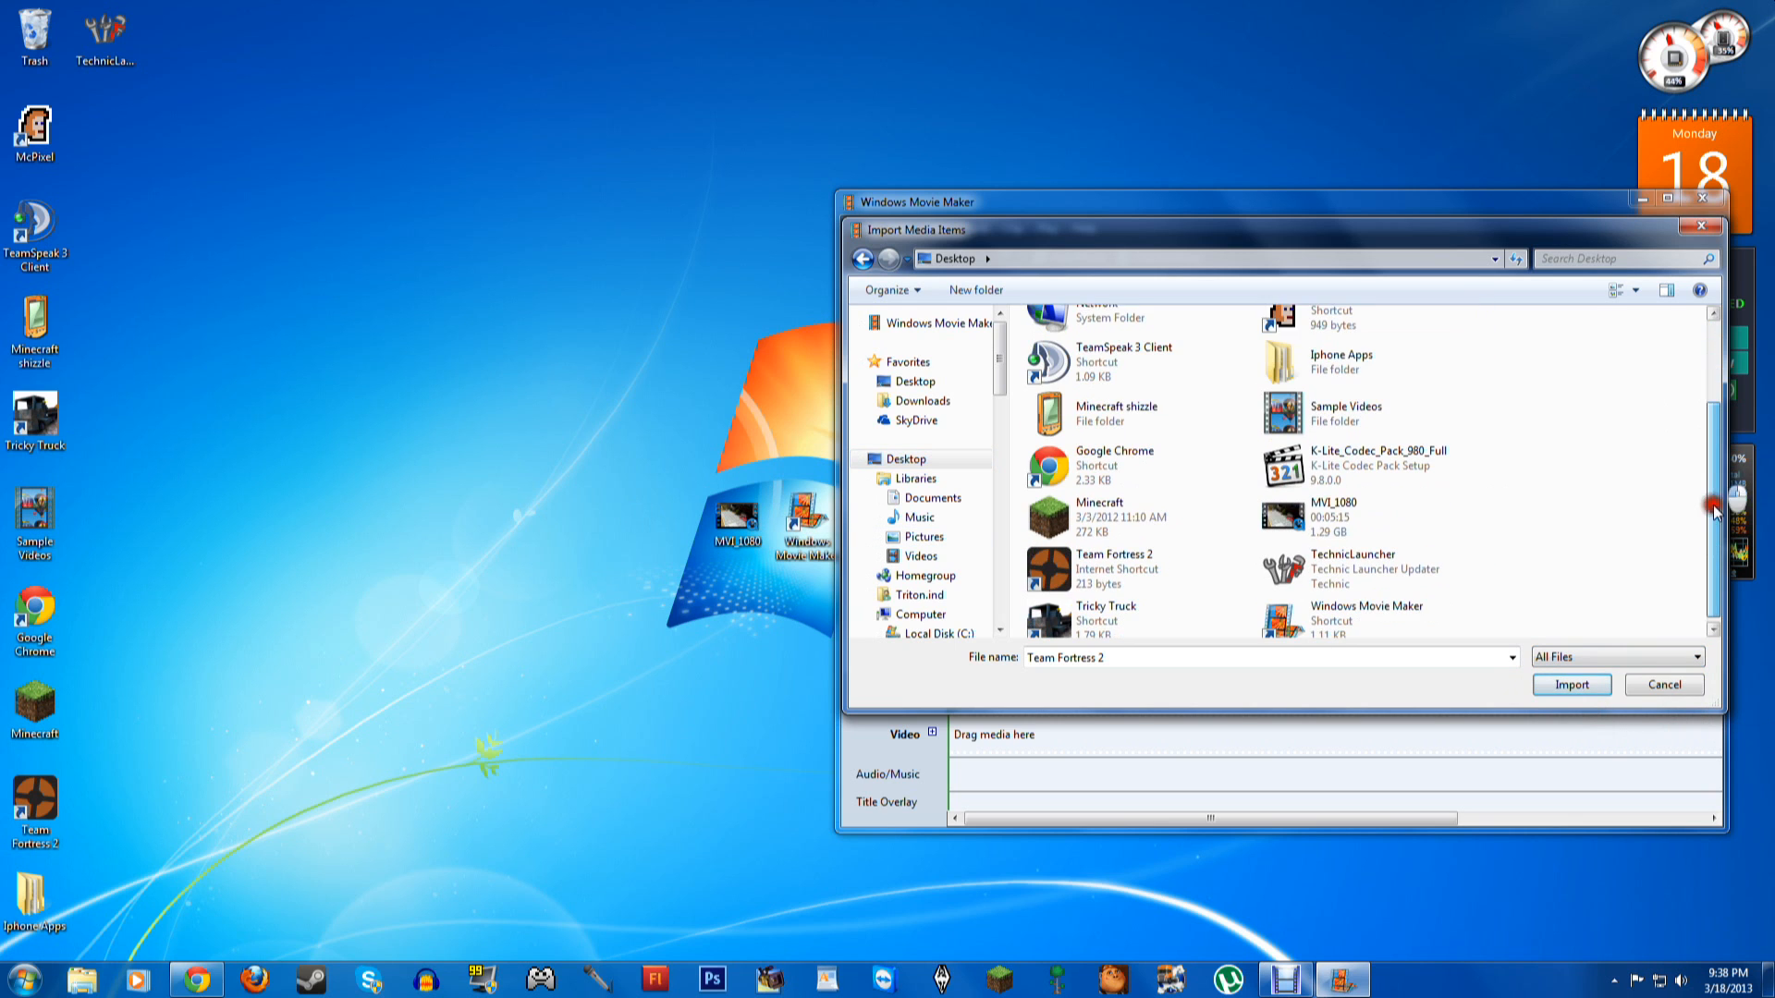
pyautogui.click(1333, 514)
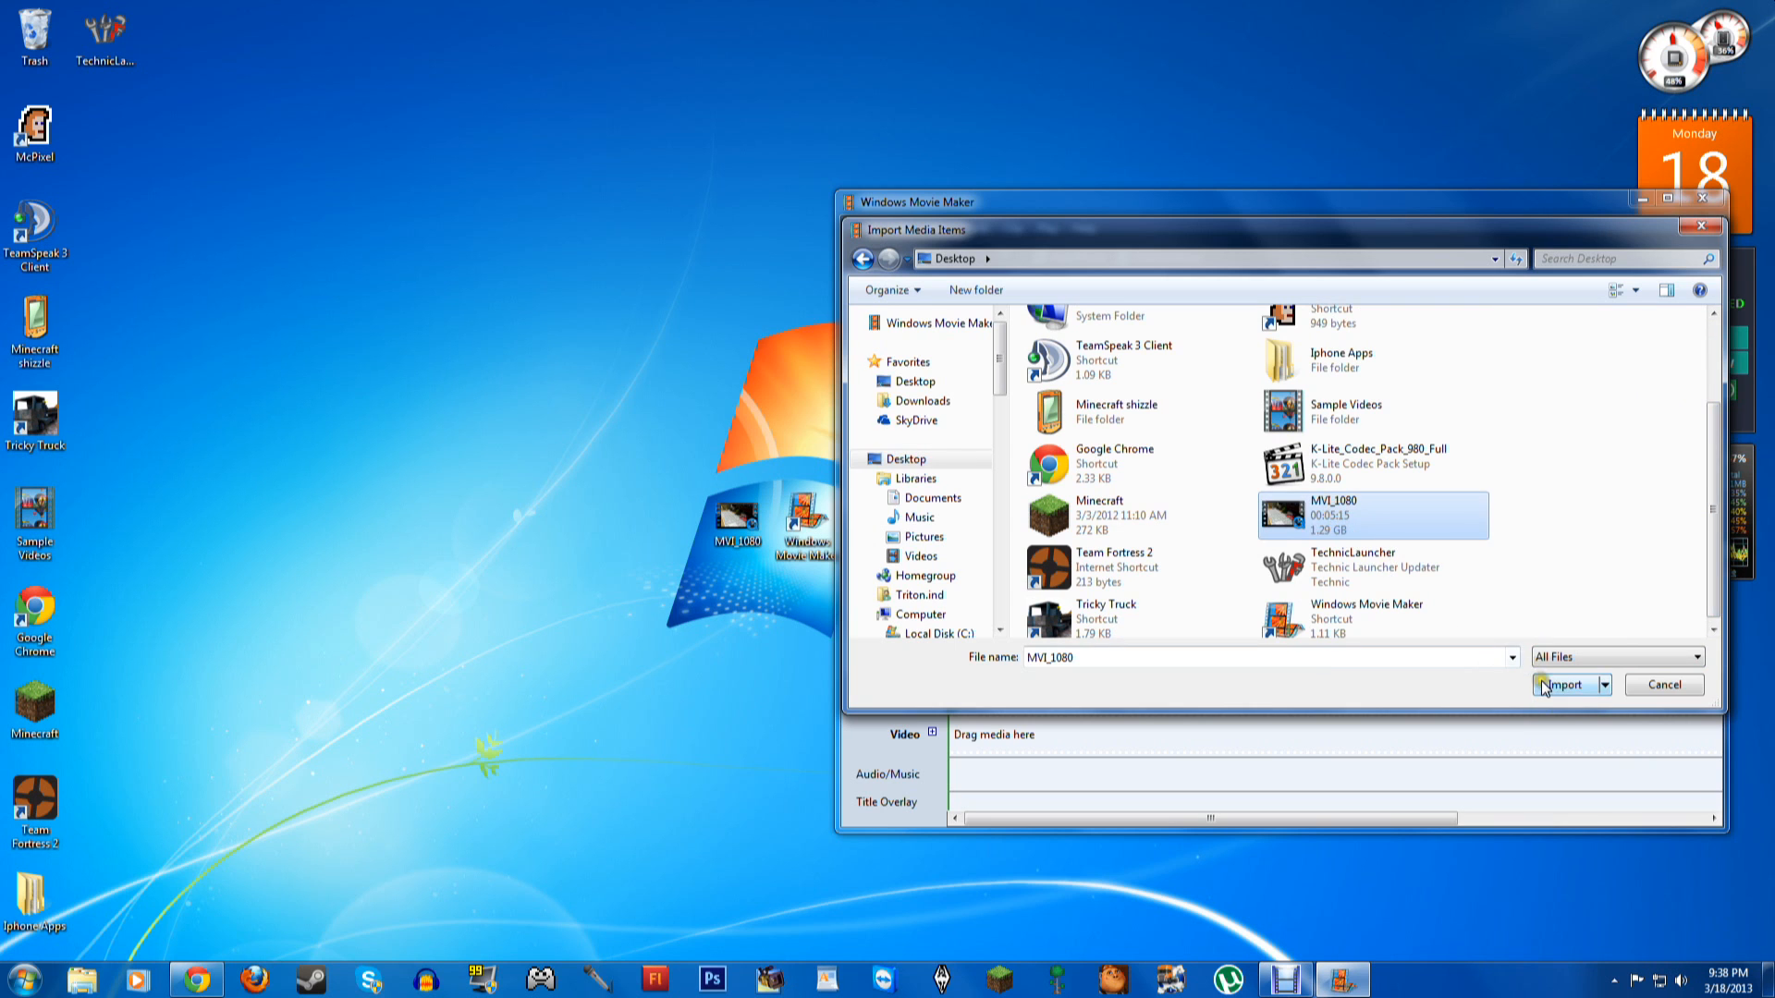
pyautogui.click(1560, 684)
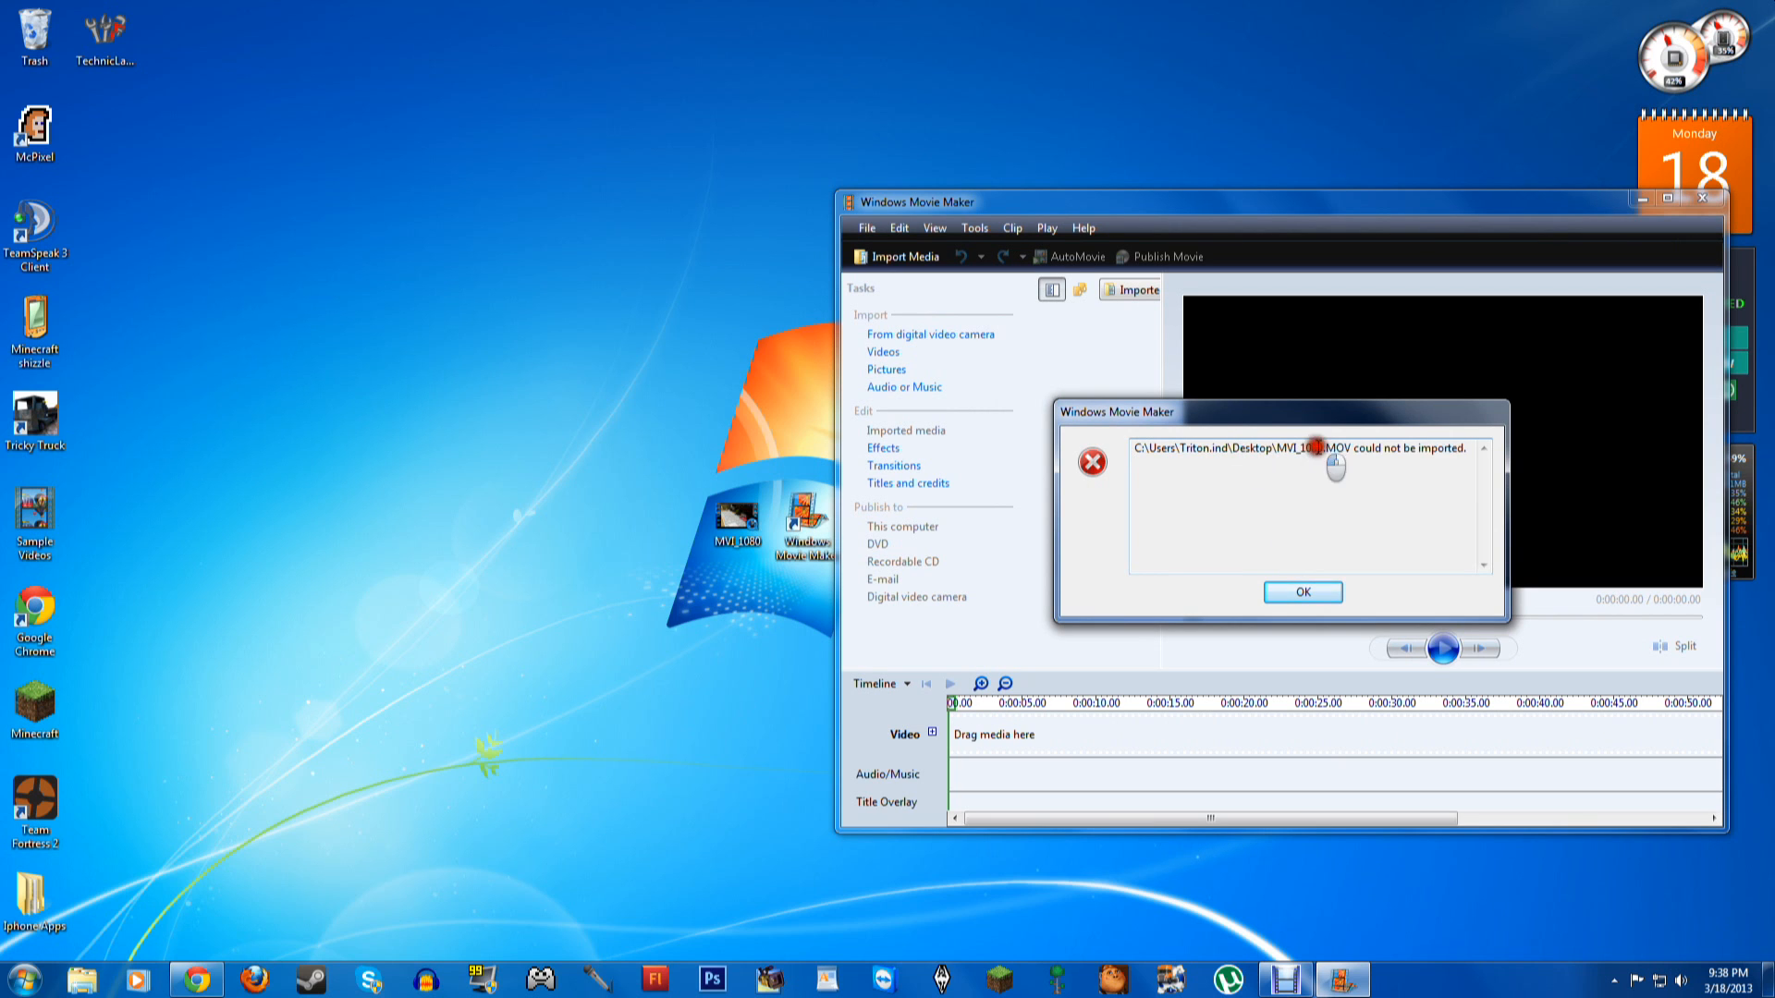
pyautogui.moveTo(1347, 471)
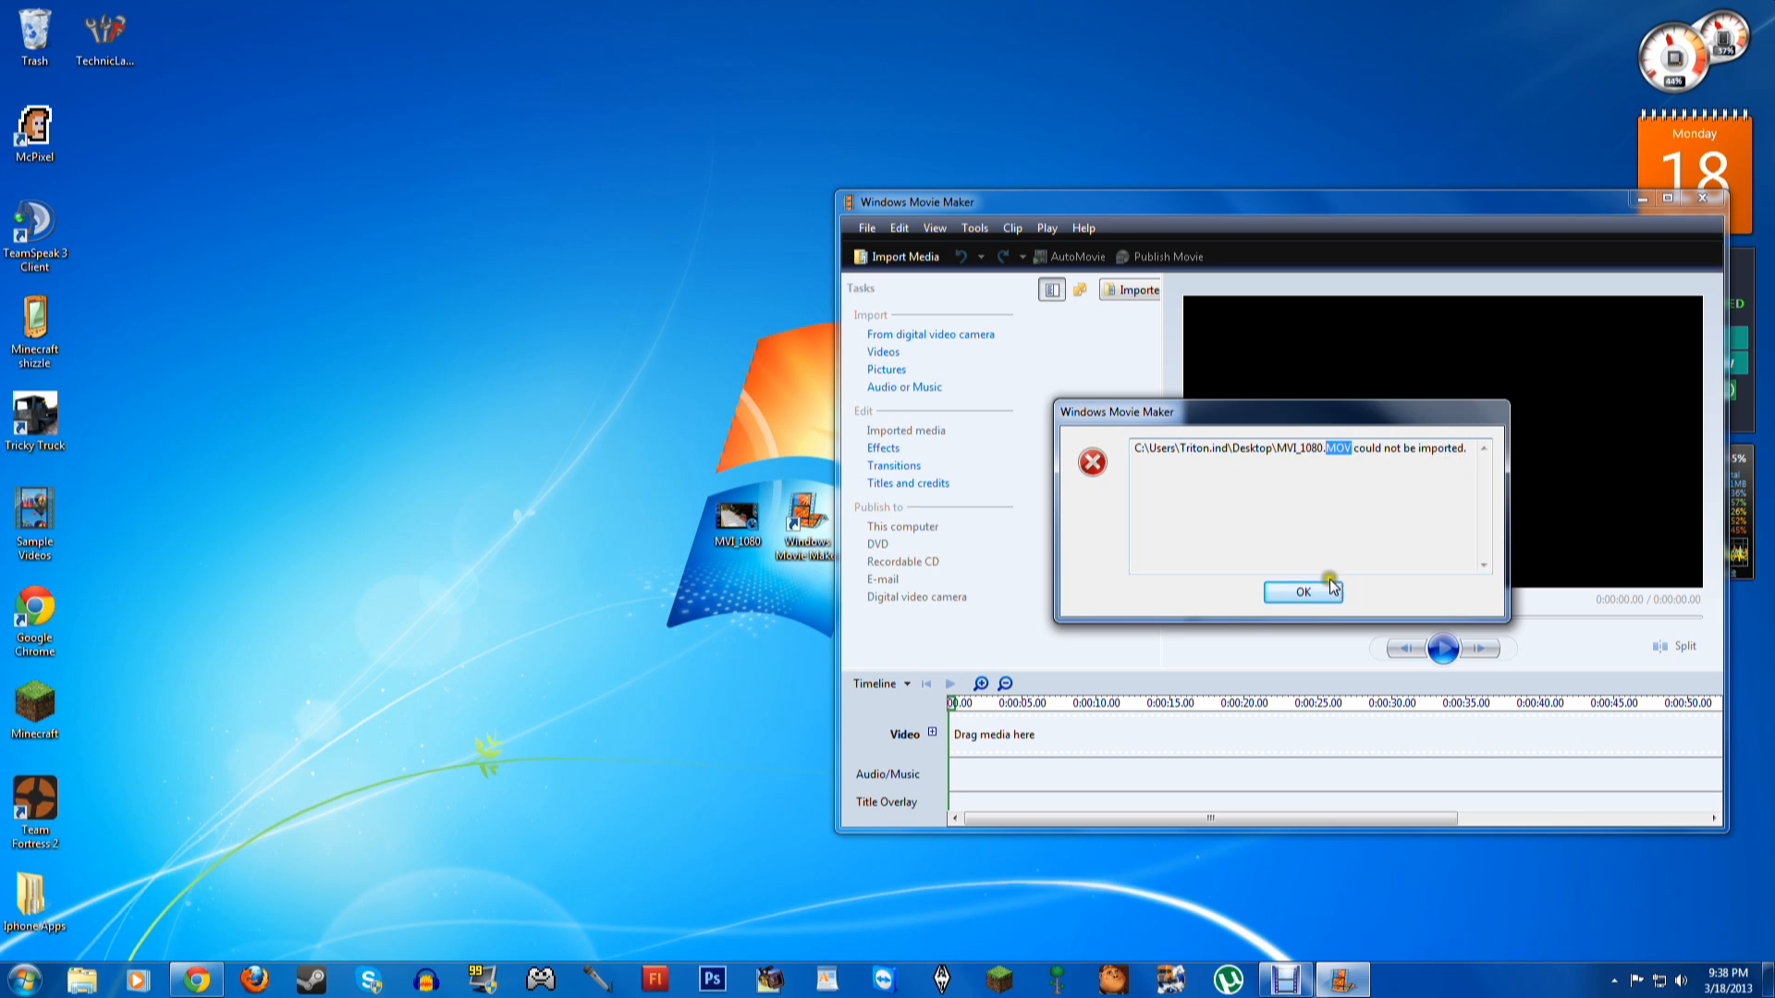
# Dismiss the import error and close Windows Movie Maker
pyautogui.click(1302, 592)
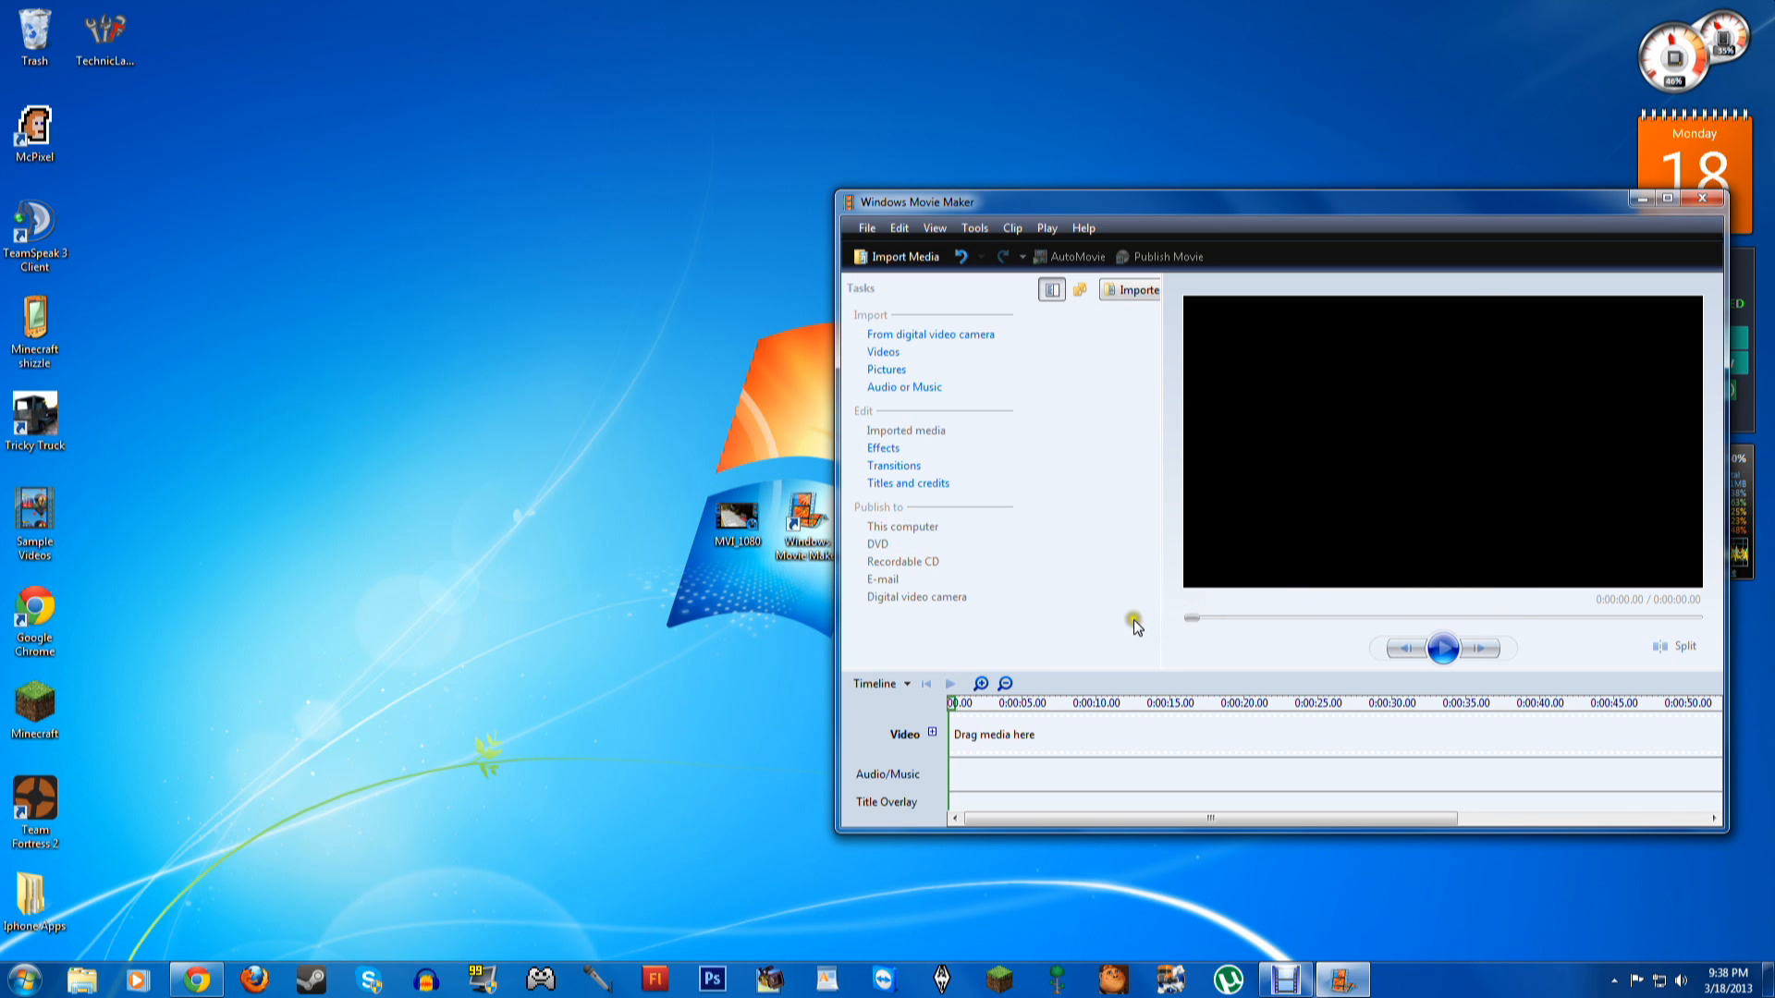
pyautogui.moveTo(1126, 639)
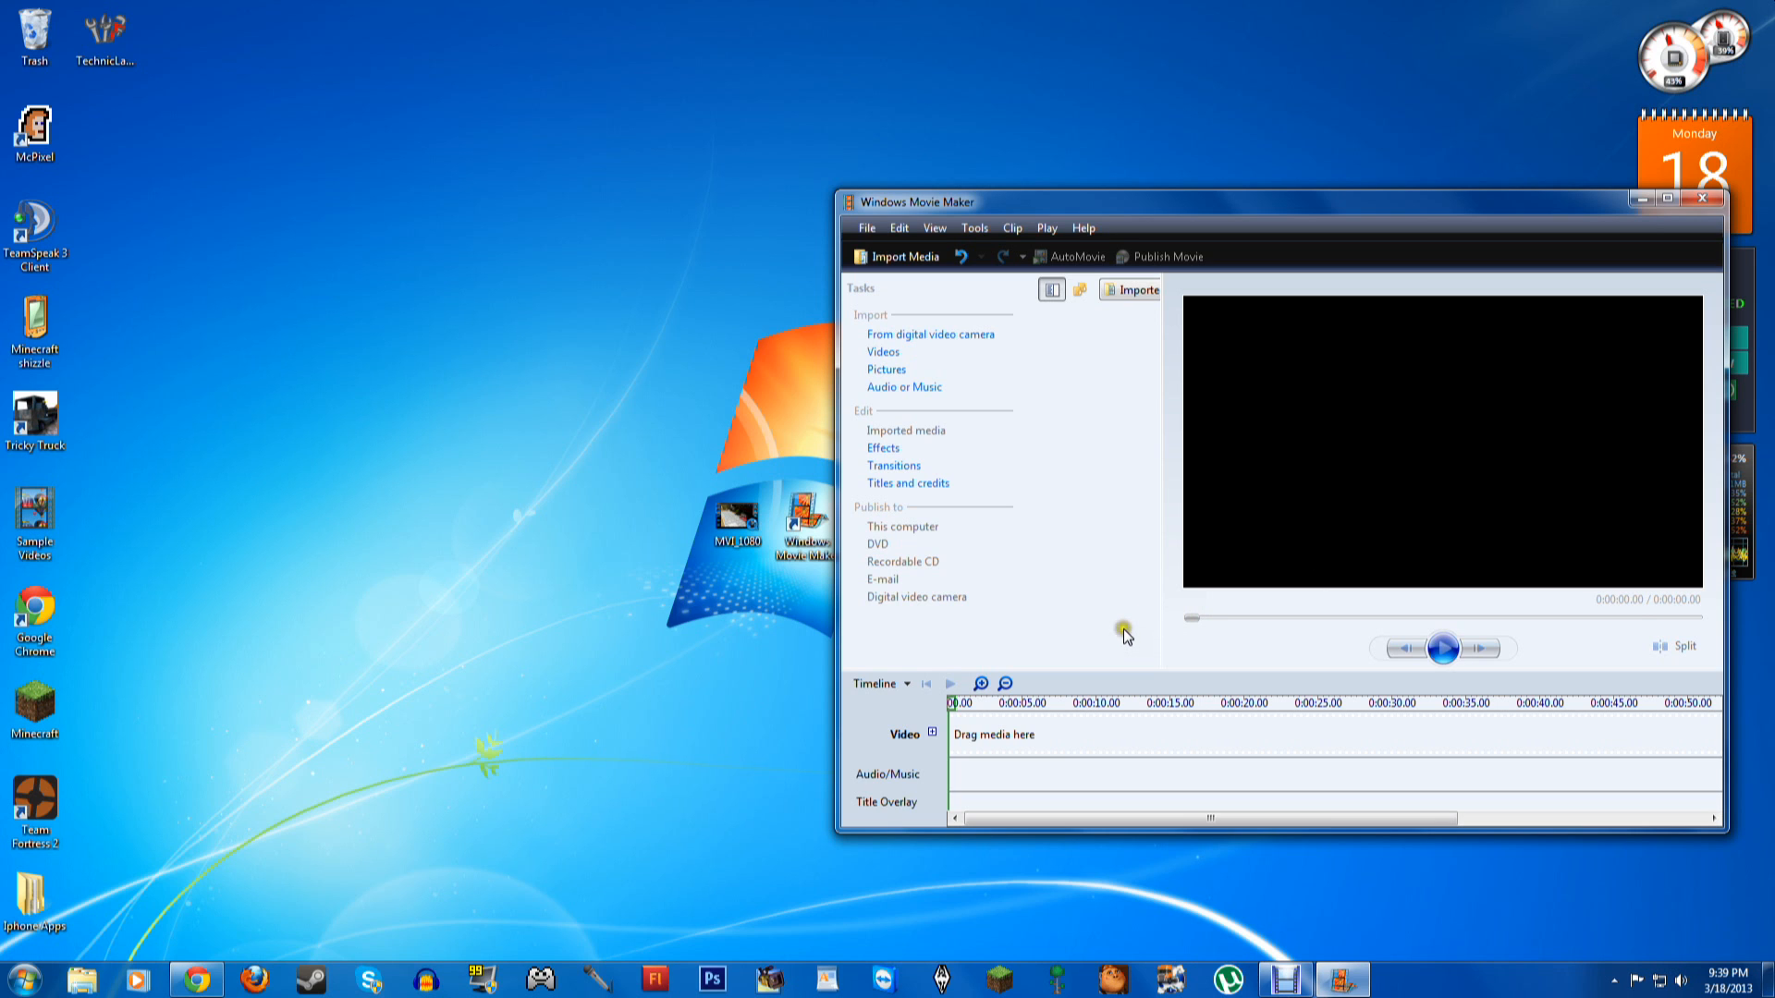
pyautogui.moveTo(1124, 640)
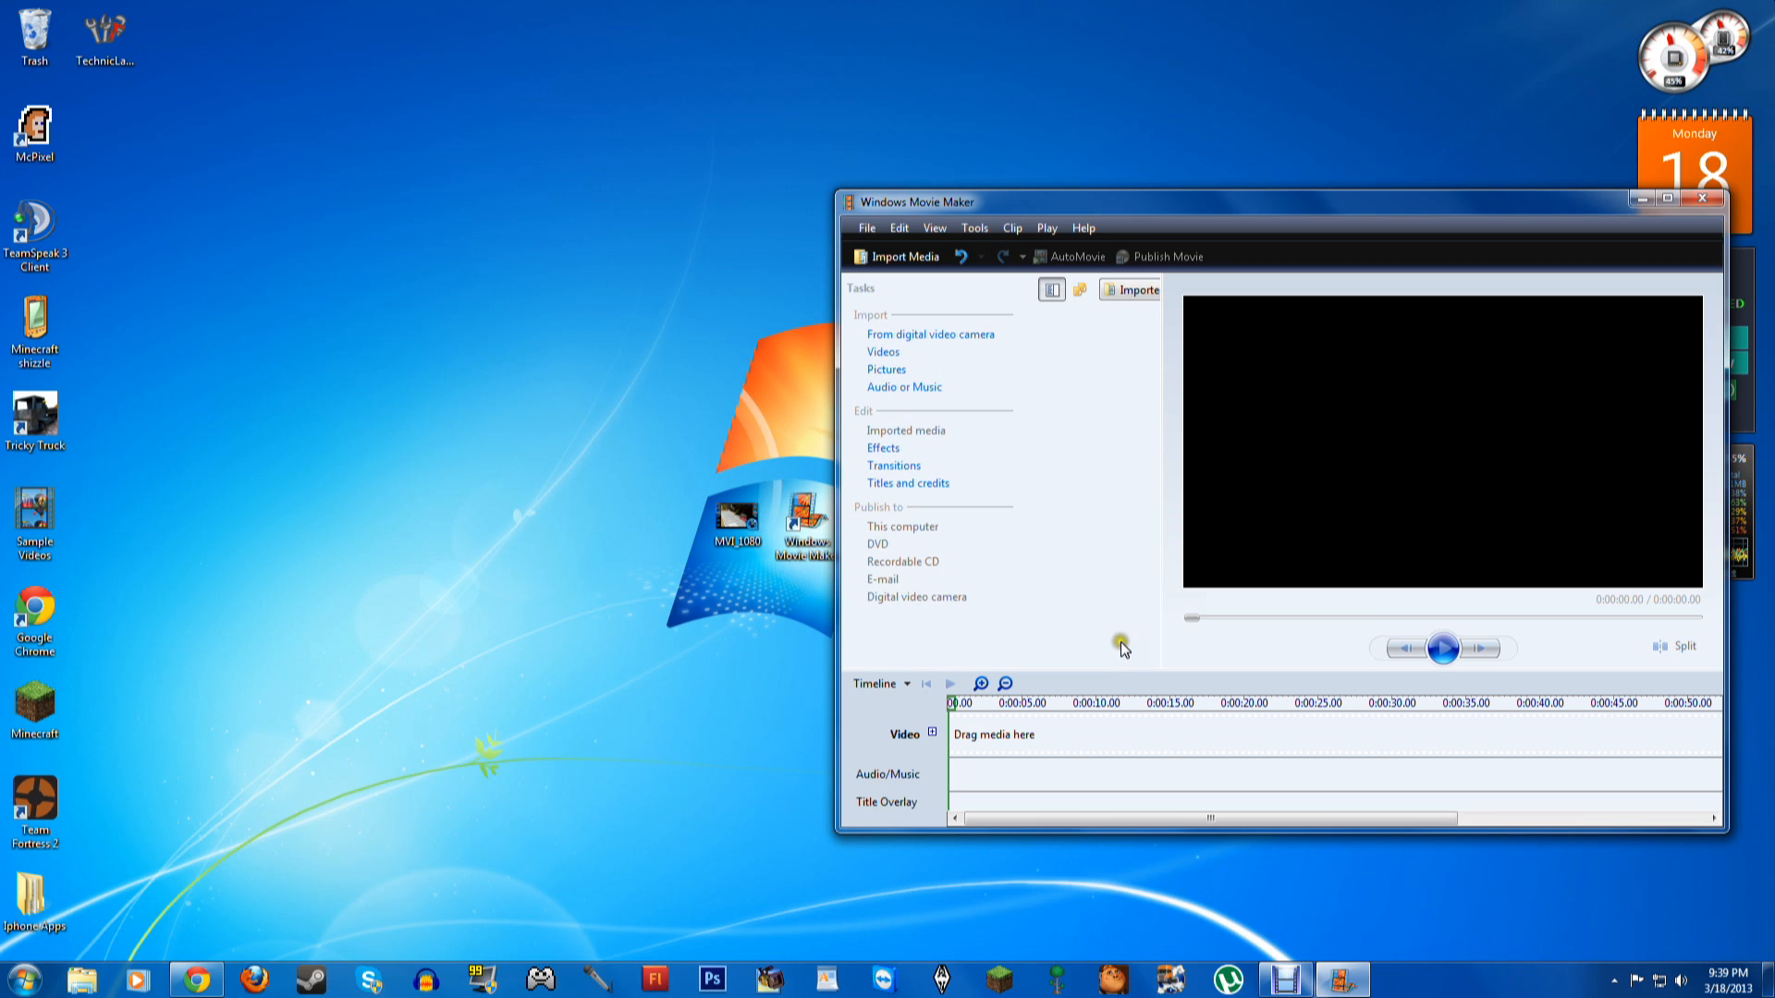
pyautogui.moveTo(1118, 653)
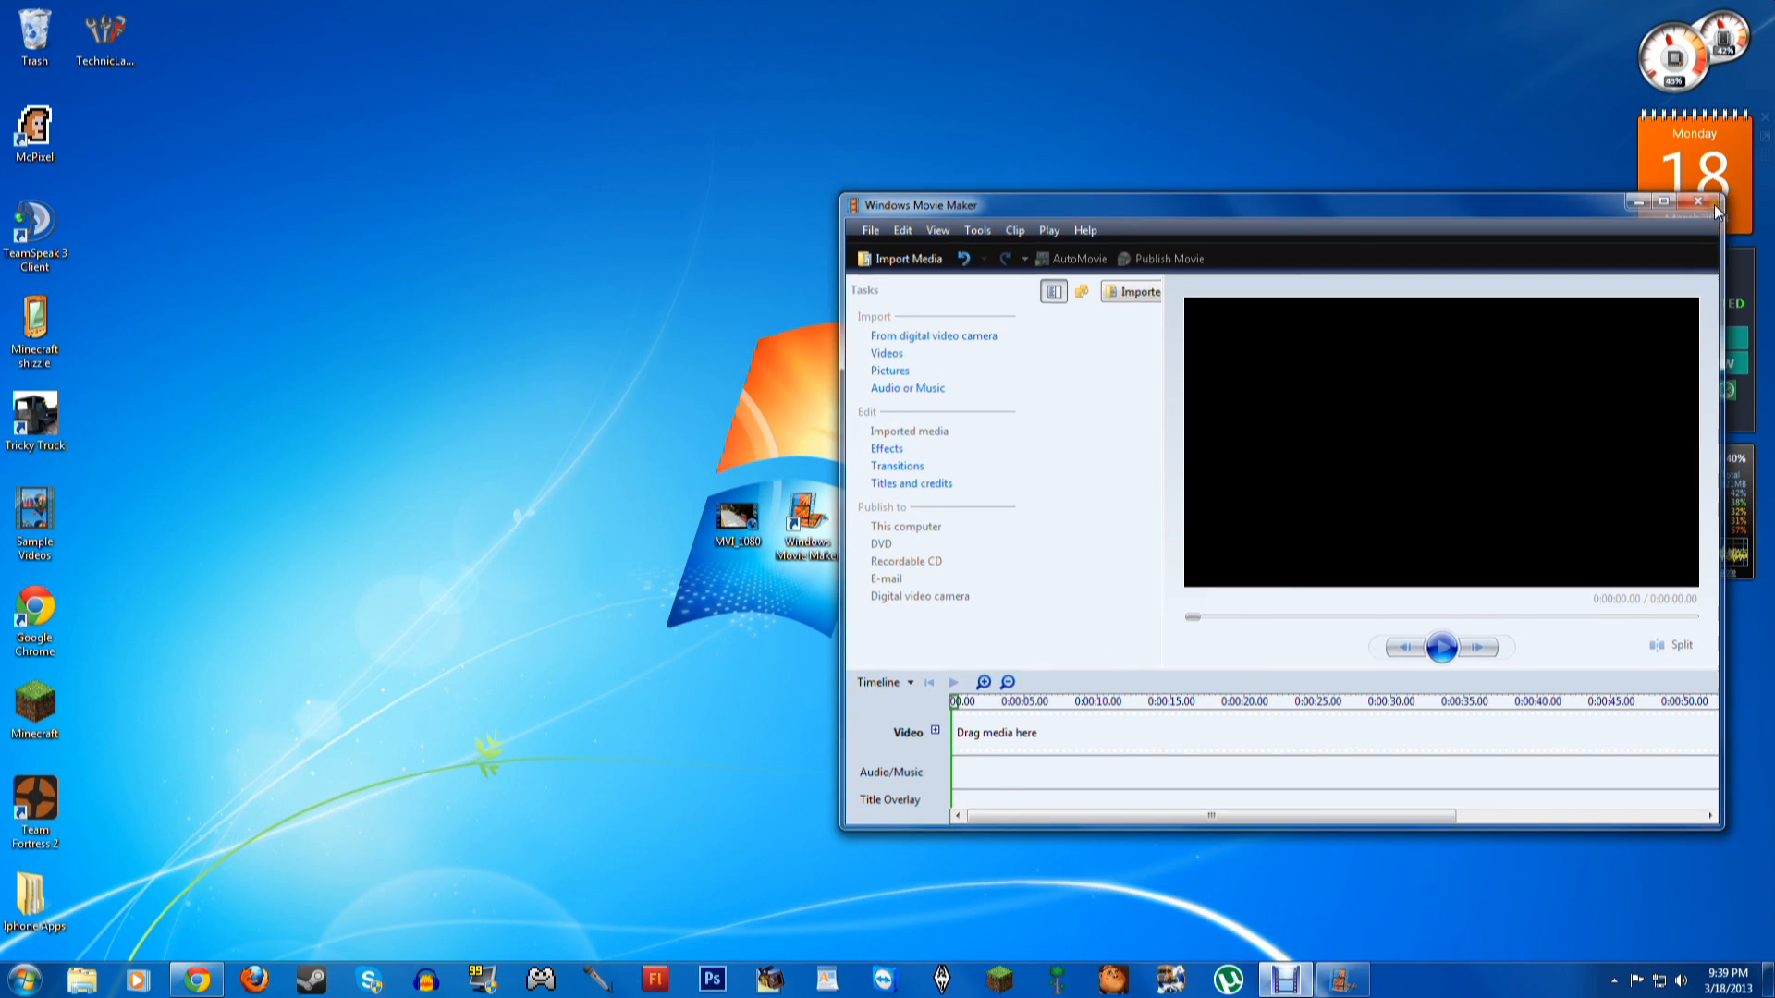
pyautogui.click(1698, 204)
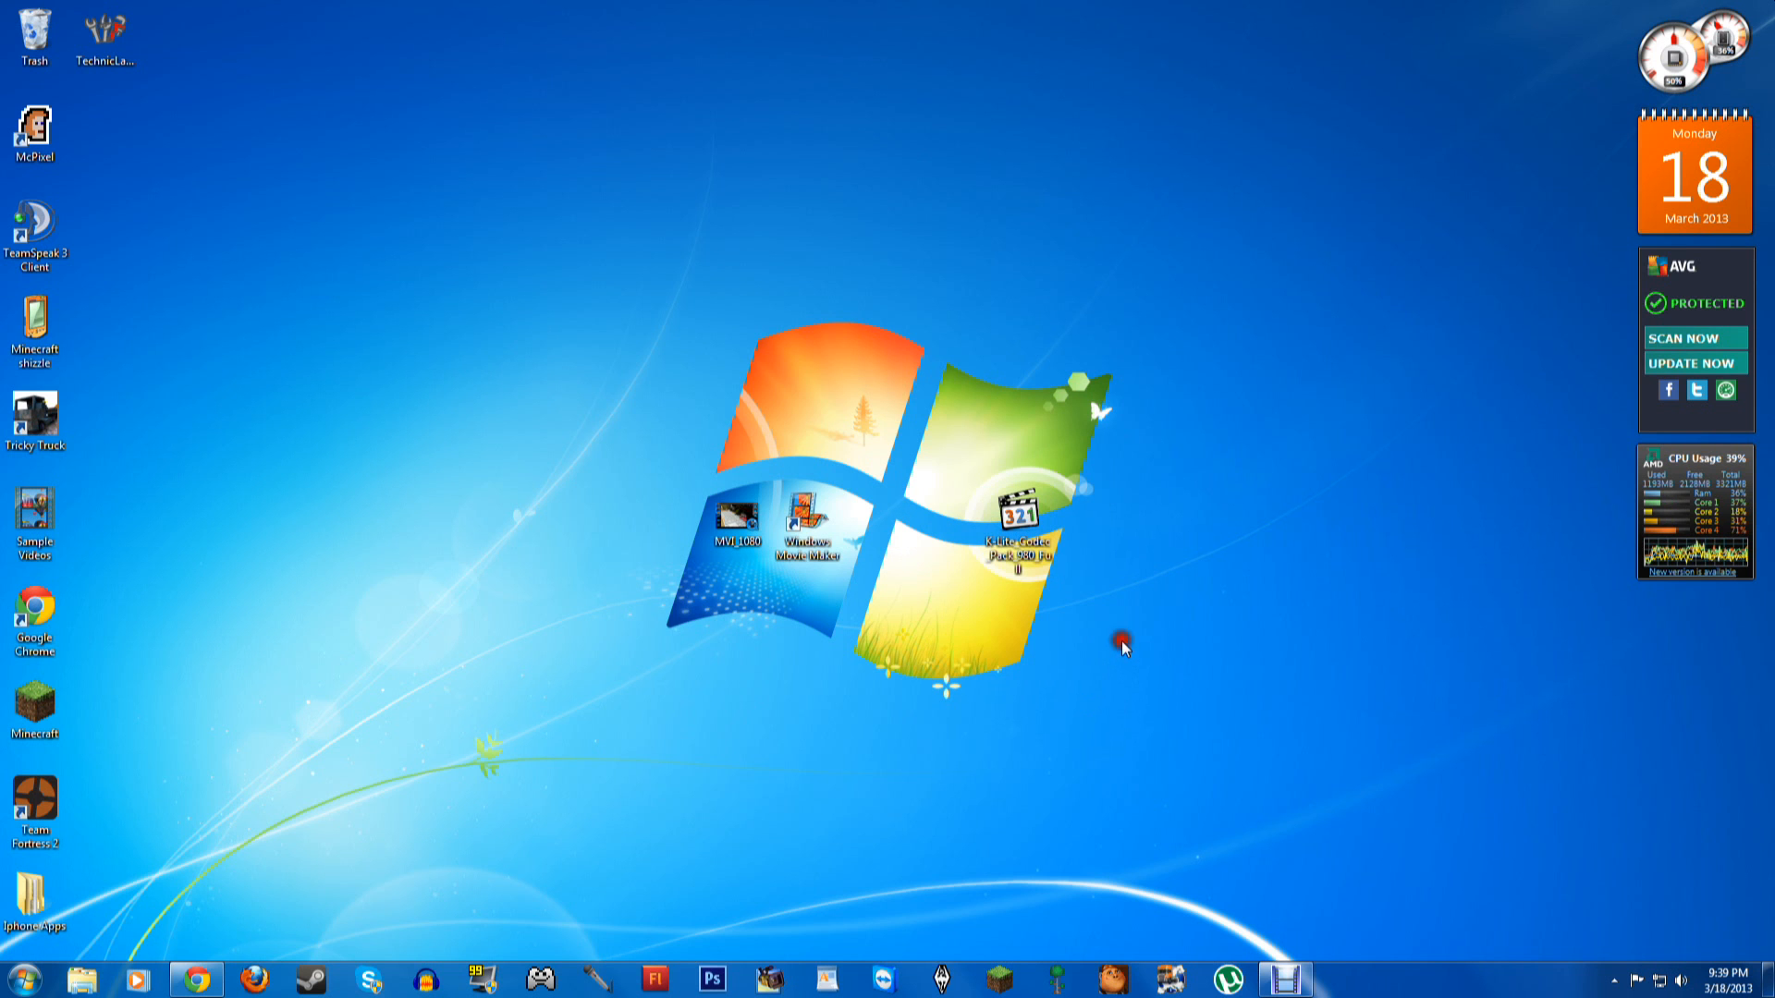
# Save the K-Lite Codec Pack installer from Chrome to the desktop and close the browser
pyautogui.rightClick(192, 976)
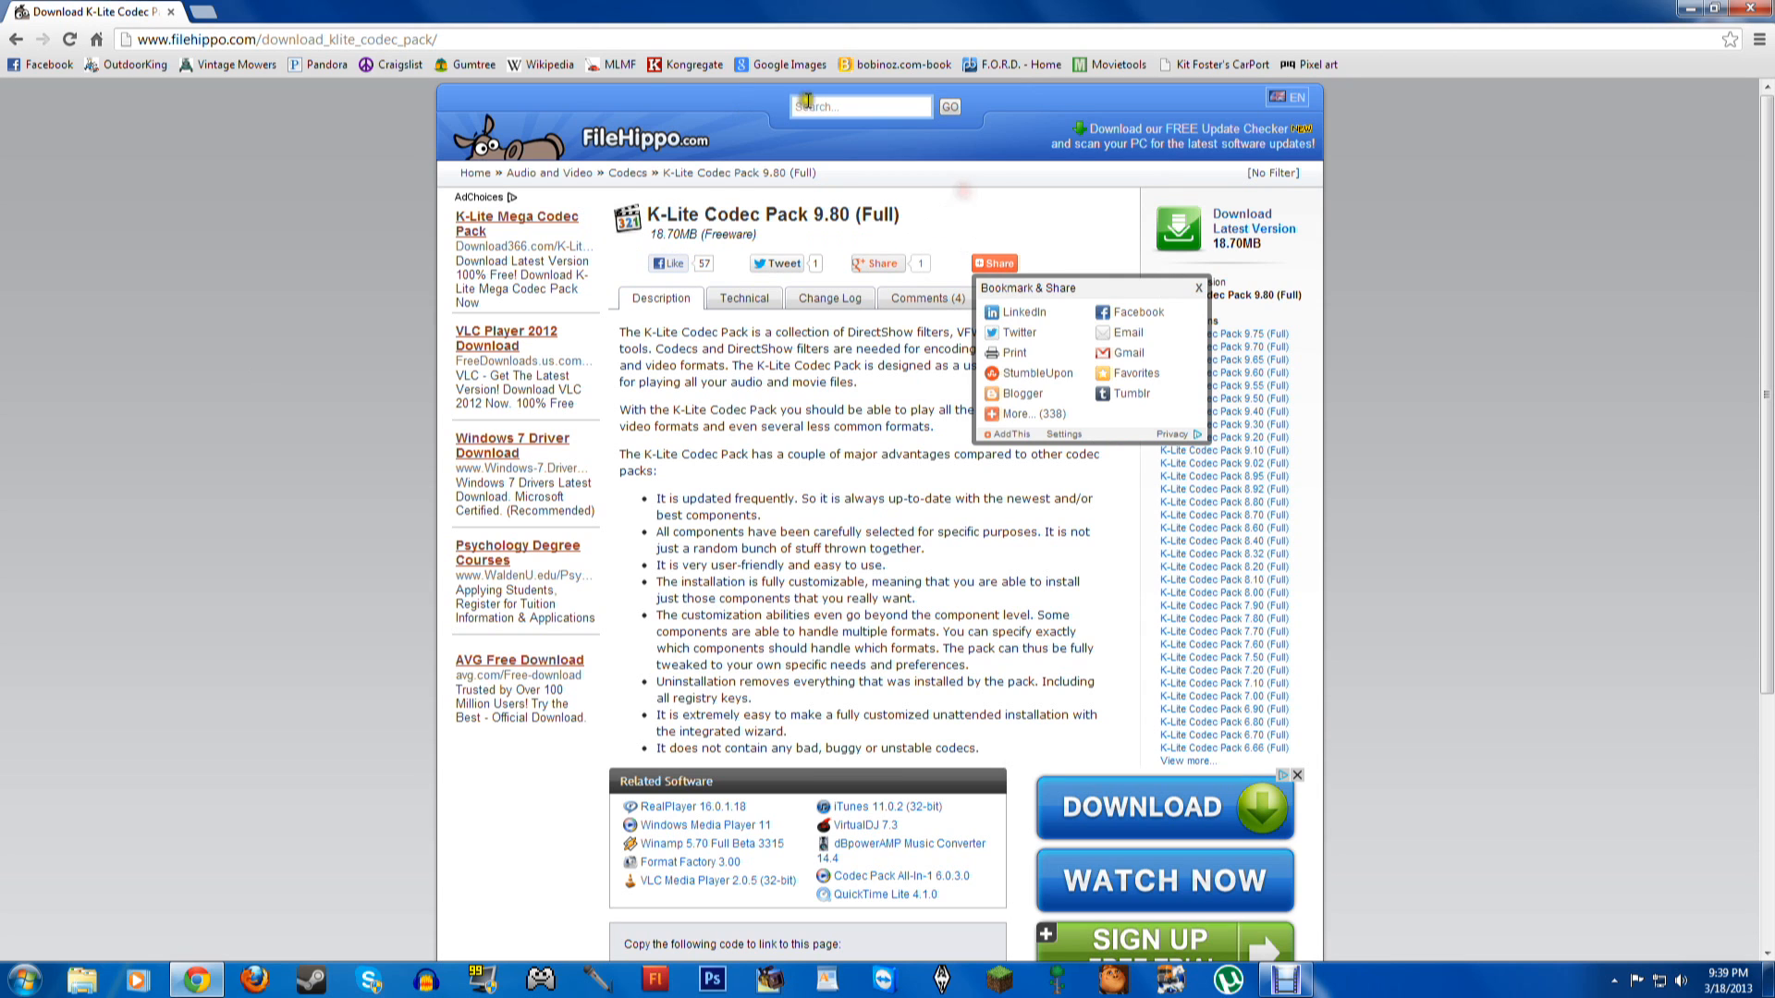
pyautogui.click(1195, 287)
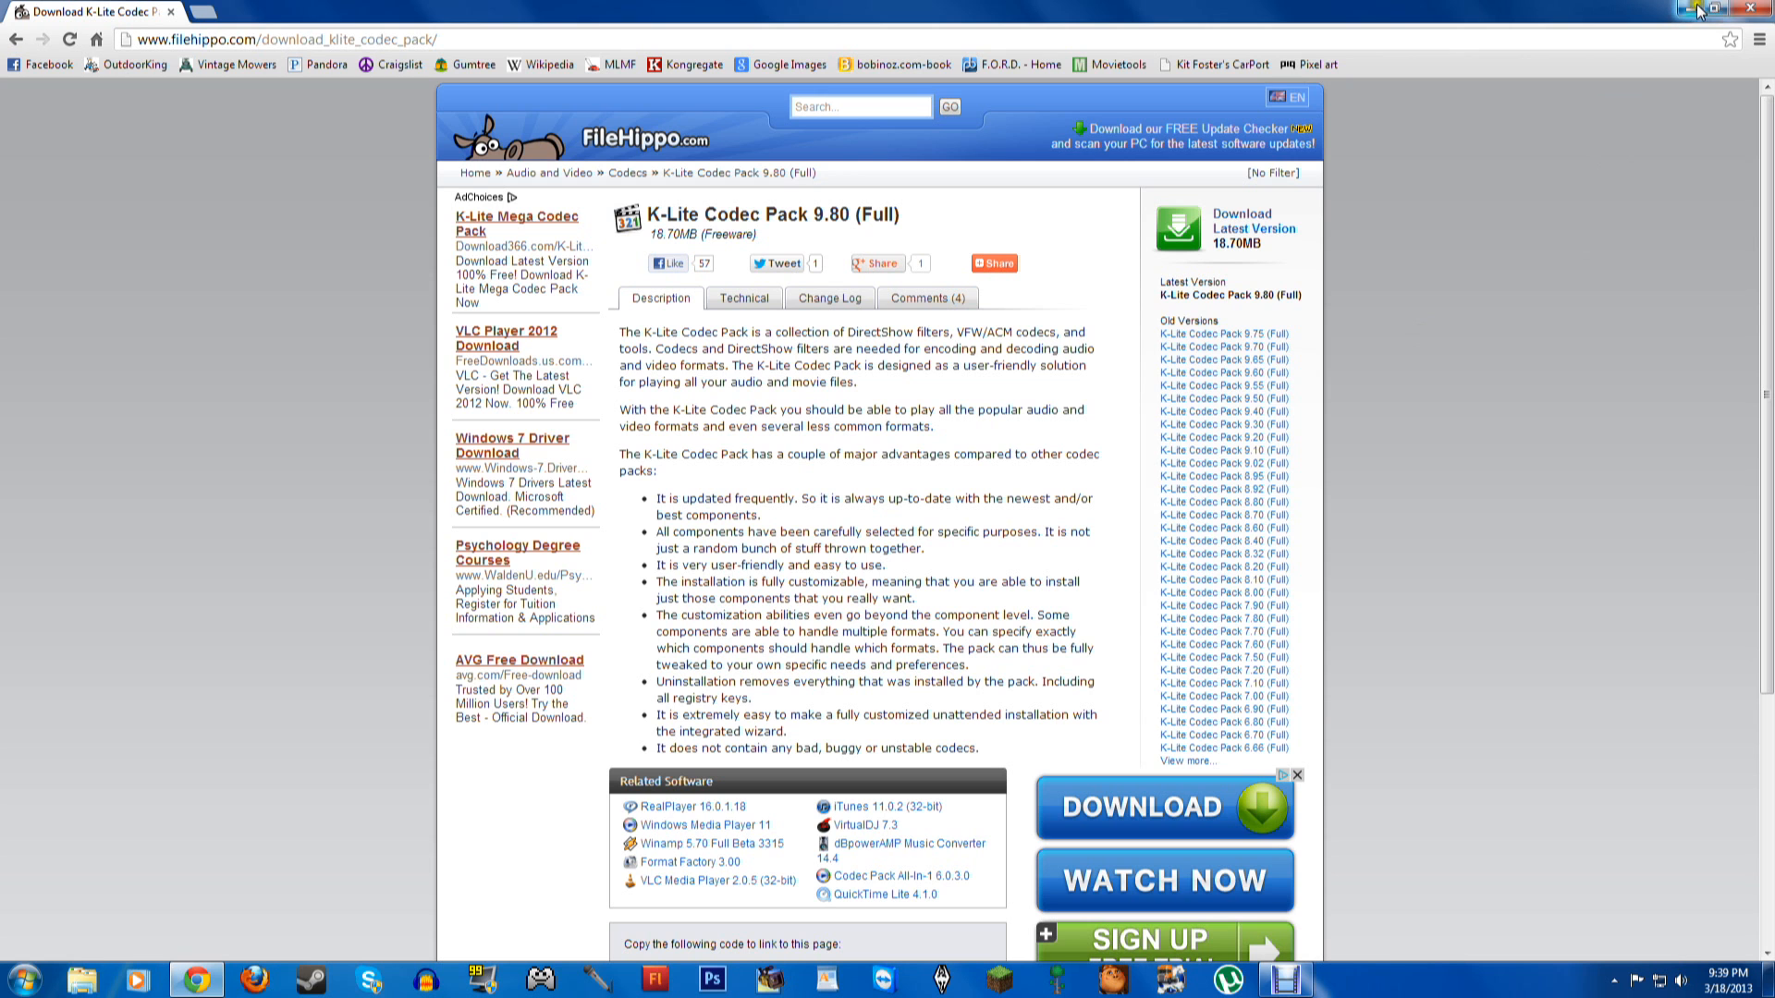
pyautogui.click(1745, 7)
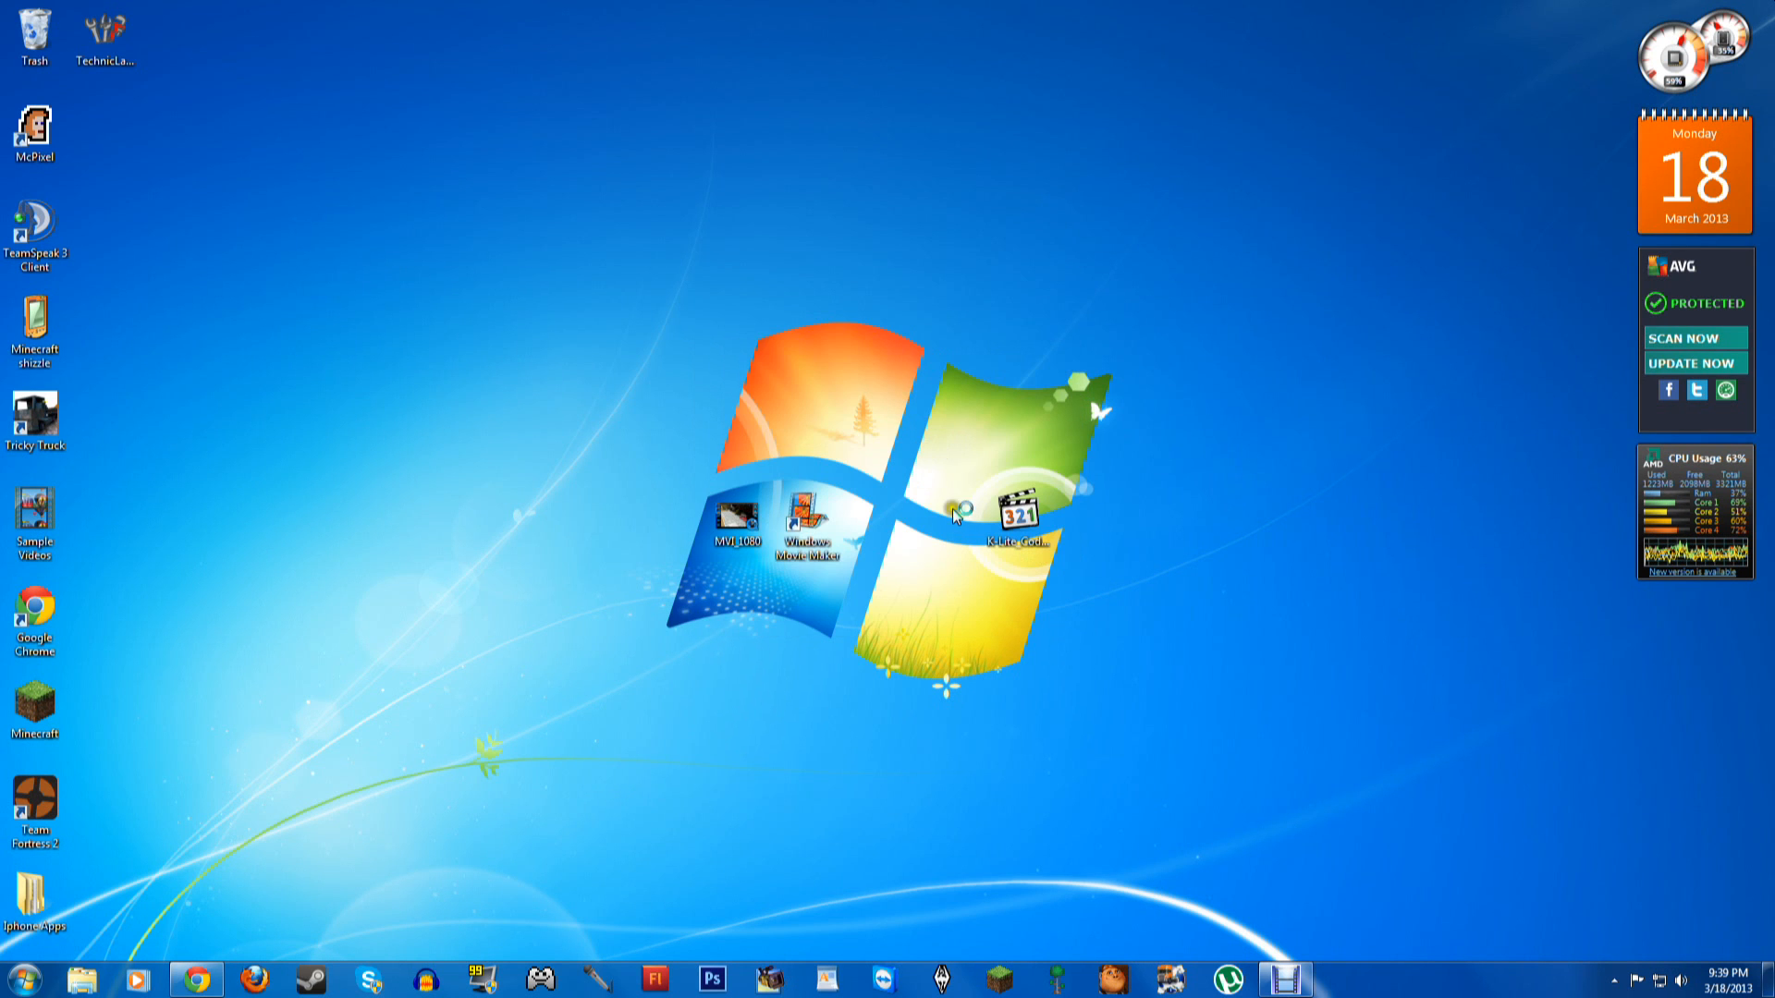
# Start the K-Lite Codec Pack installer and choose the Advanced installation mode
pyautogui.doubleClick(1020, 520)
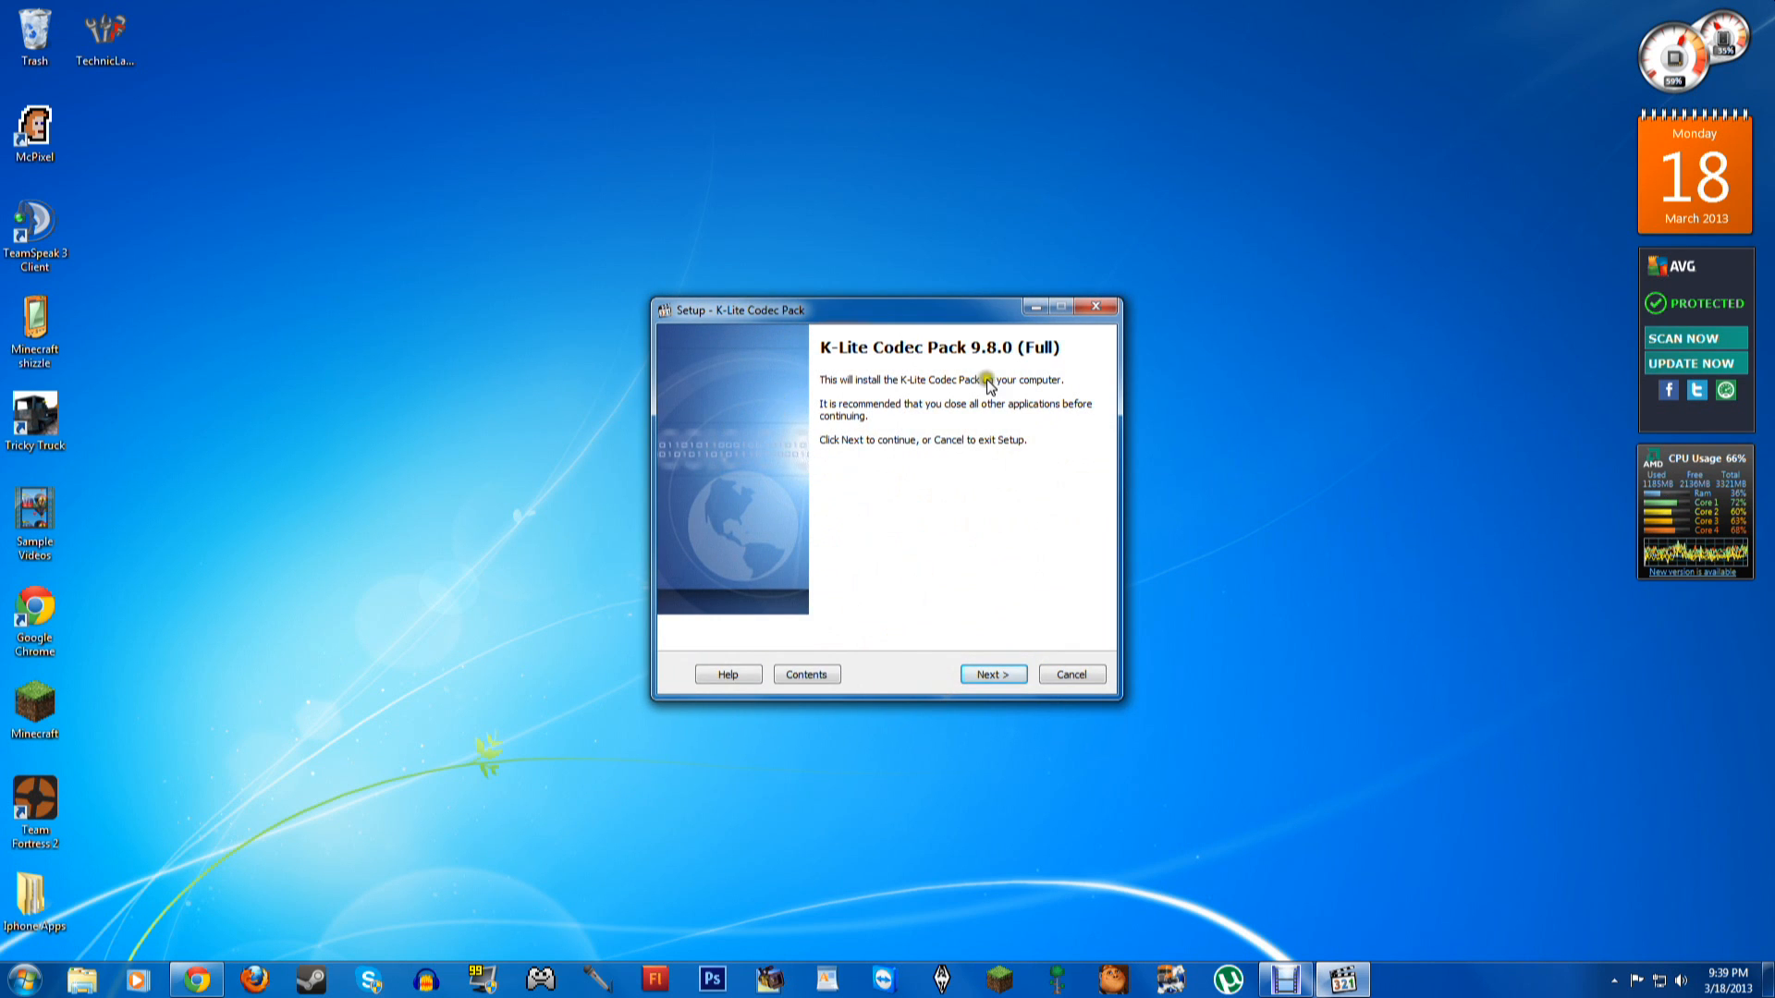
pyautogui.moveTo(991, 355)
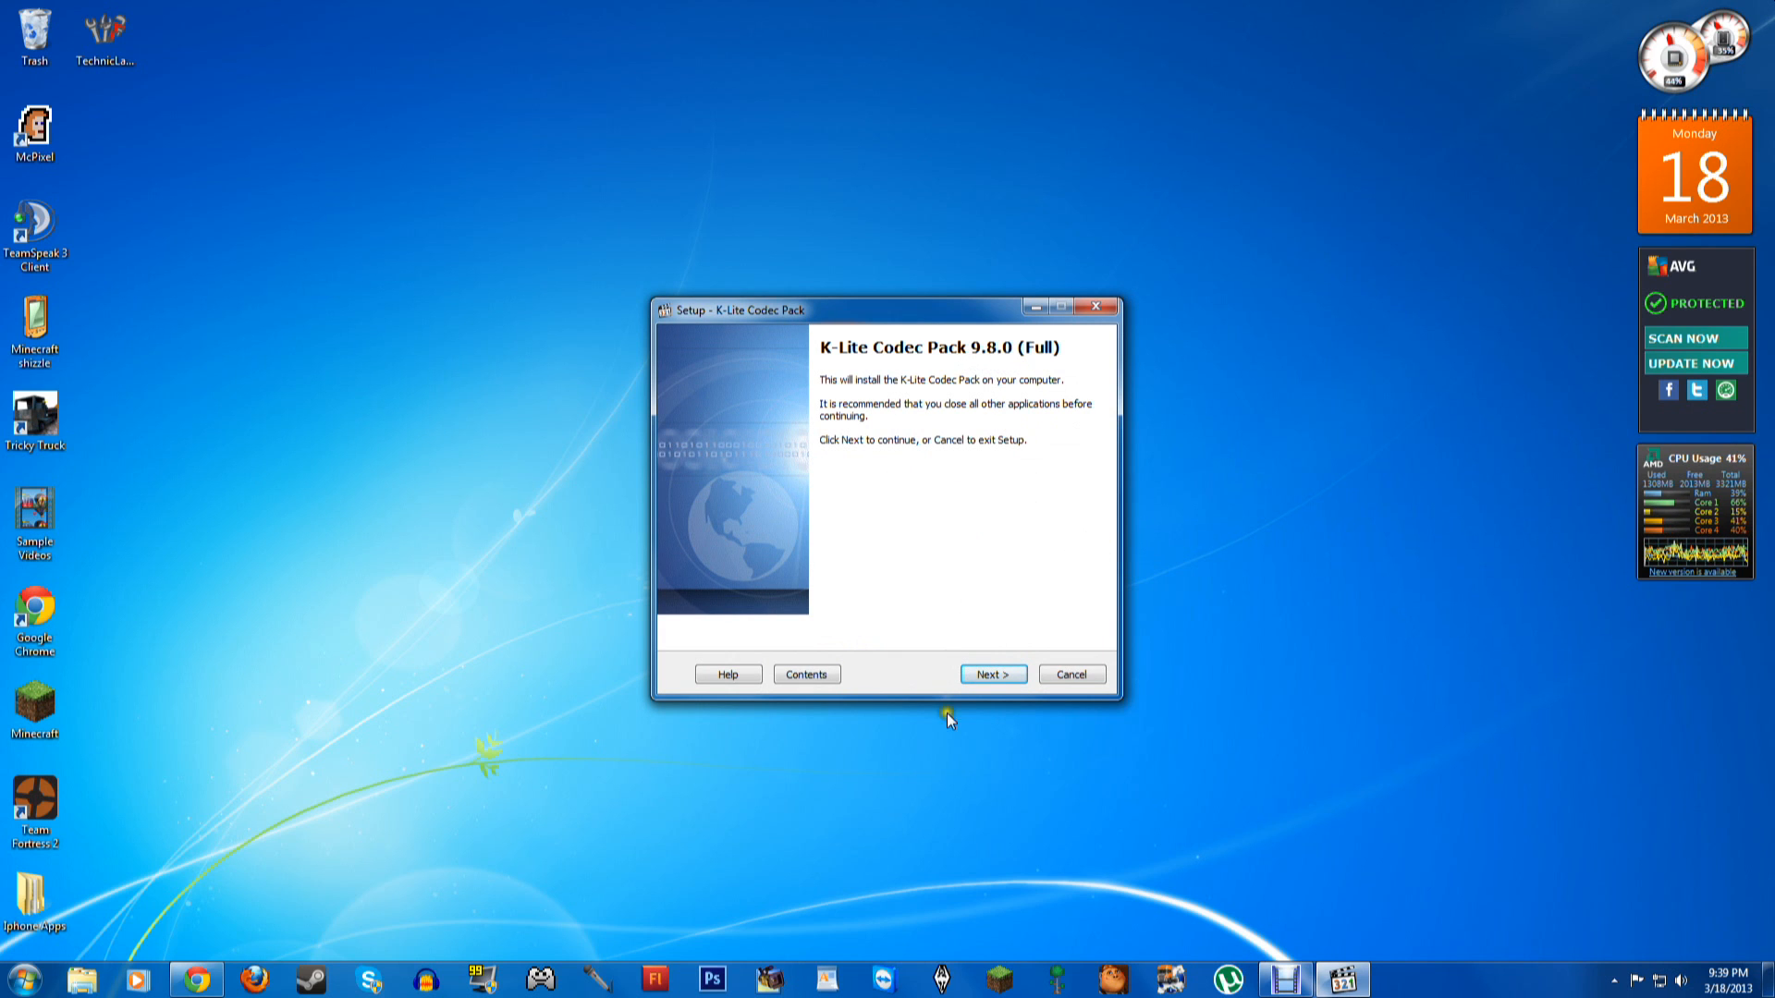
pyautogui.click(993, 673)
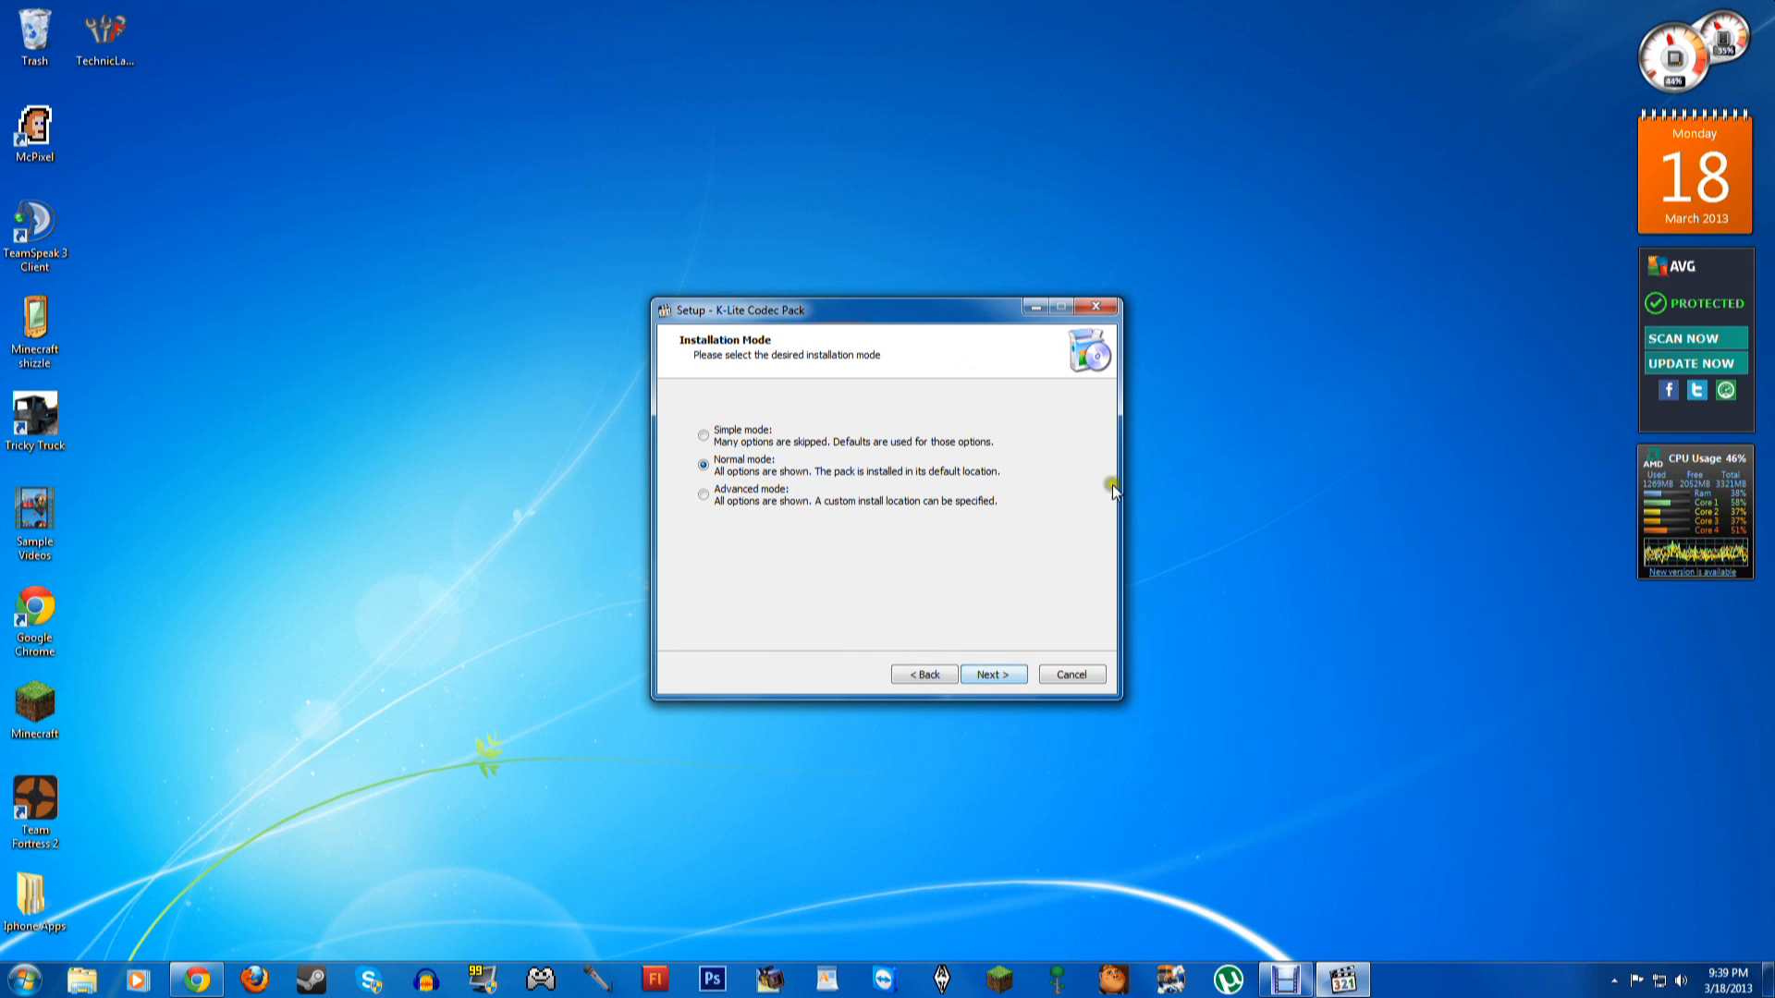
pyautogui.click(703, 495)
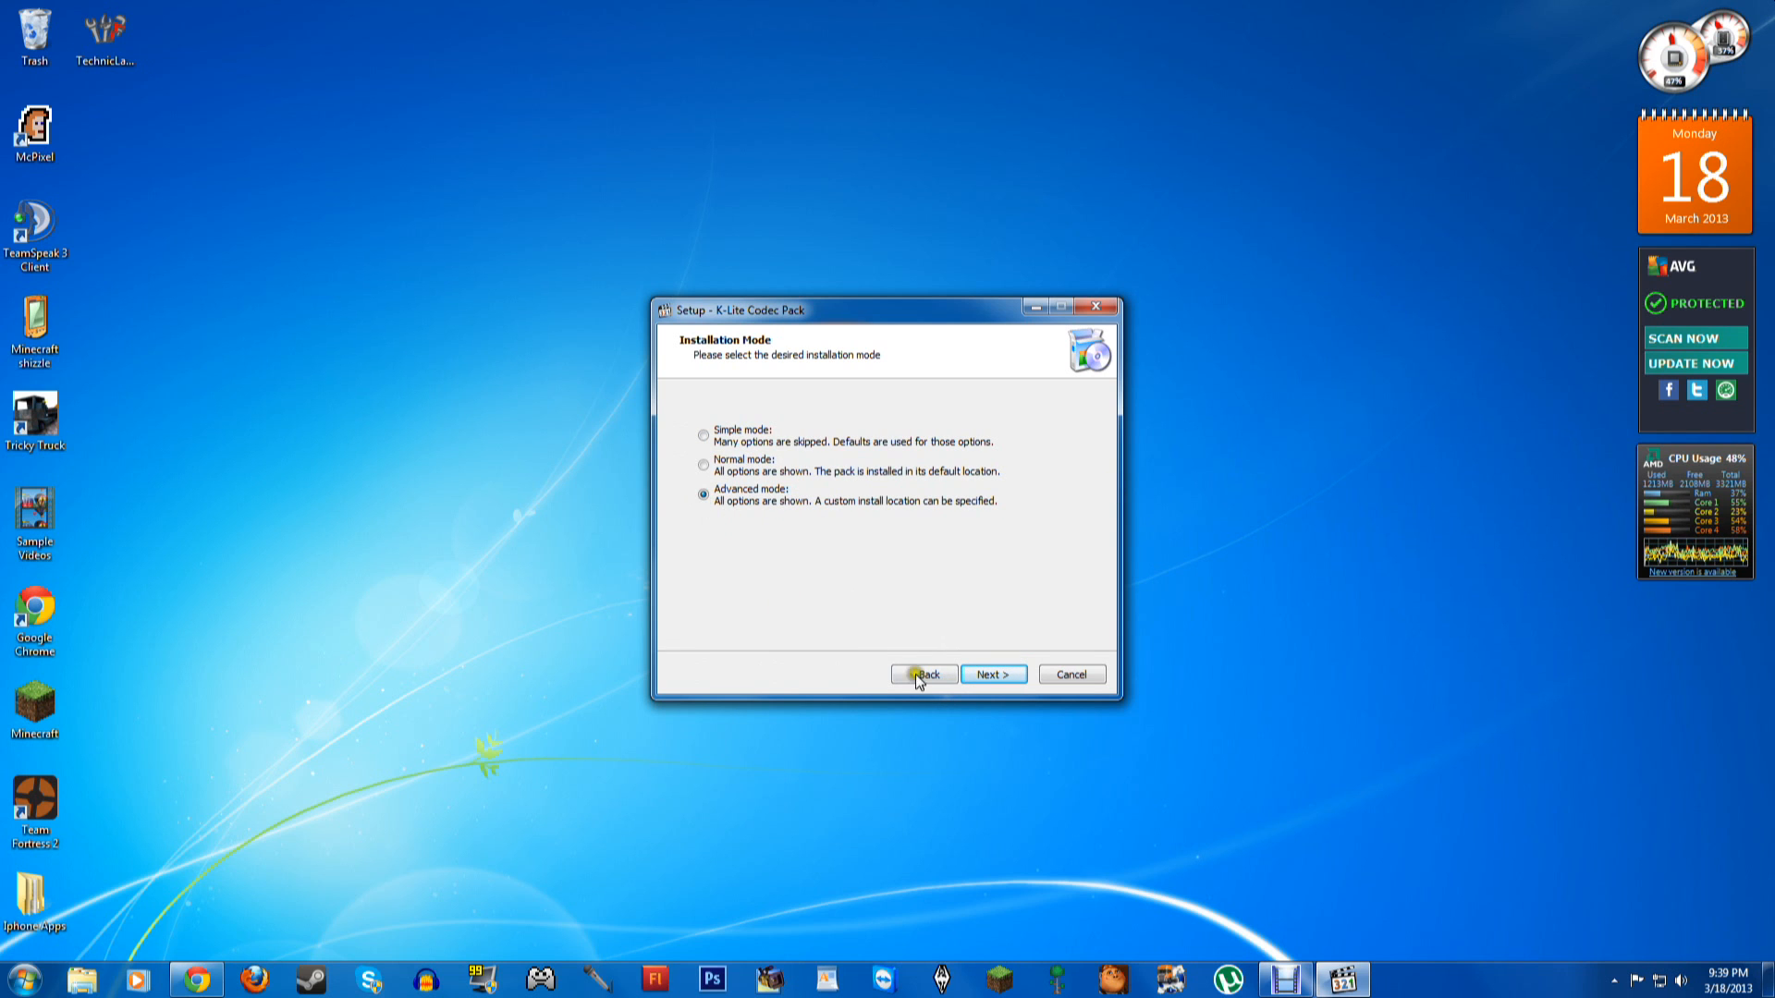
pyautogui.click(993, 672)
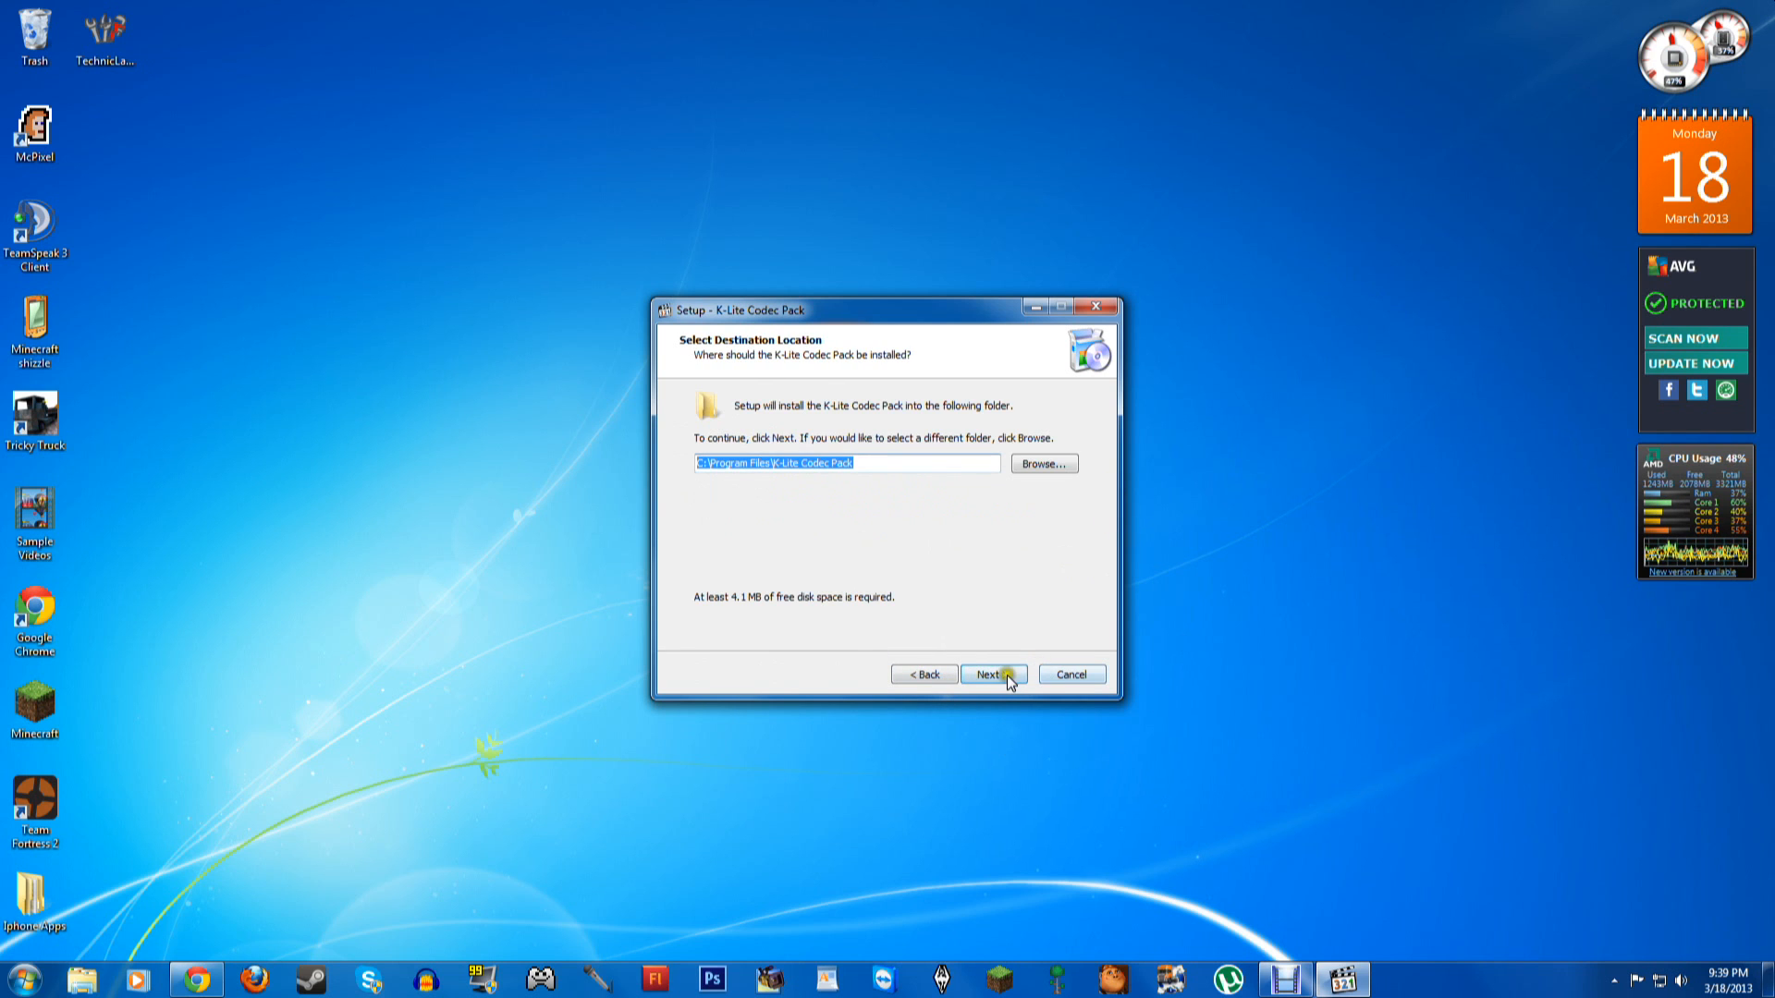
# Keep the default install and shortcut folders and software video decoding
pyautogui.click(993, 673)
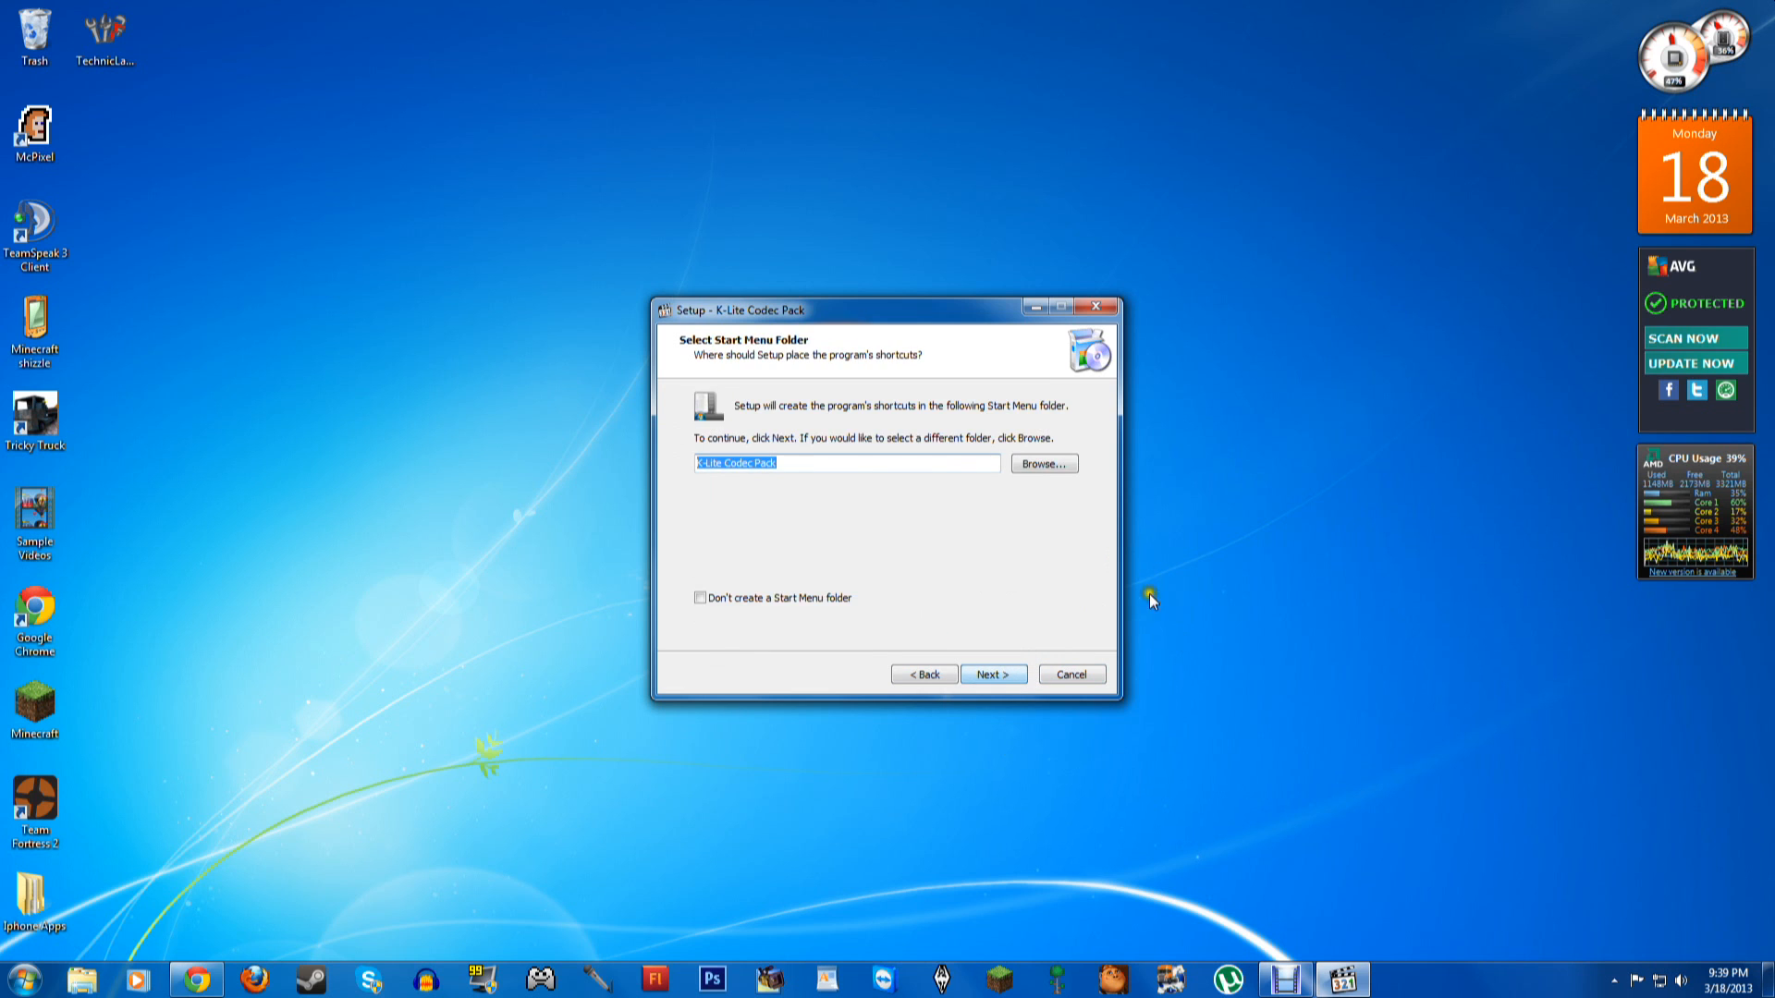
pyautogui.click(993, 673)
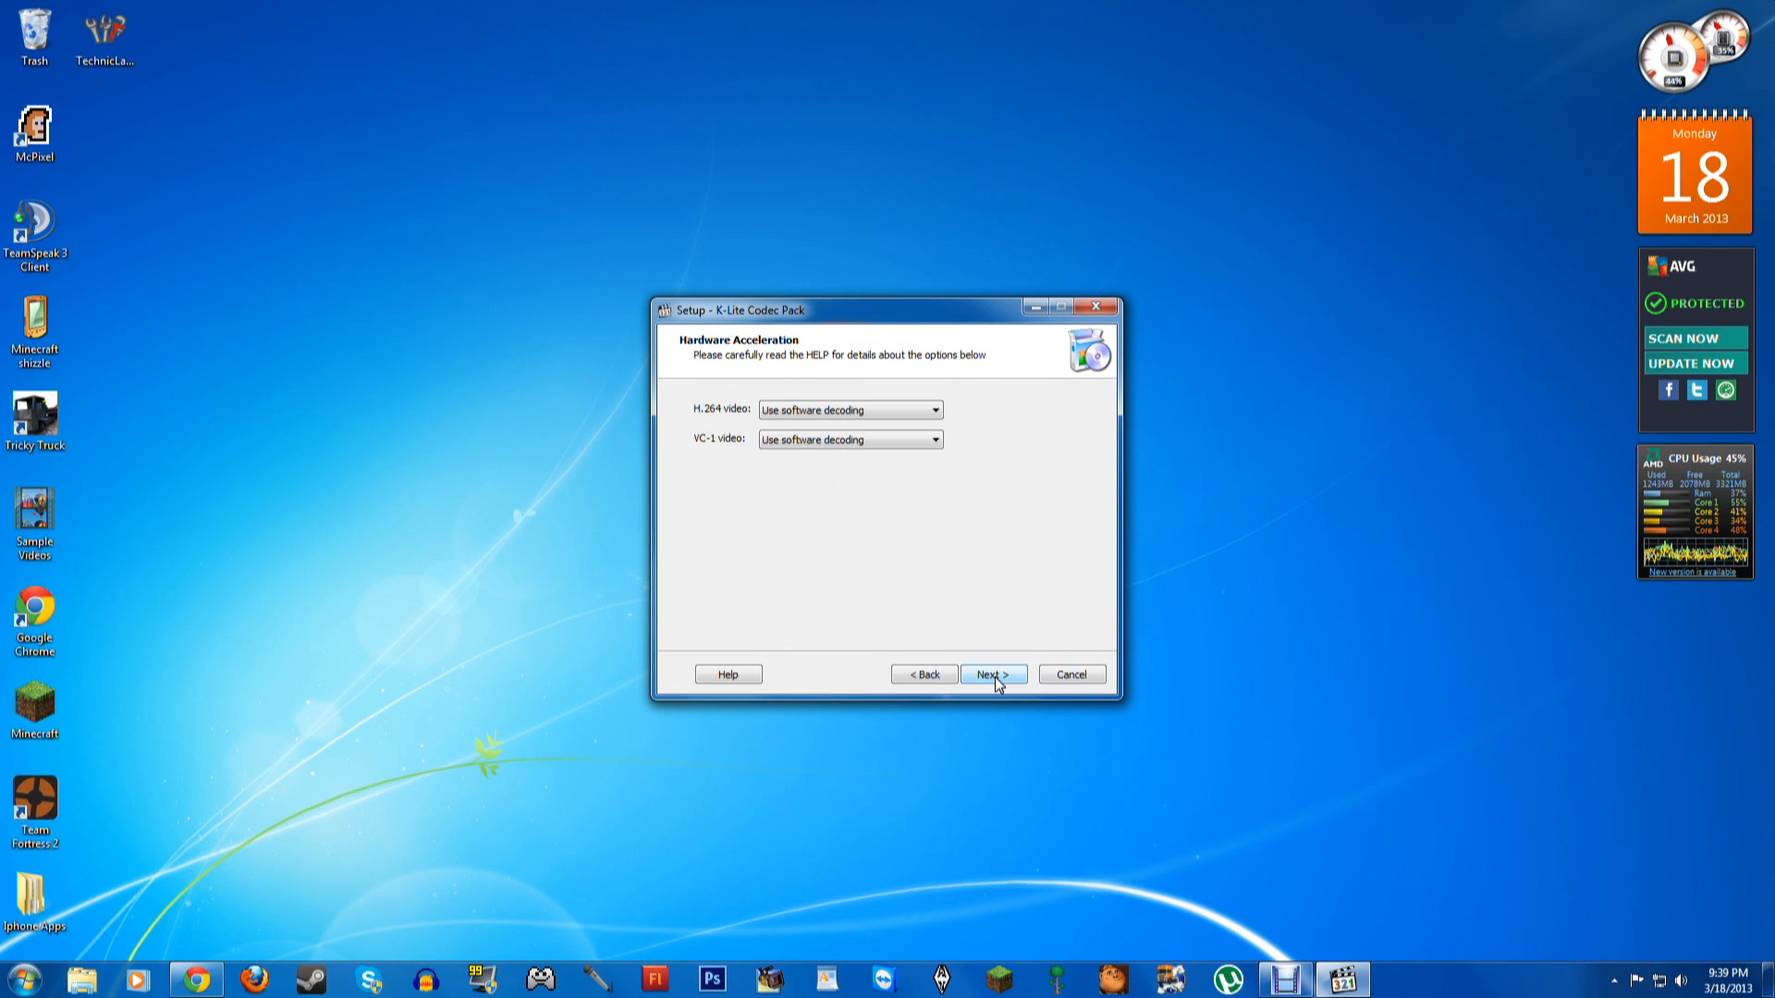
pyautogui.click(993, 673)
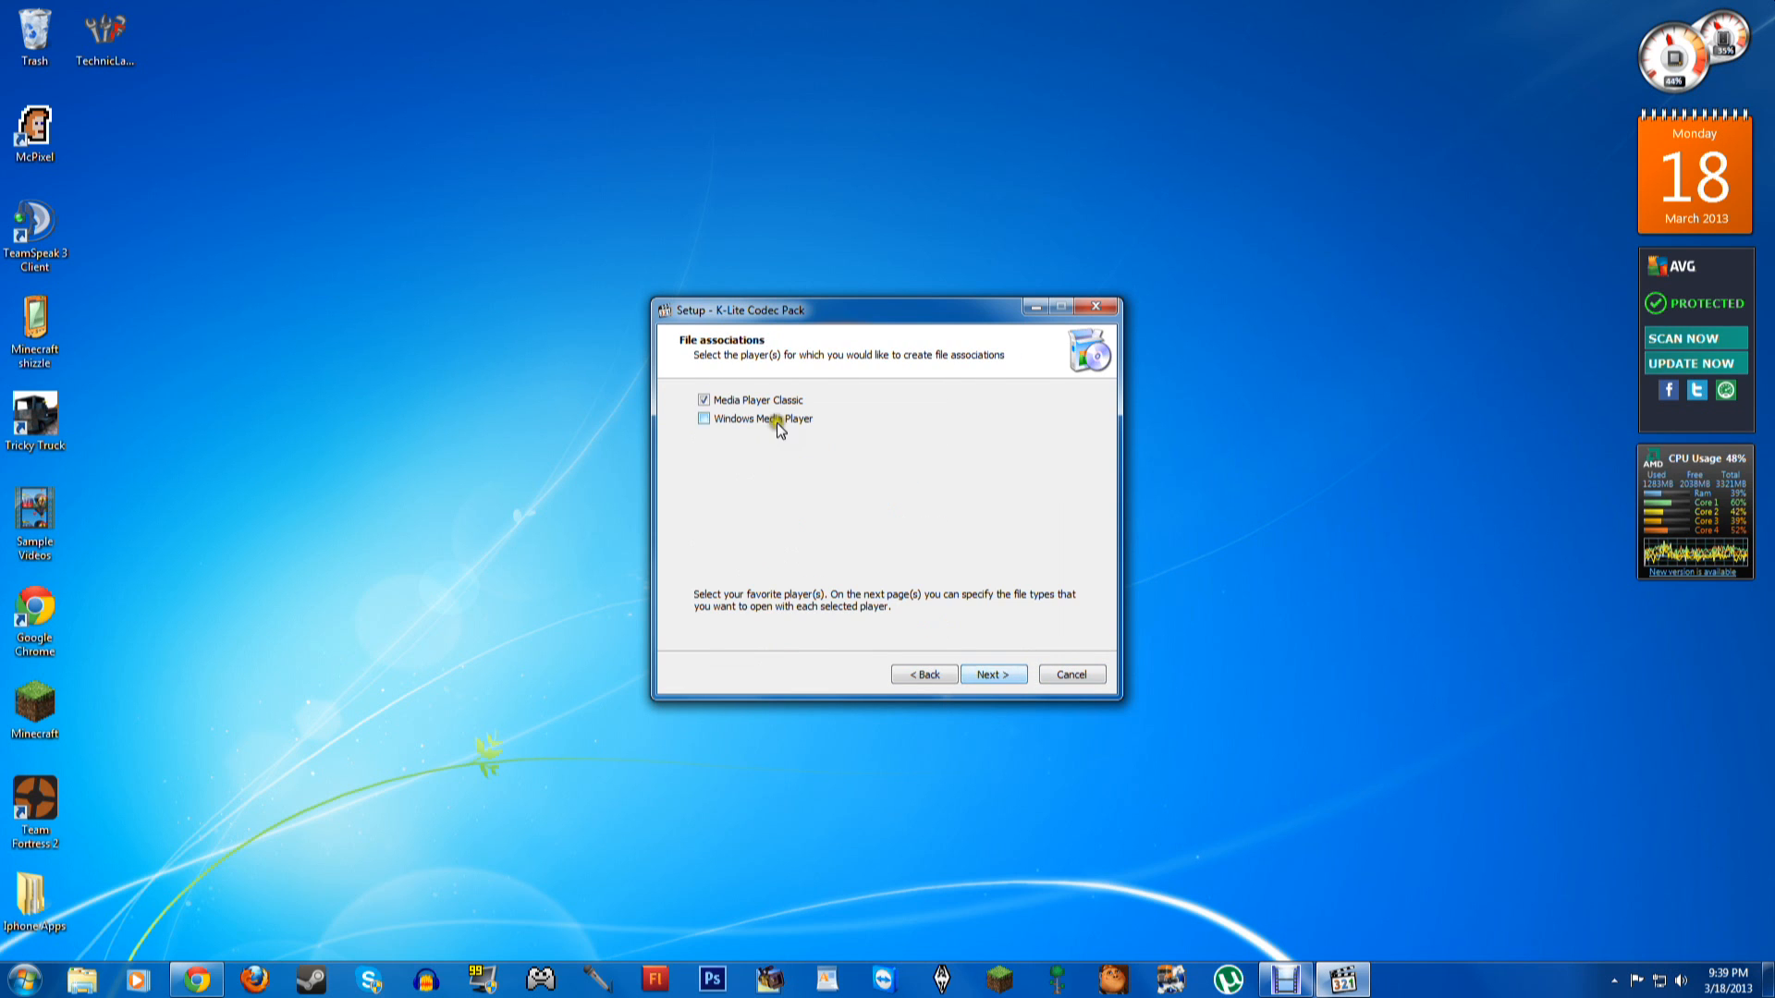
# Make Windows Media Player the associated player with its default file types
pyautogui.click(699, 400)
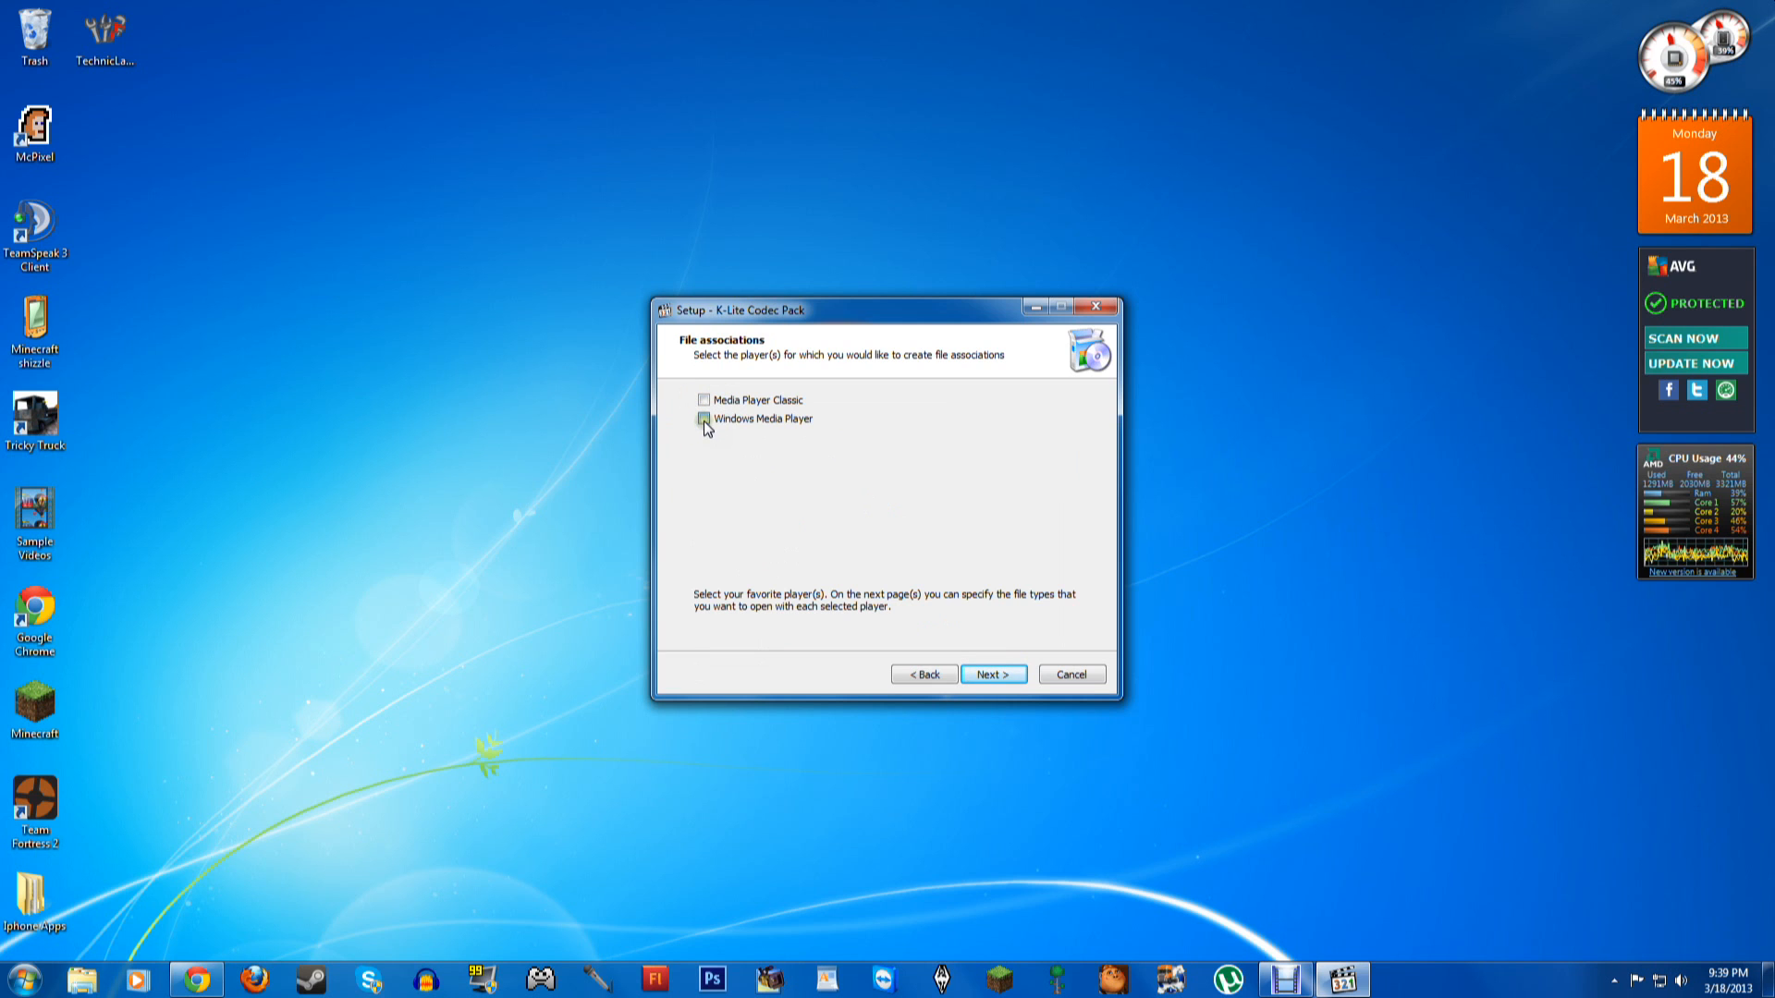
pyautogui.click(993, 673)
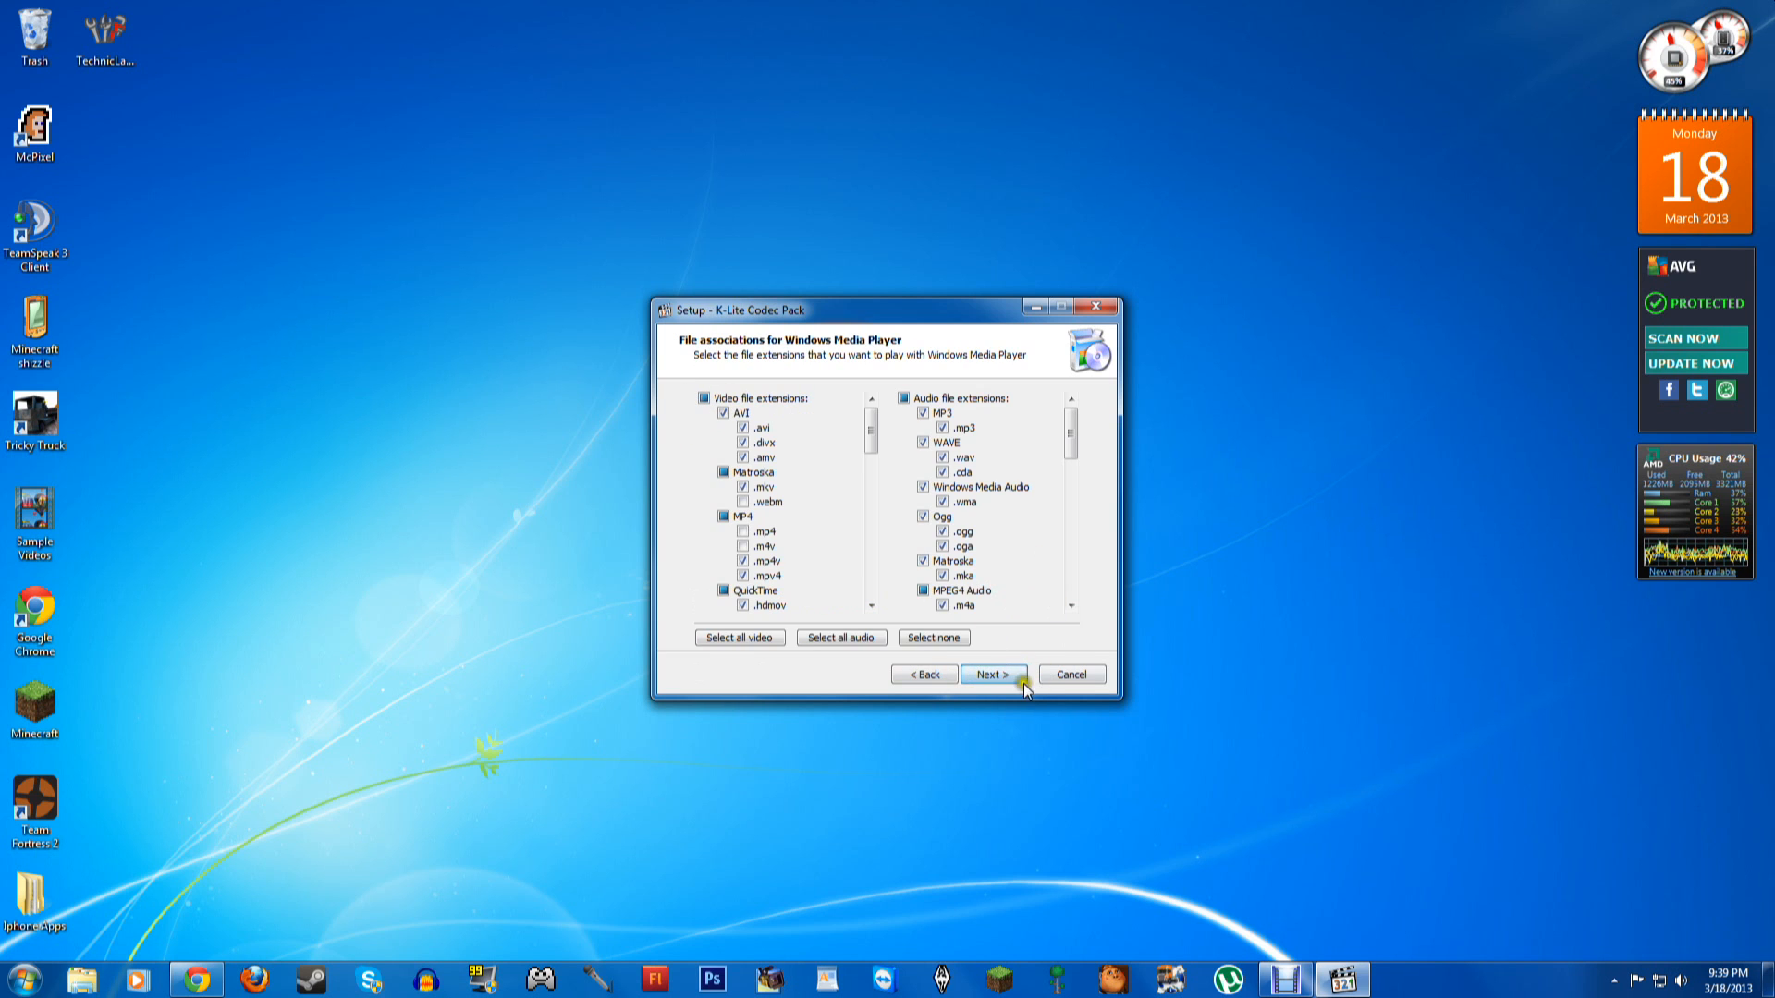
pyautogui.click(993, 673)
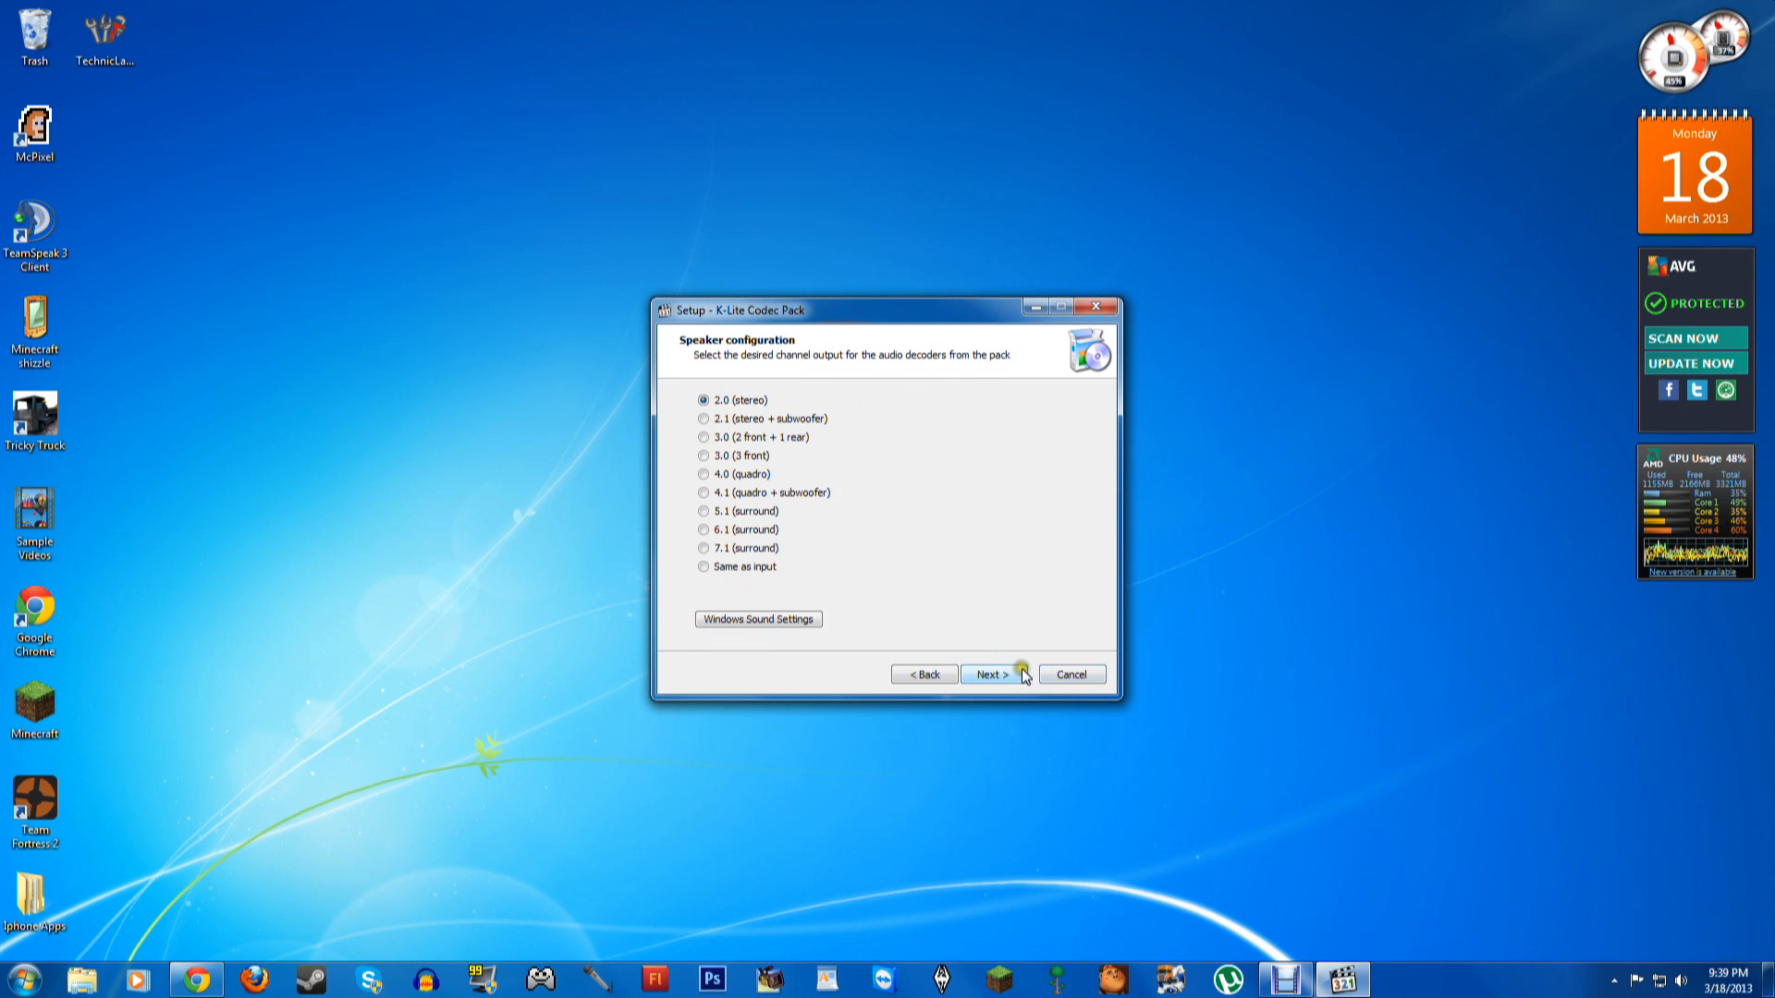
# Keep 2.0 stereo output and decline all the Yahoo toolbar offers
pyautogui.click(991, 673)
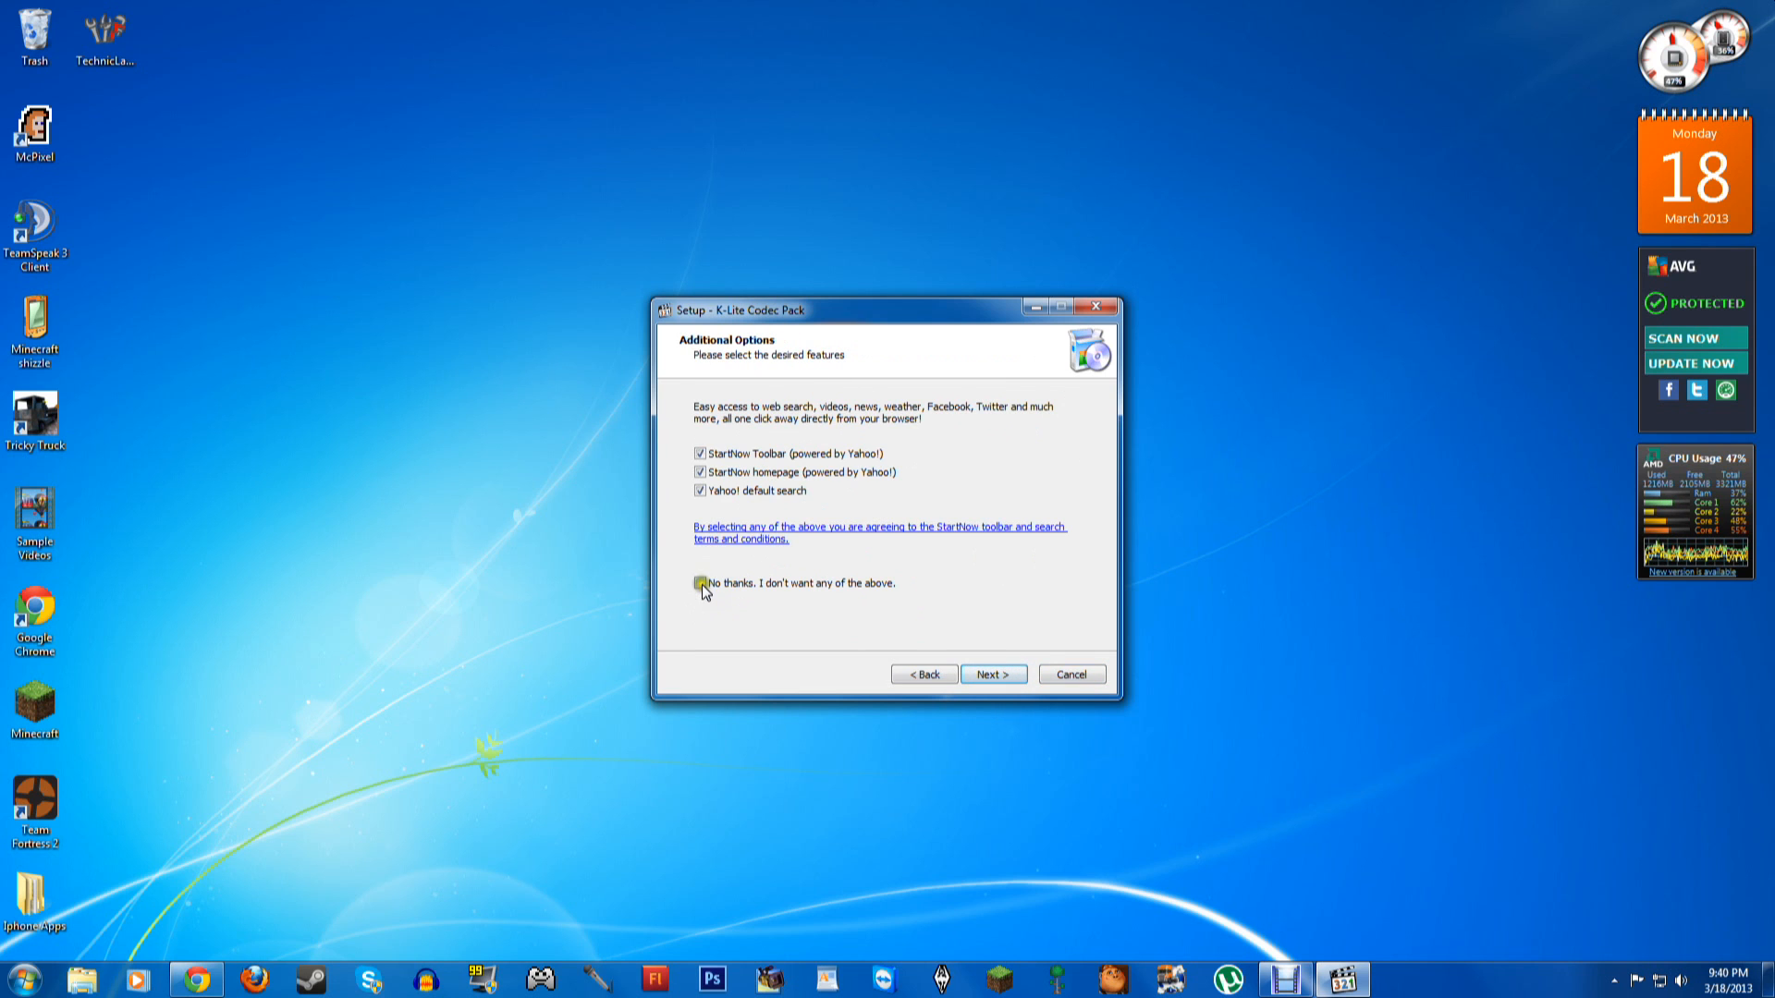
pyautogui.click(699, 583)
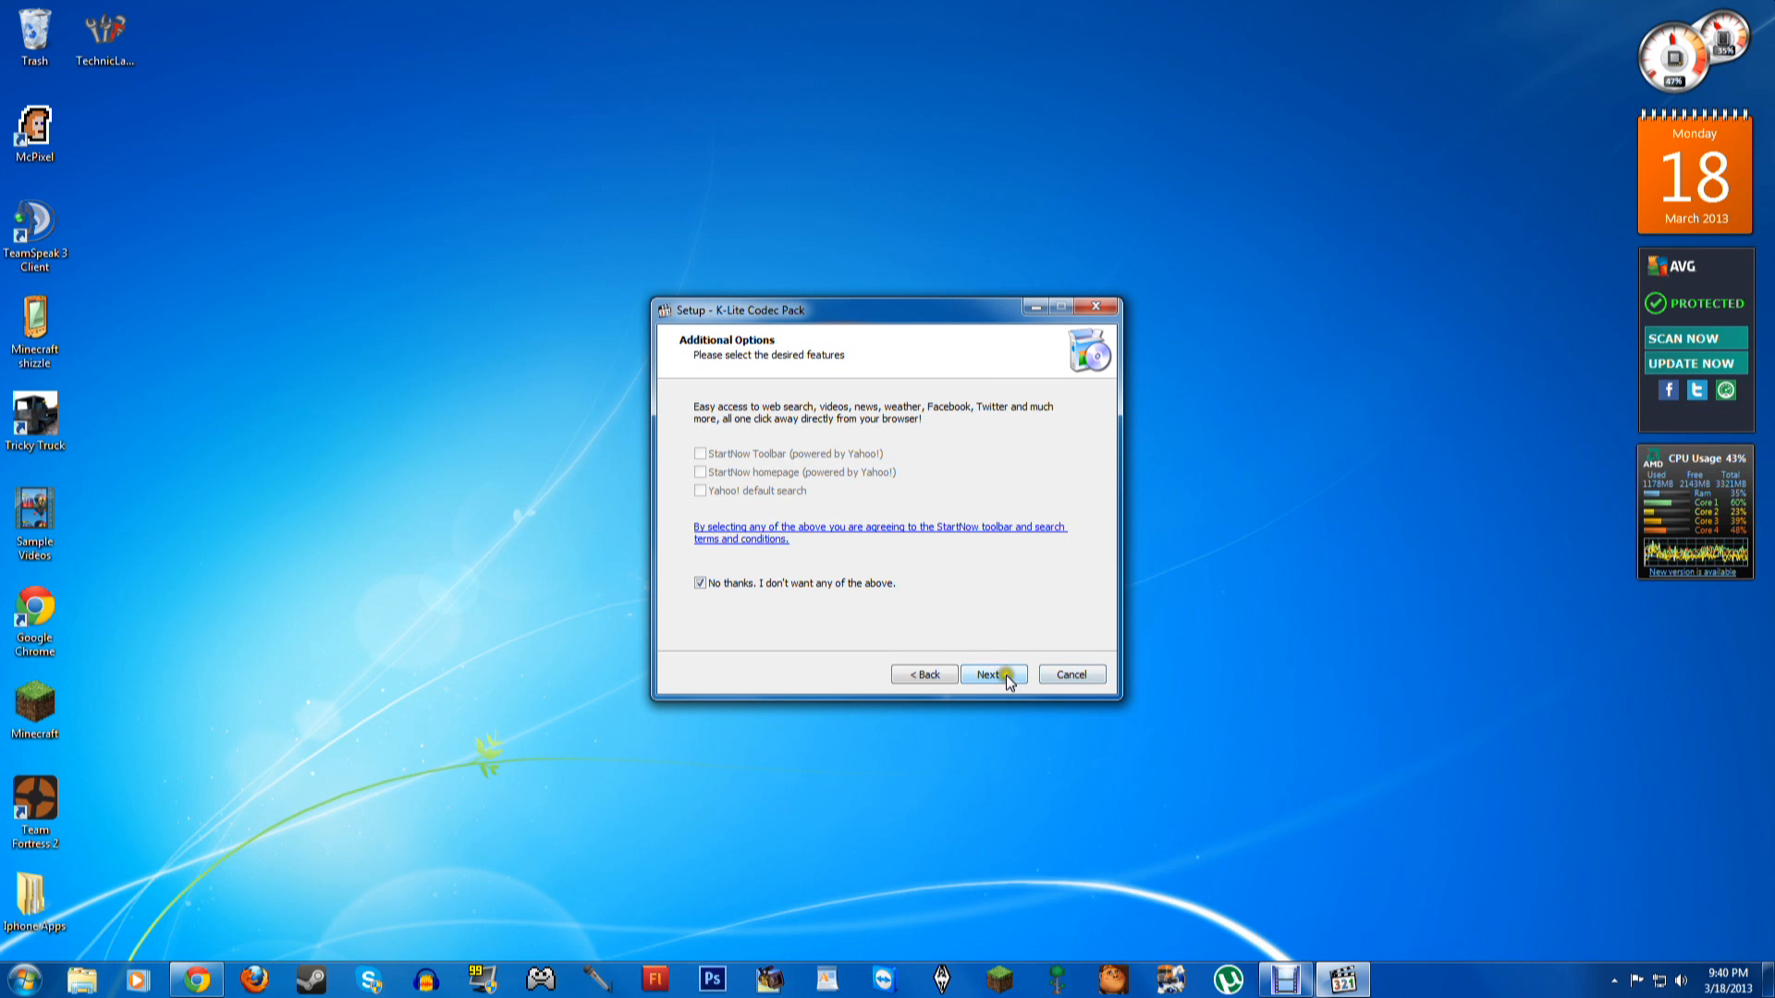
pyautogui.click(992, 673)
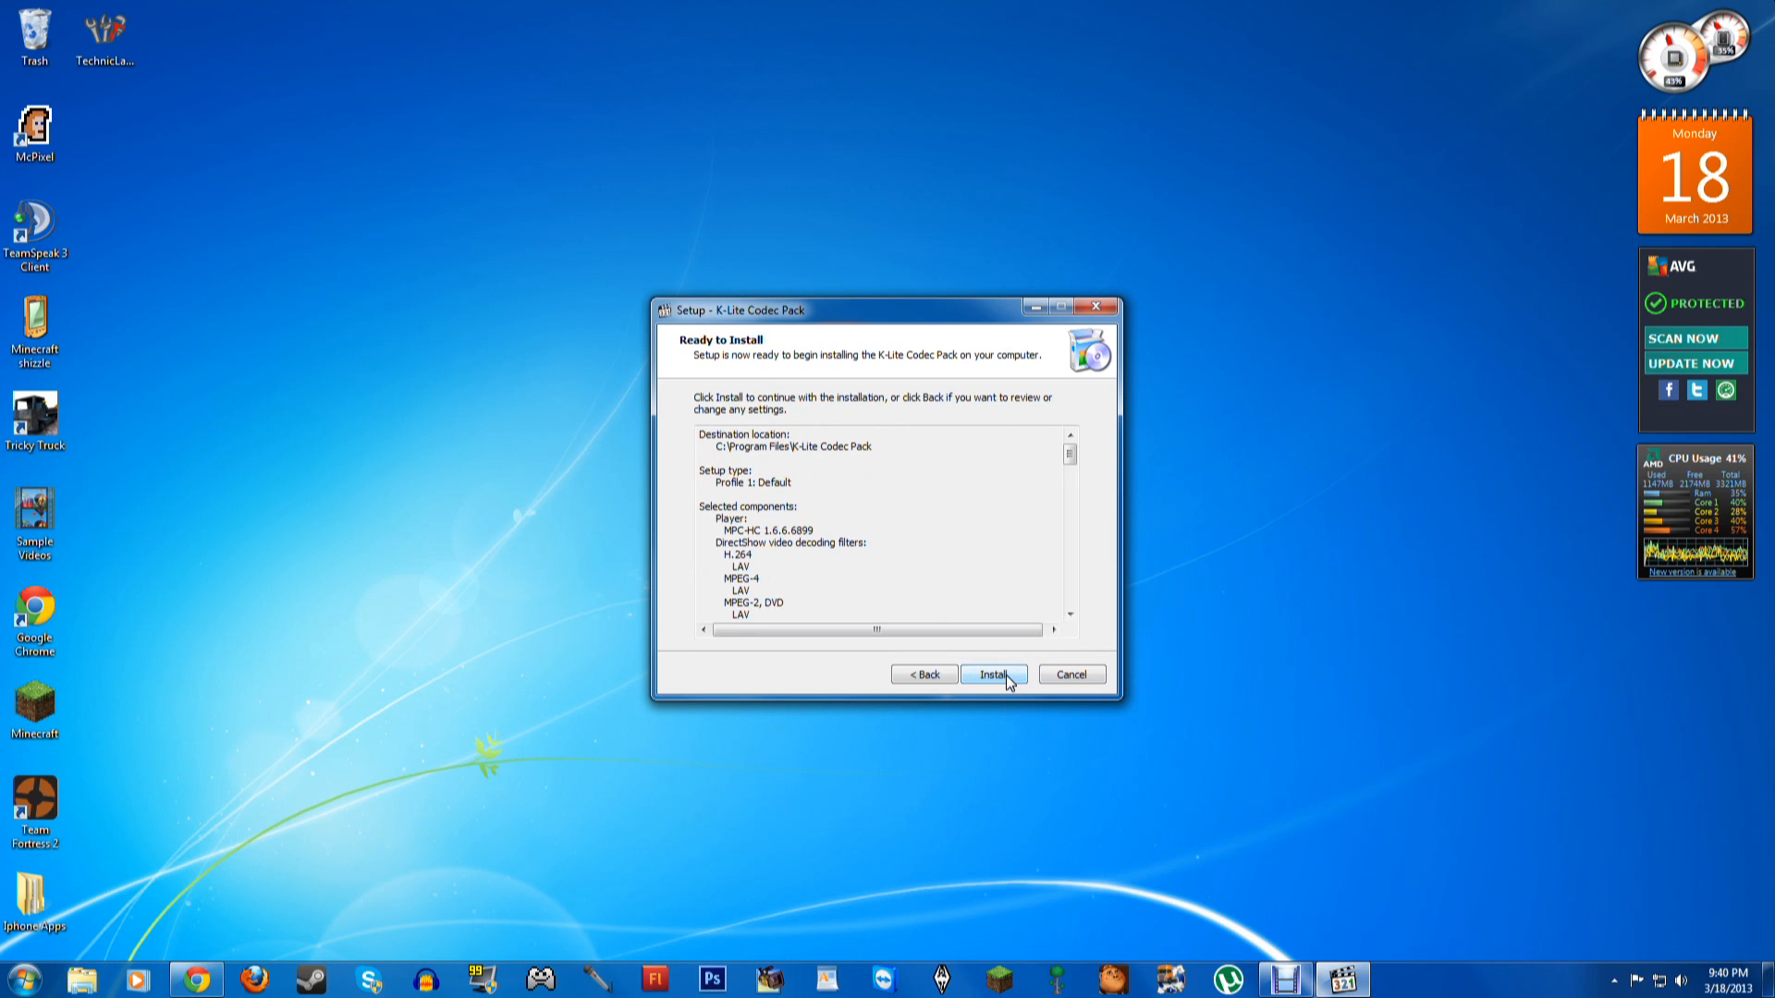
# Install the codec pack and finish, closing the installer
pyautogui.click(993, 673)
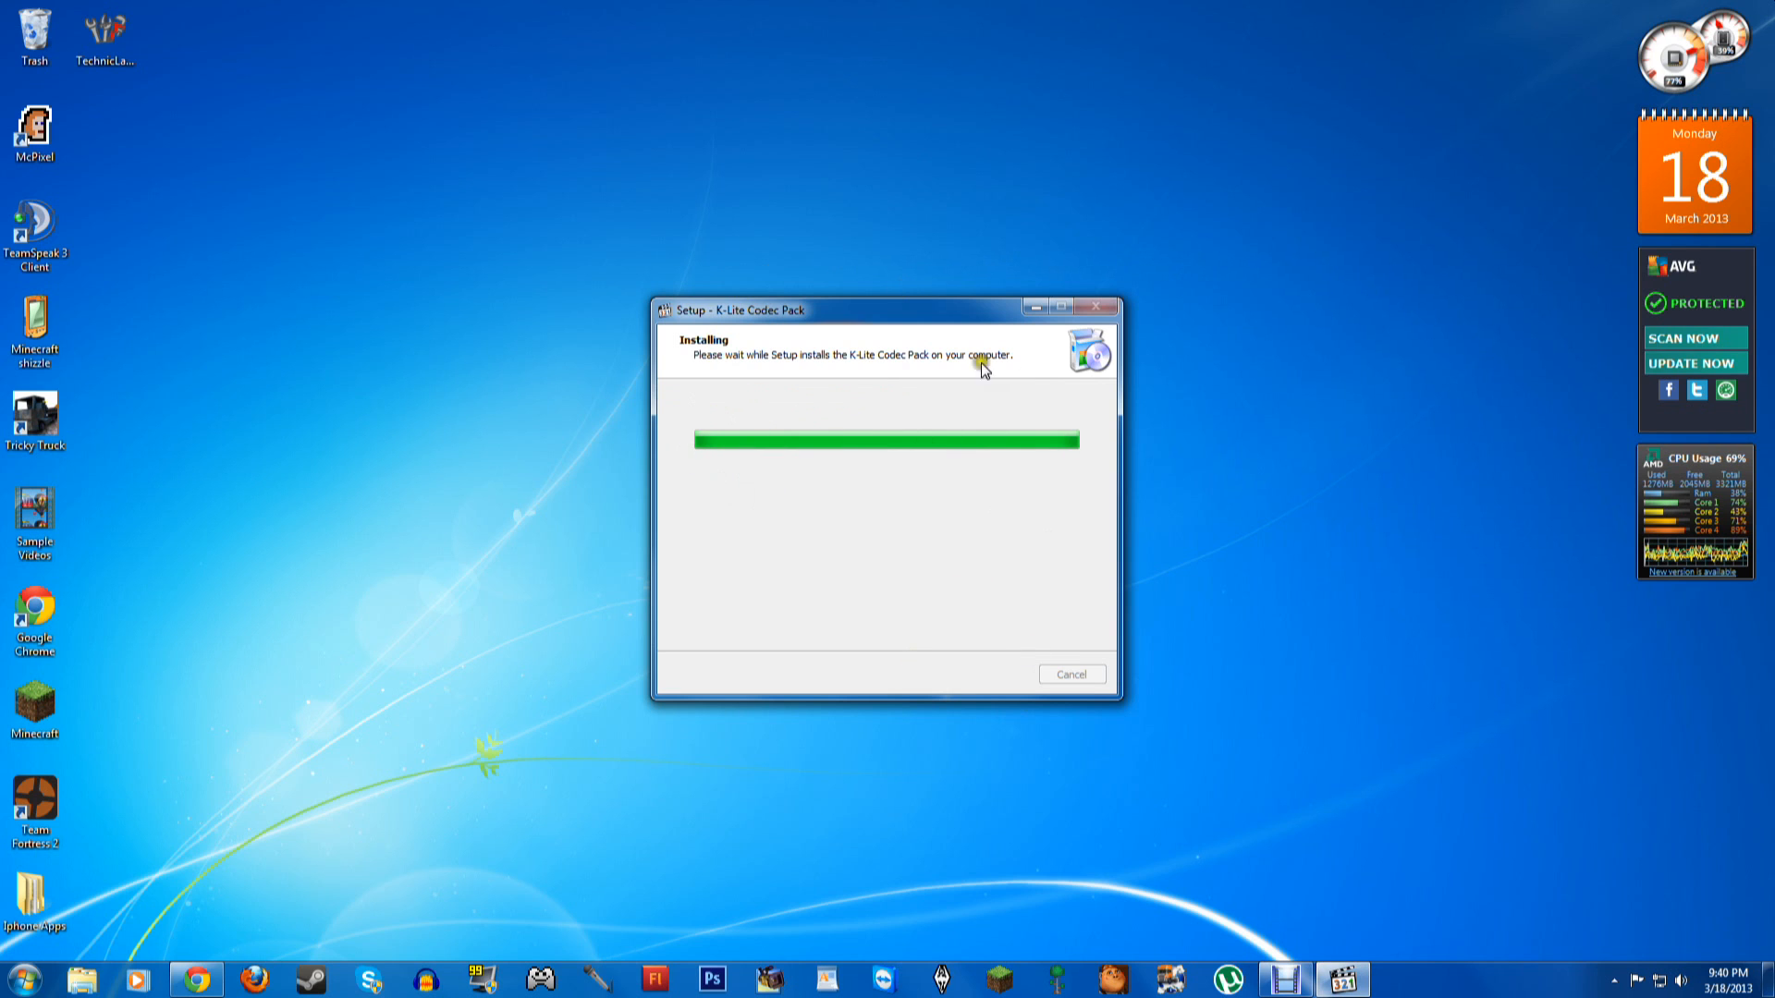
pyautogui.moveTo(1017, 397)
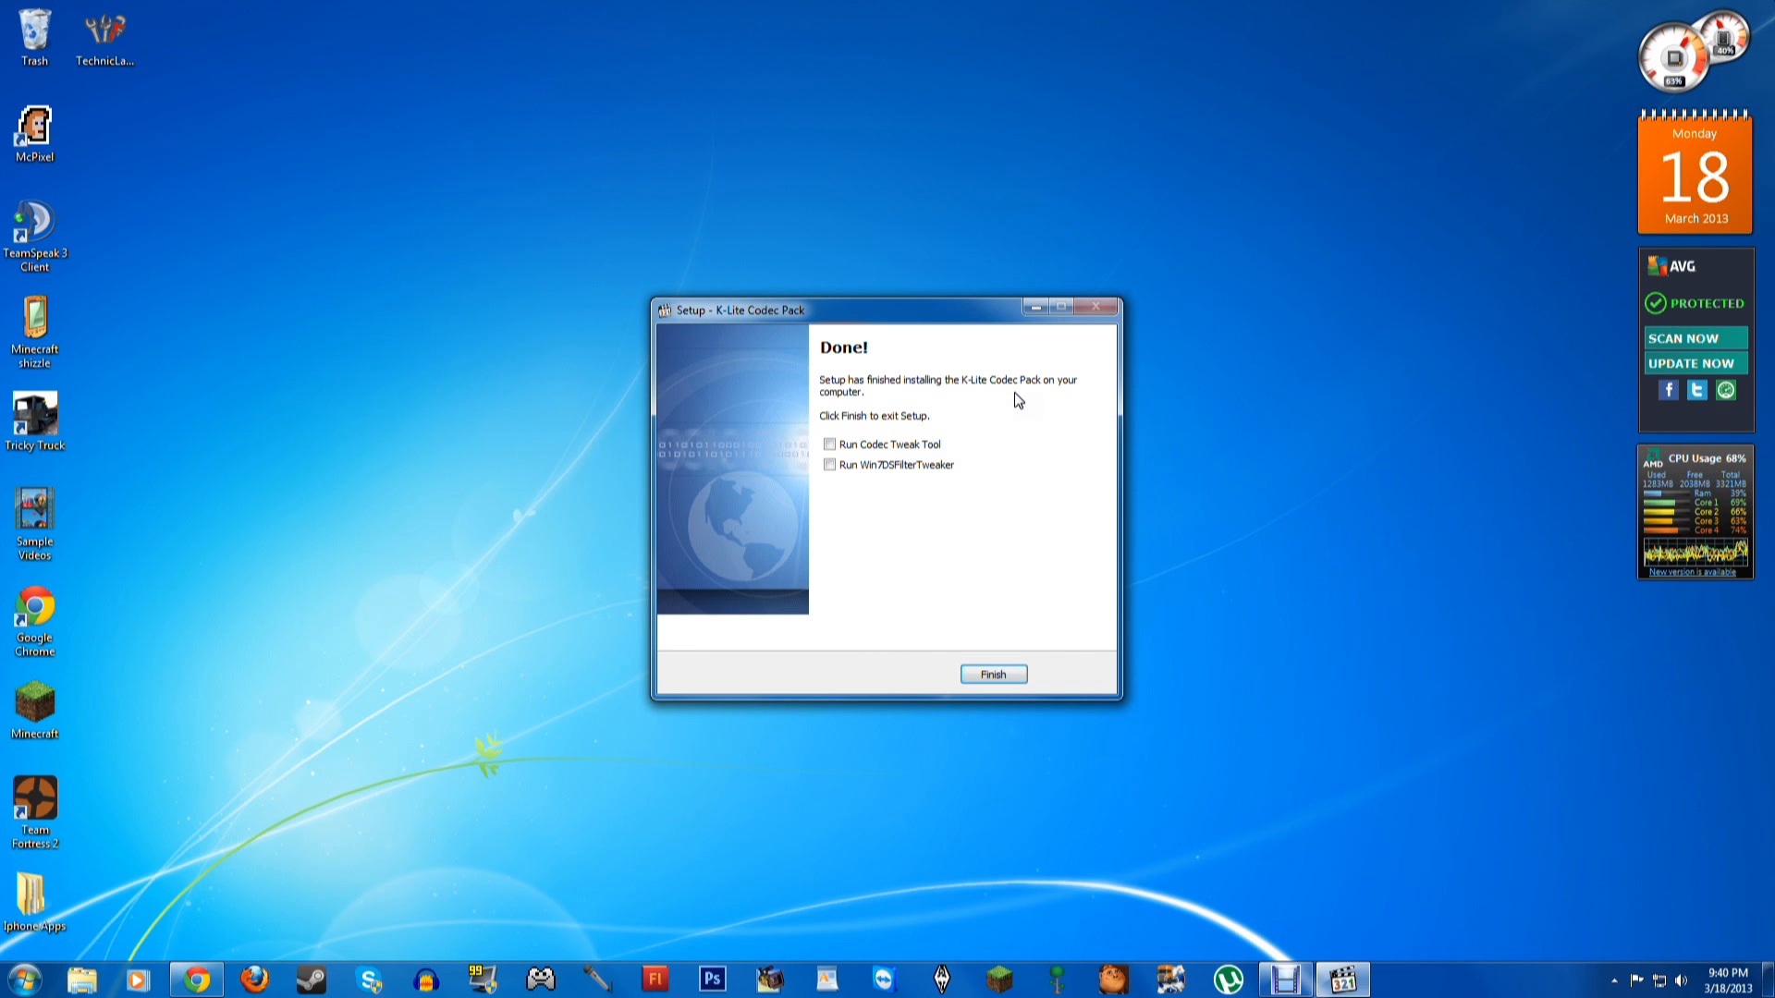
pyautogui.click(993, 673)
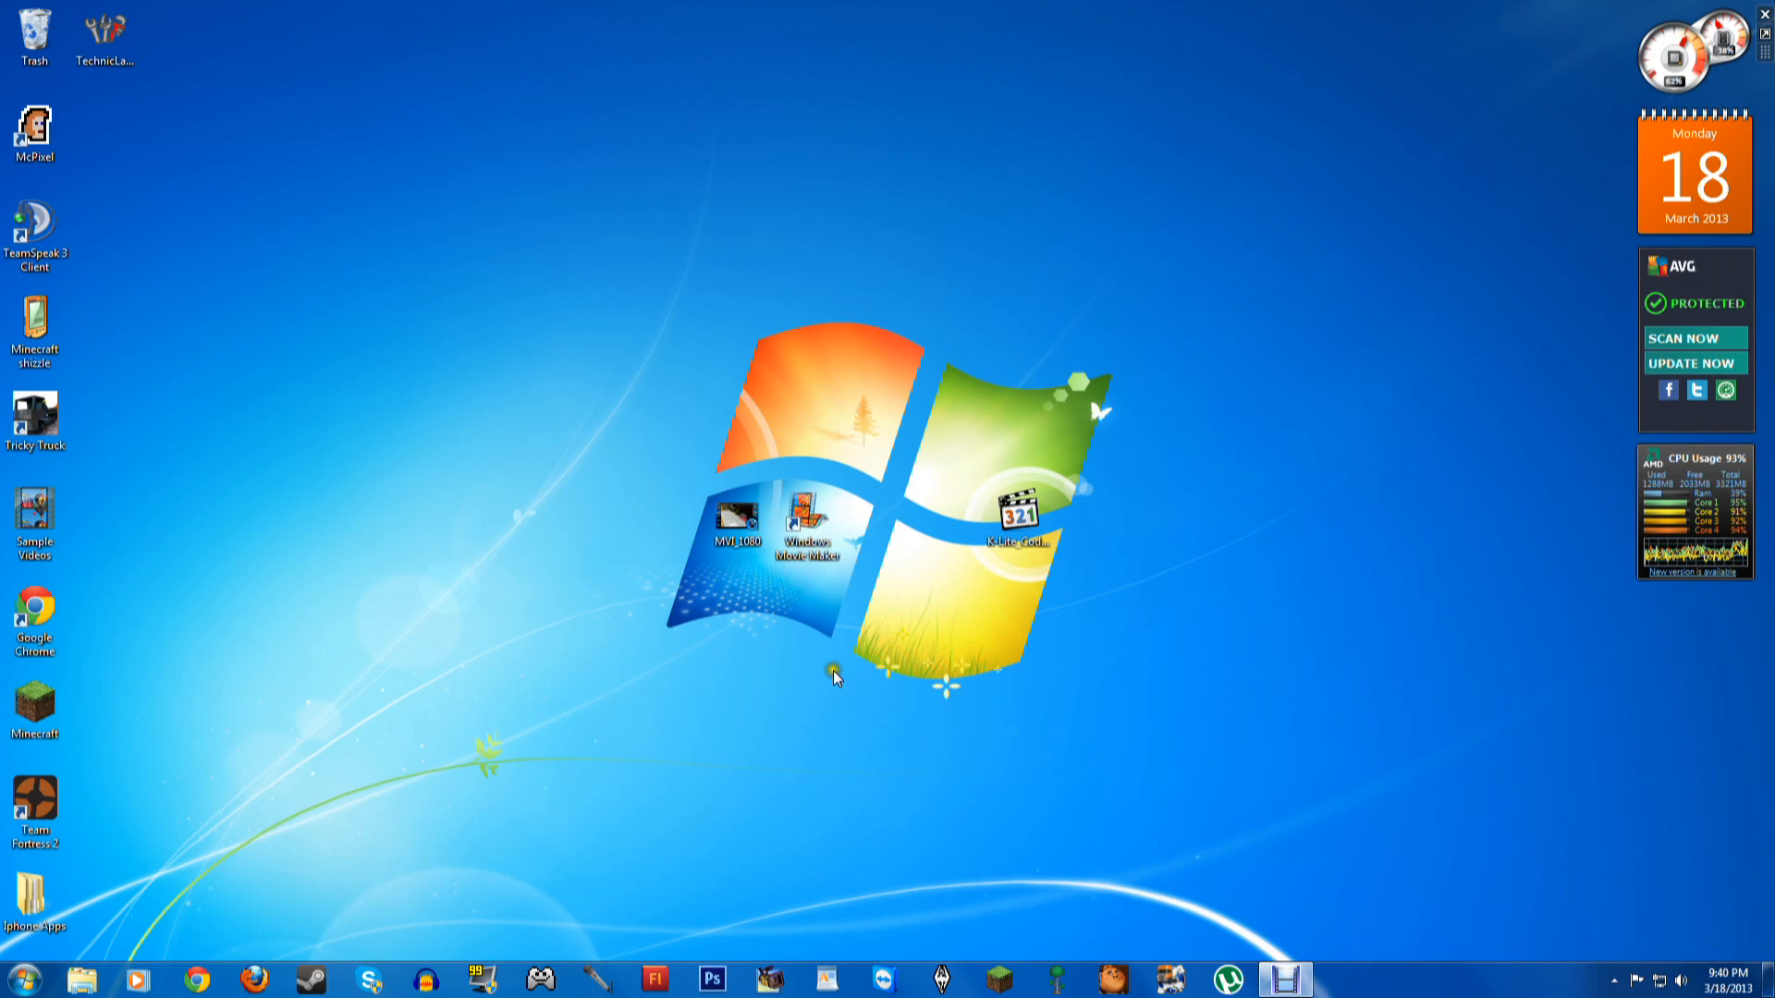
pyautogui.moveTo(964, 501)
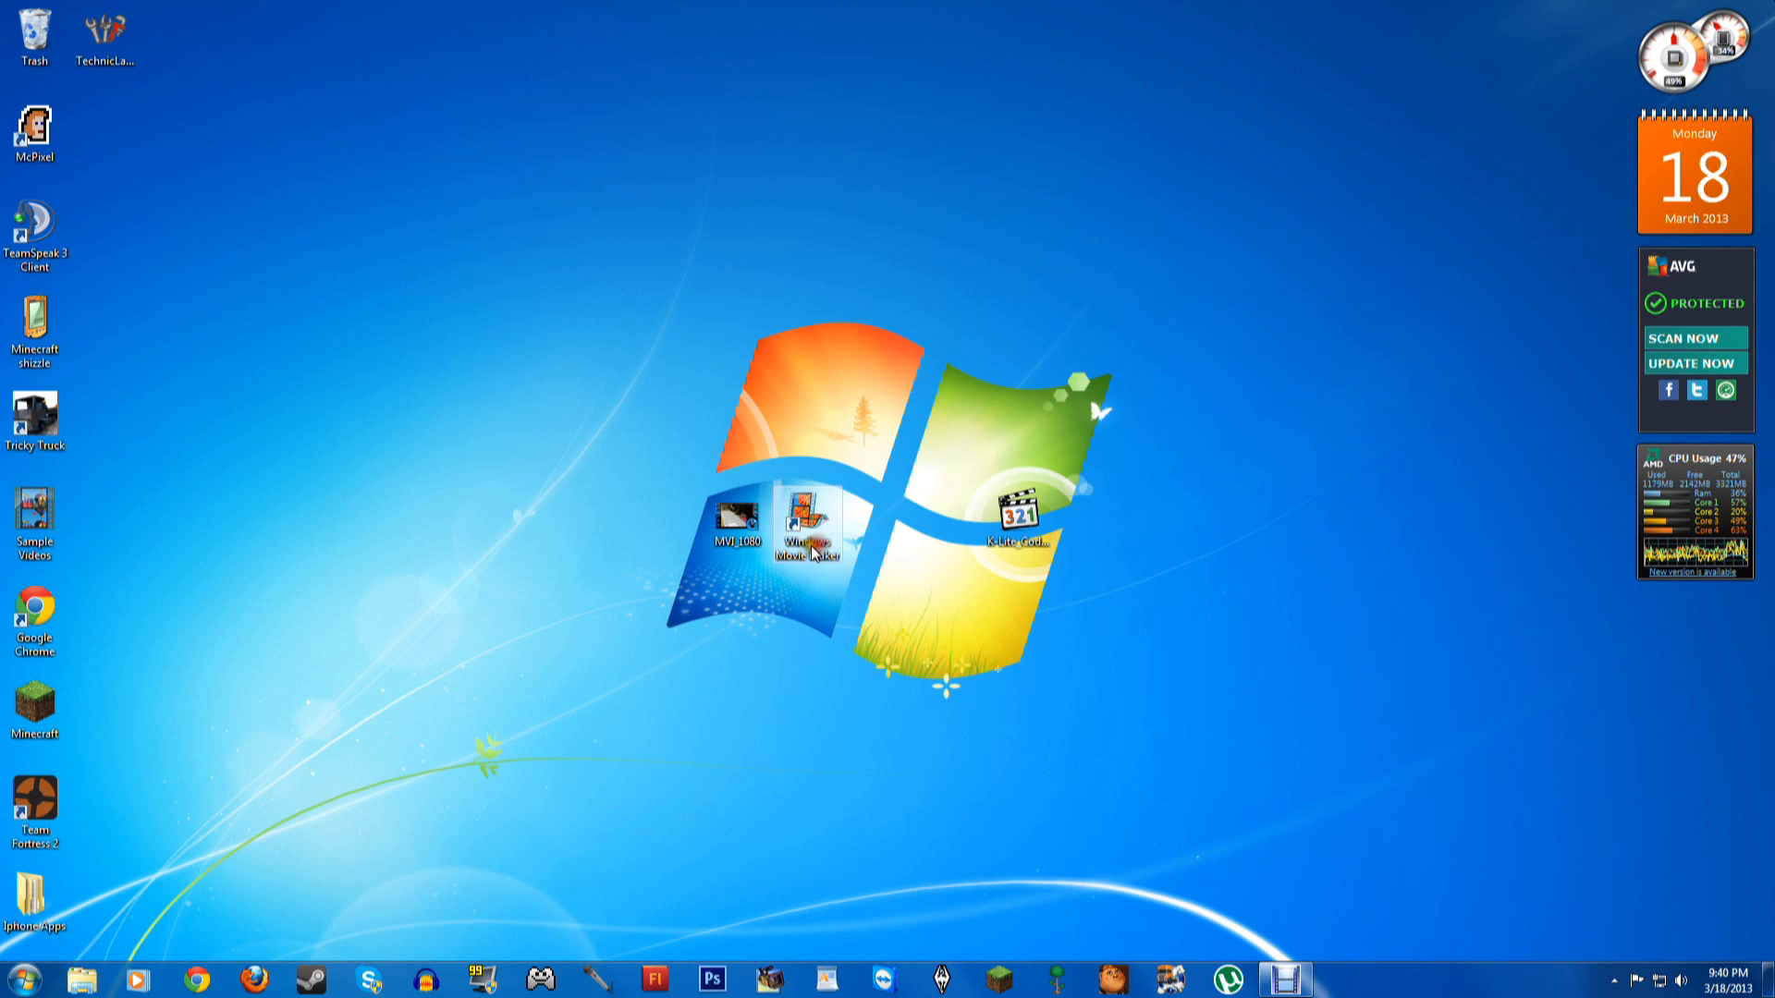
# Relaunch Windows Movie Maker from the desktop with an empty project
pyautogui.doubleClick(806, 521)
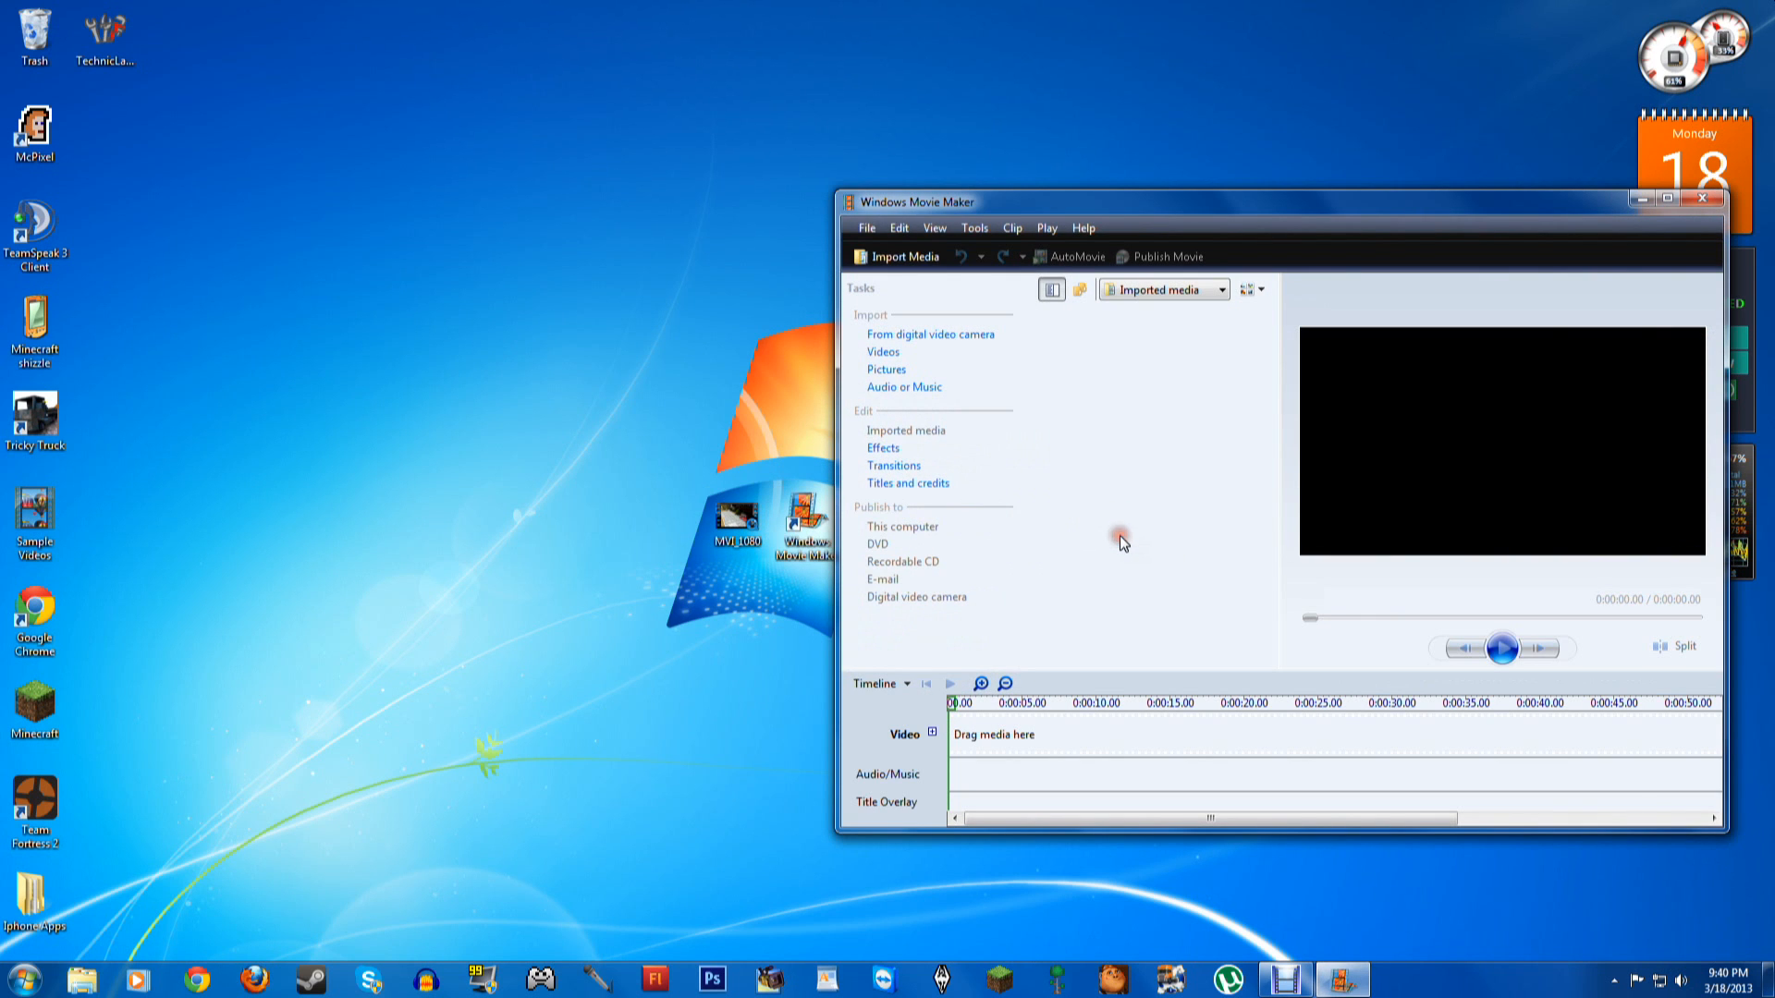